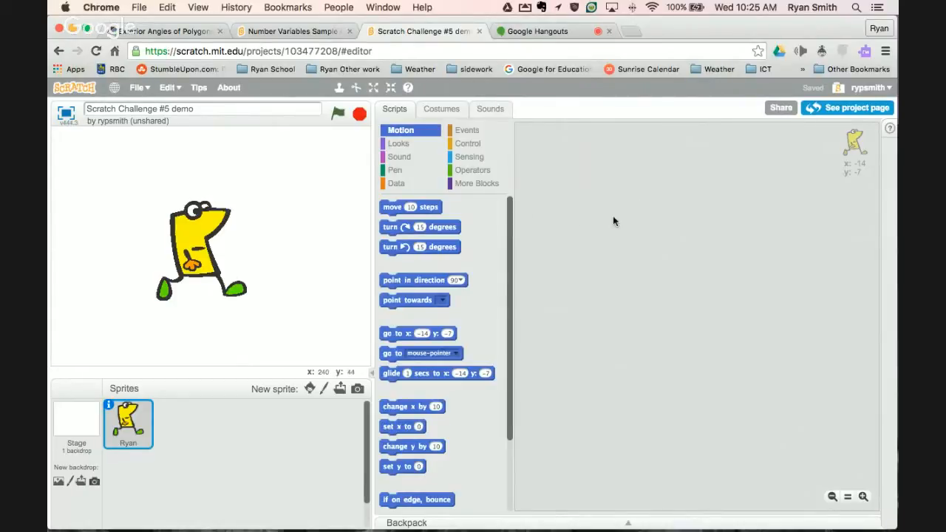
mouse_move(243, 161)
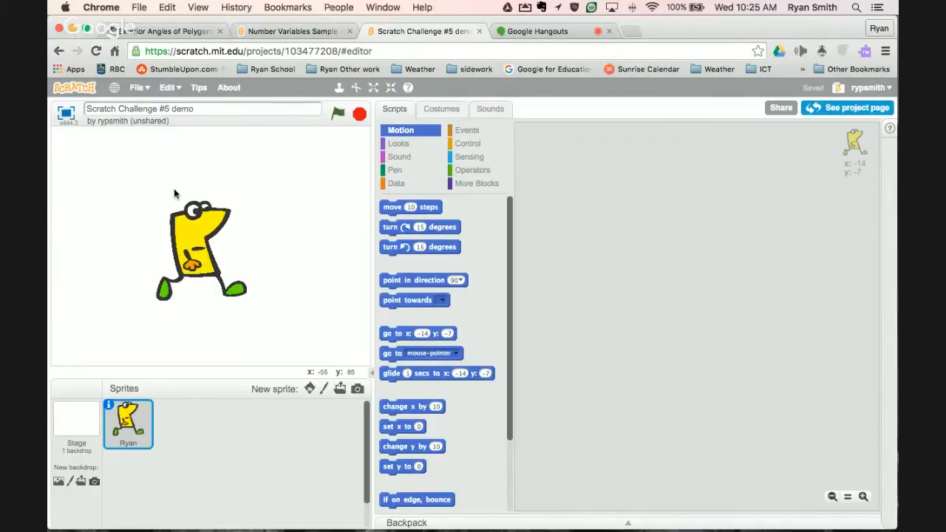
mouse_move(204, 242)
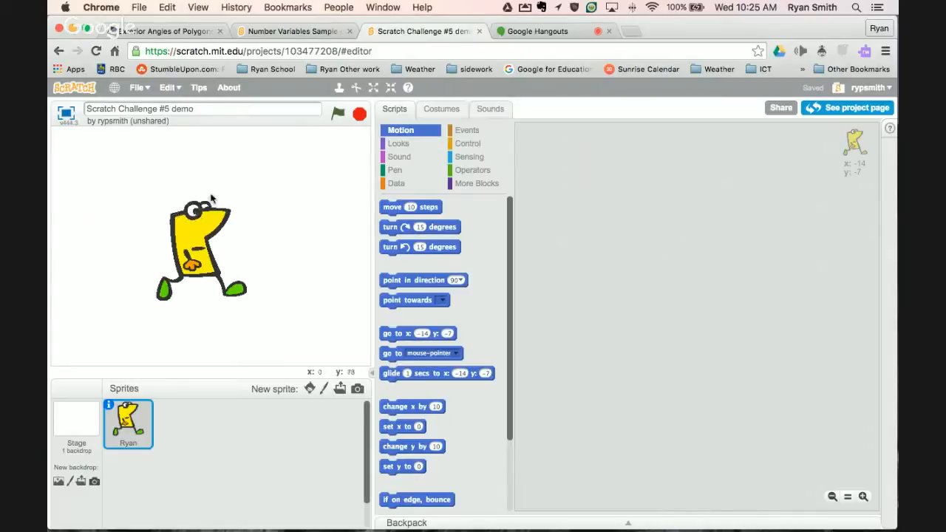
mouse_move(268, 142)
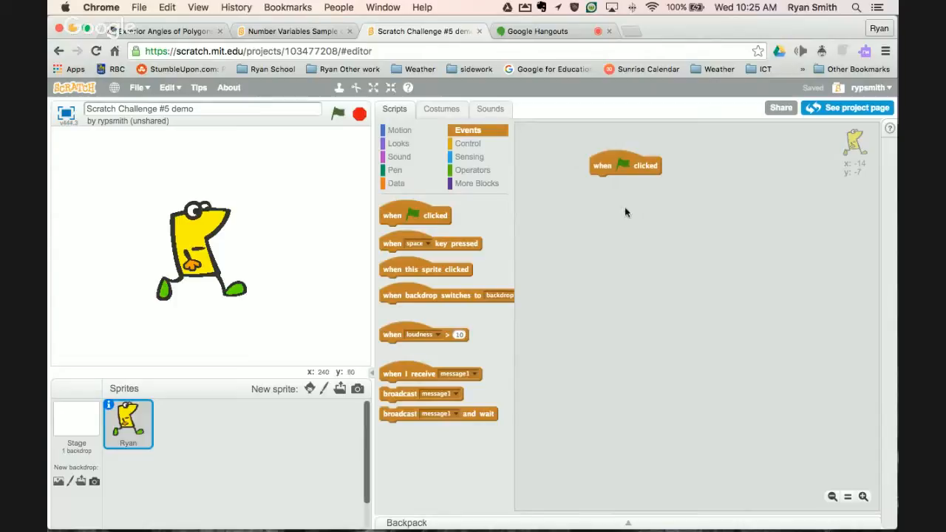
mouse_move(604, 224)
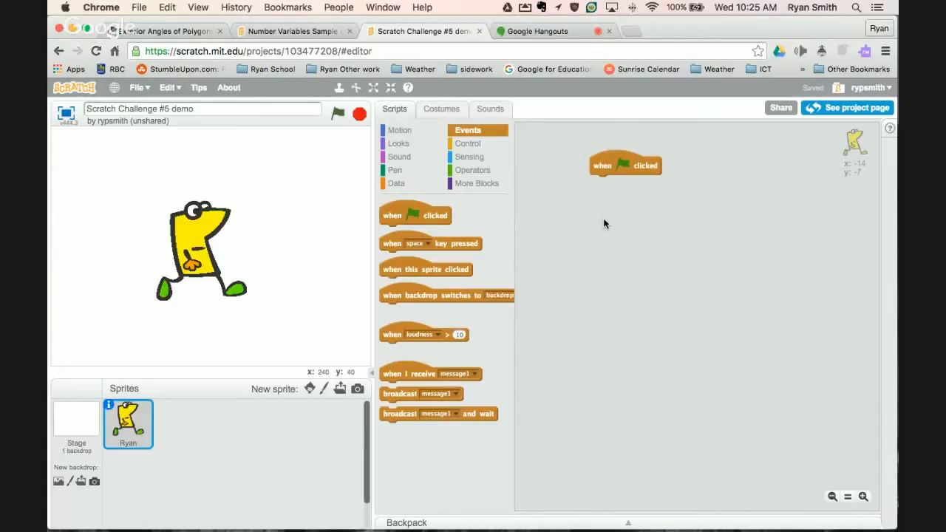
Step: Create a 'User Name' variable for all sprites from the Data blocks
click(396, 184)
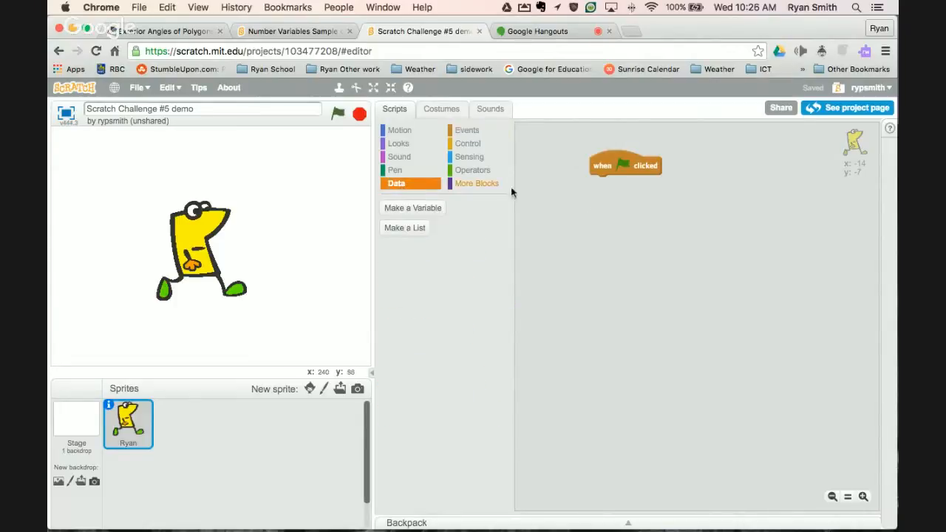
click(413, 207)
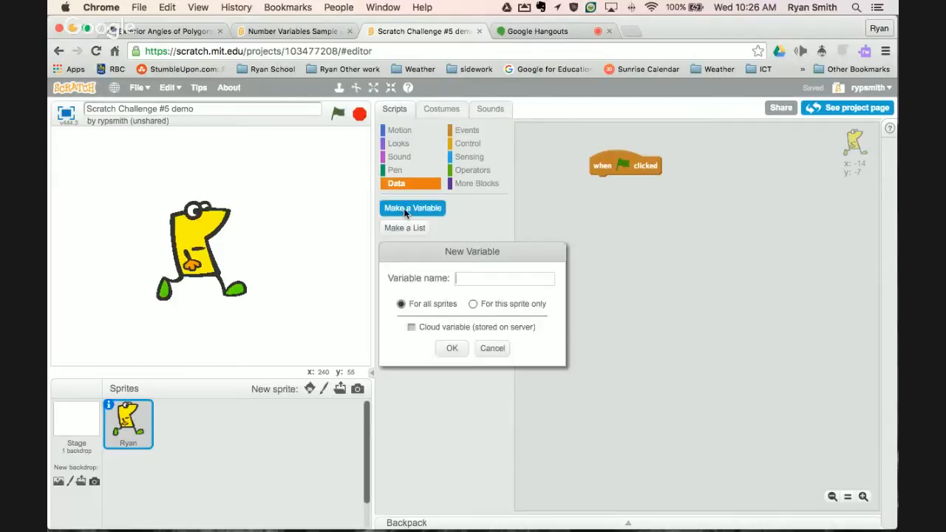
text(User)
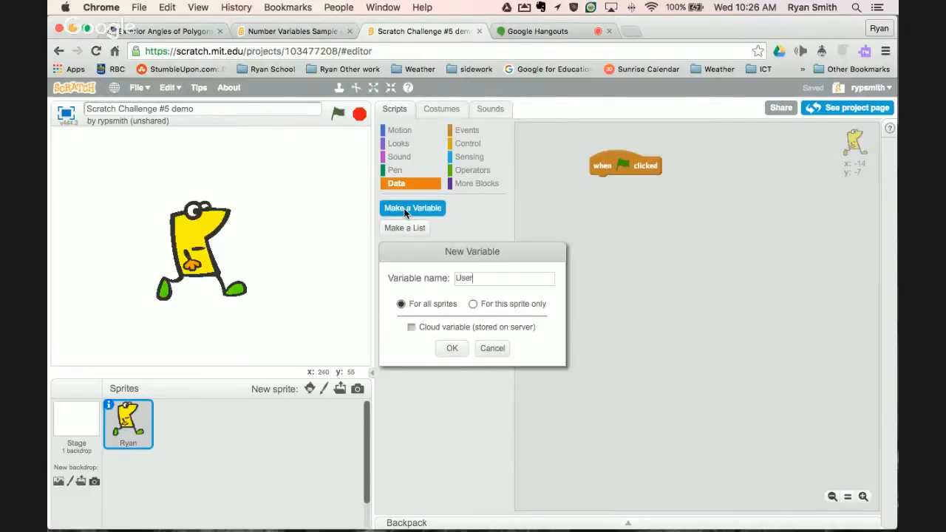
text(Name)
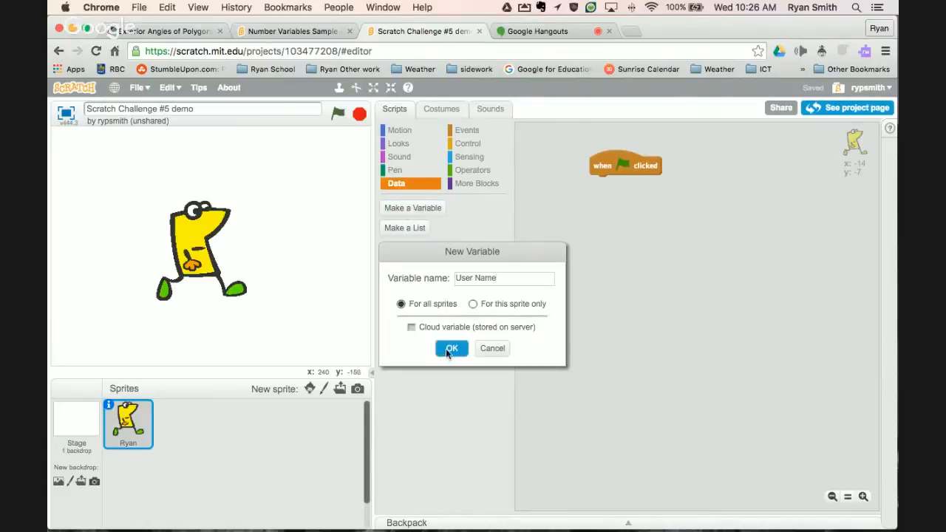
click(451, 349)
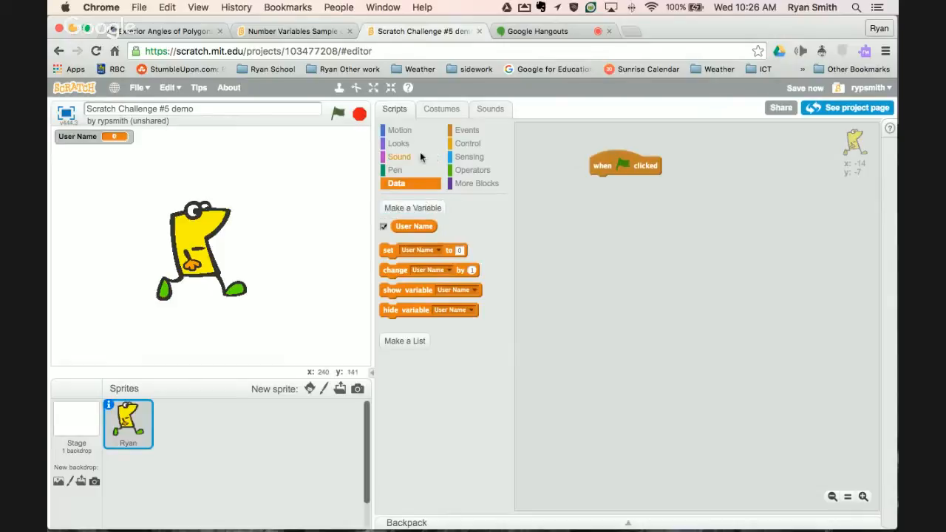
Step: Add 'ask What's your name? and wait' then 'set User Name to answer' under the hat block
click(471, 157)
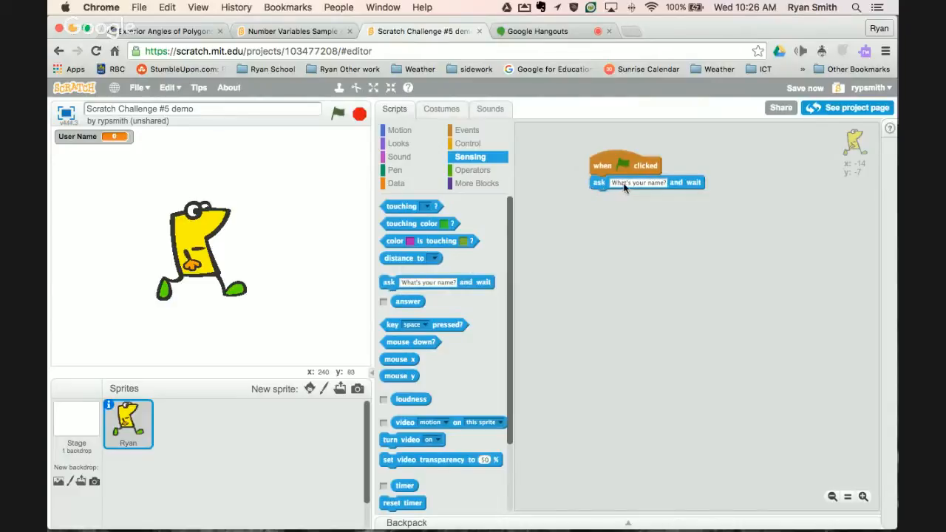
click(396, 183)
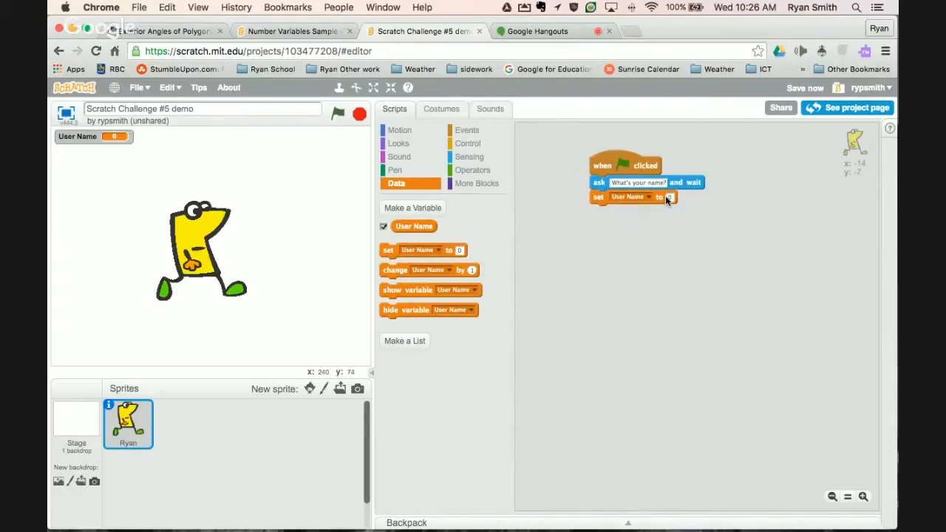
click(470, 157)
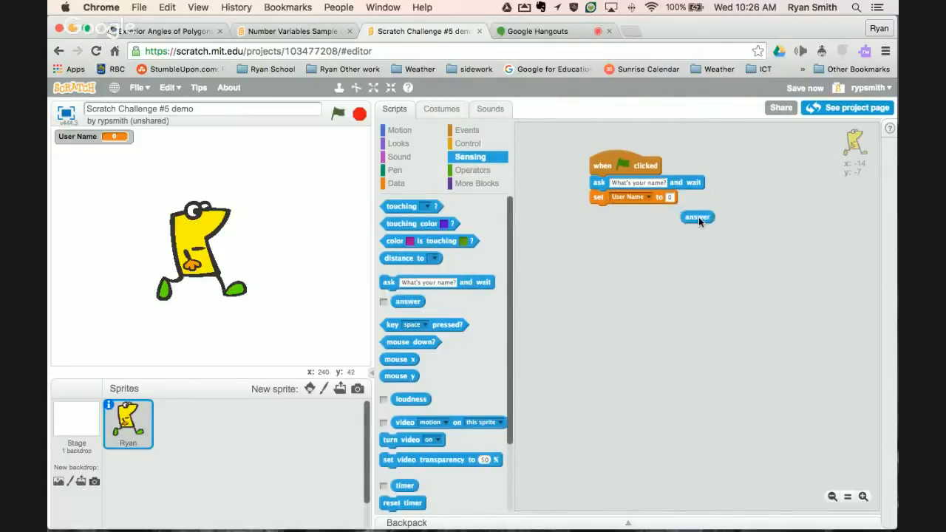
drag(698, 216, 683, 198)
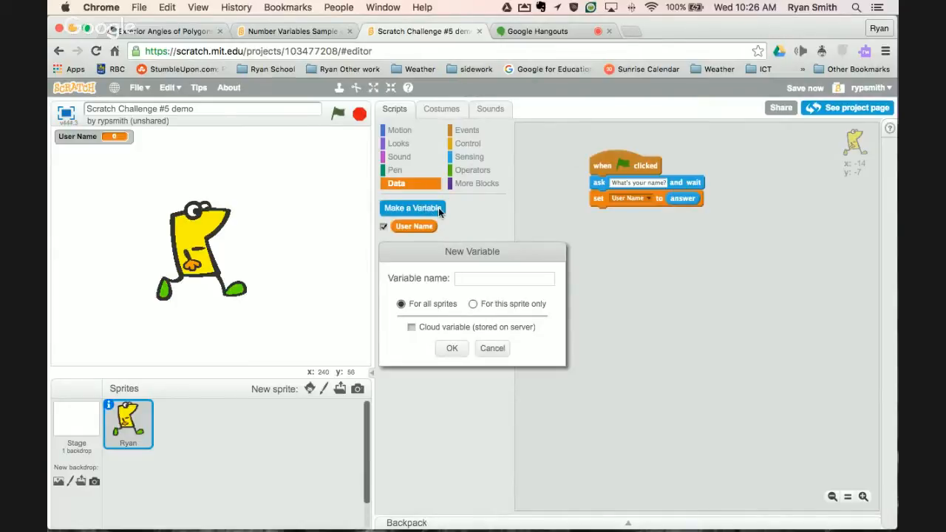
Step: Create a second variable named 'FavNumber', retyping the name after a mistake
text(Fav)
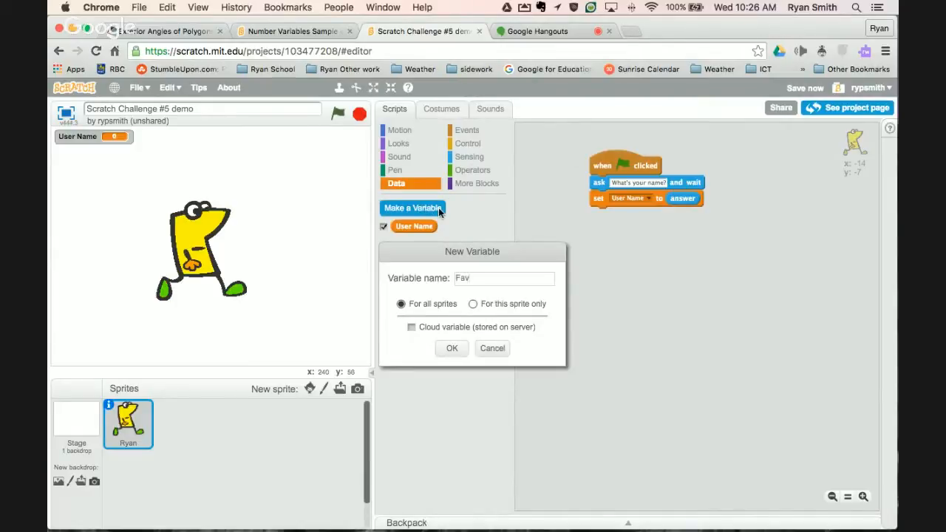
click(505, 278)
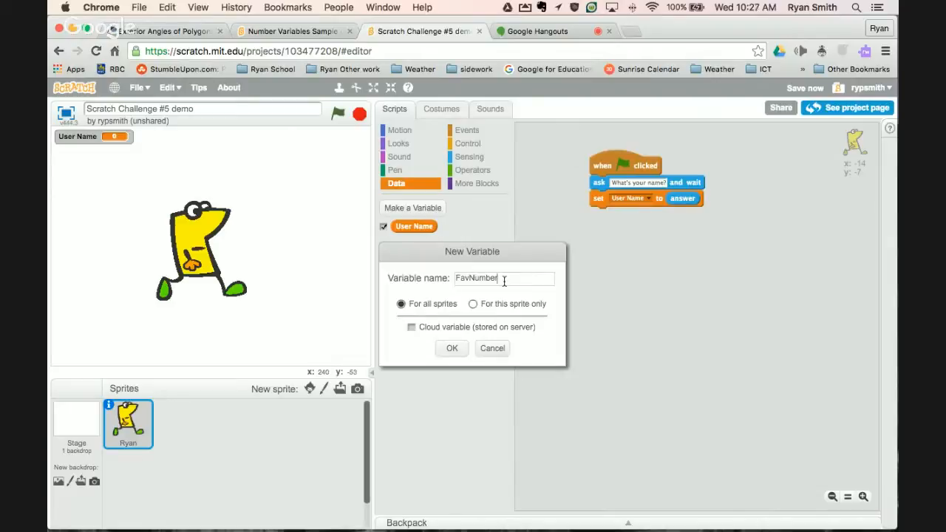
key(Backspace)
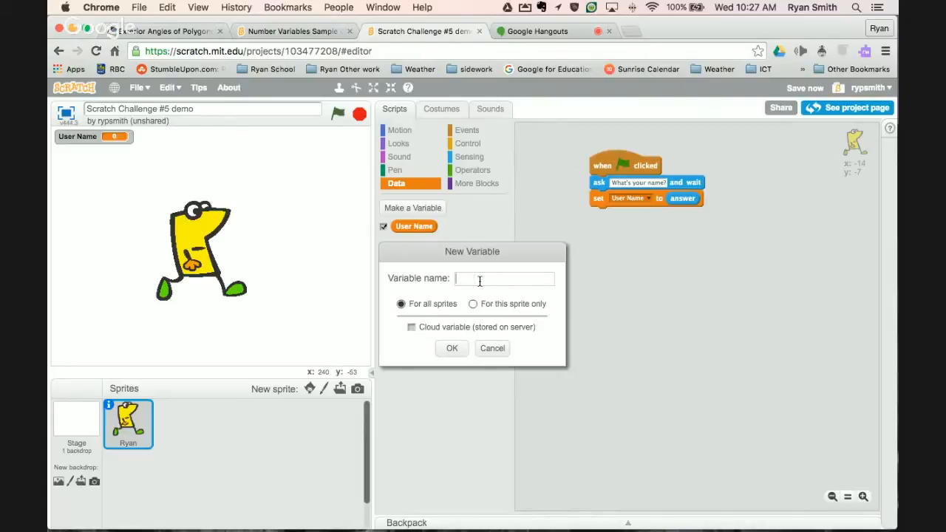
text(n)
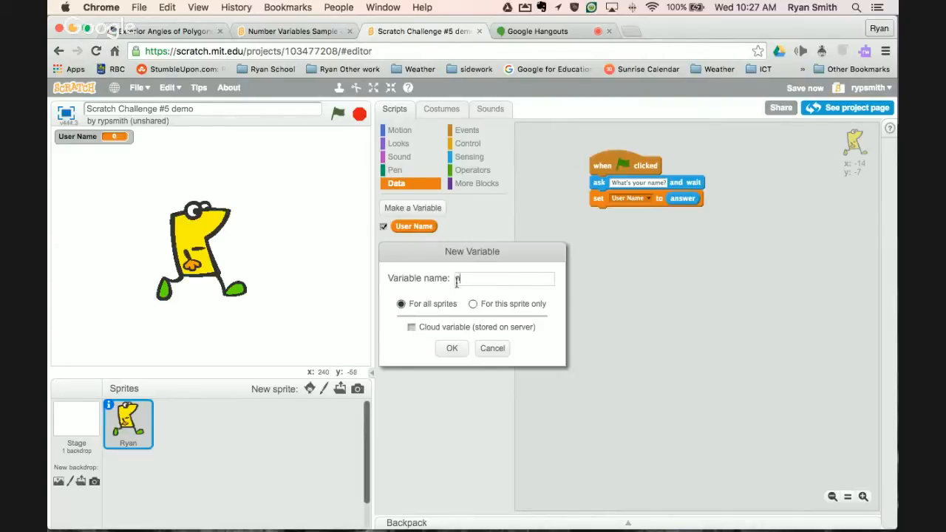
text(Fa)
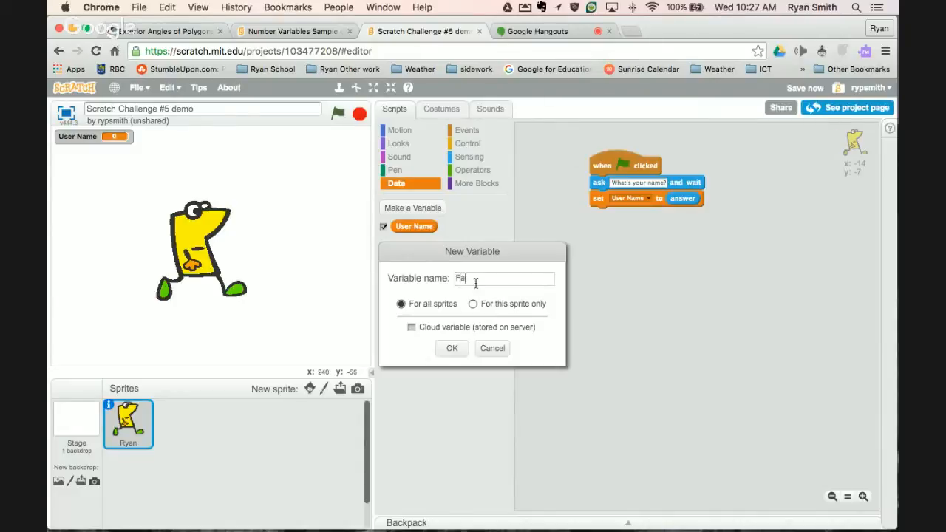
text(vnumber)
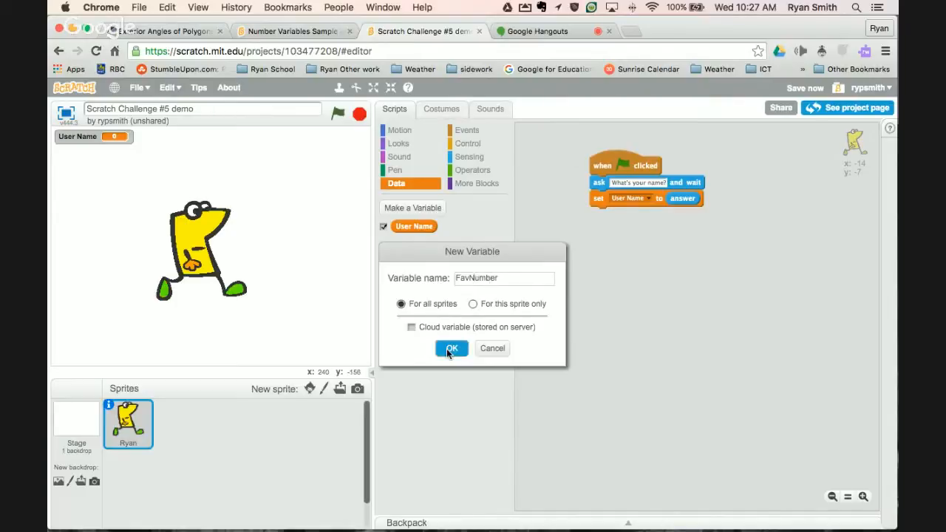
click(451, 349)
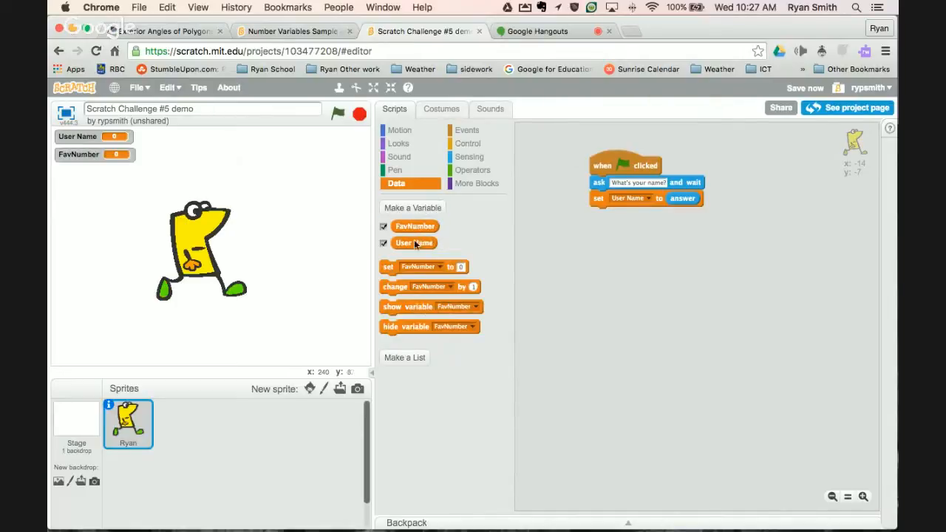
mouse_move(442, 133)
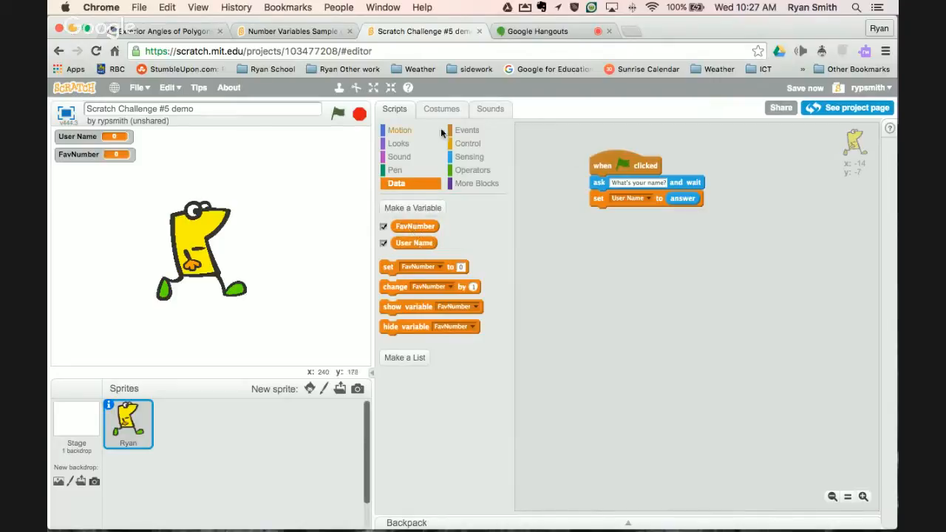
Step: Add 'ask What is your favourite number?' and 'set FavNumber to answer', discarding the spare change block
click(470, 156)
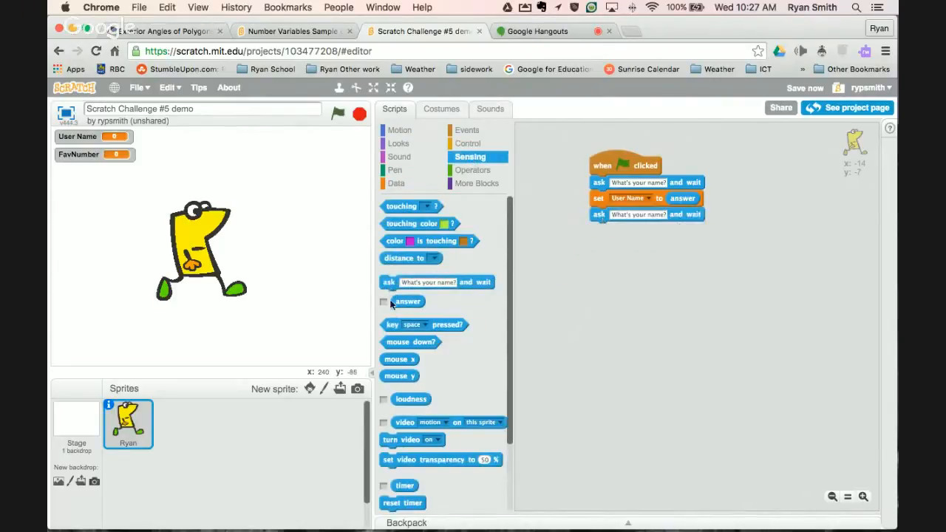
drag(408, 301, 751, 254)
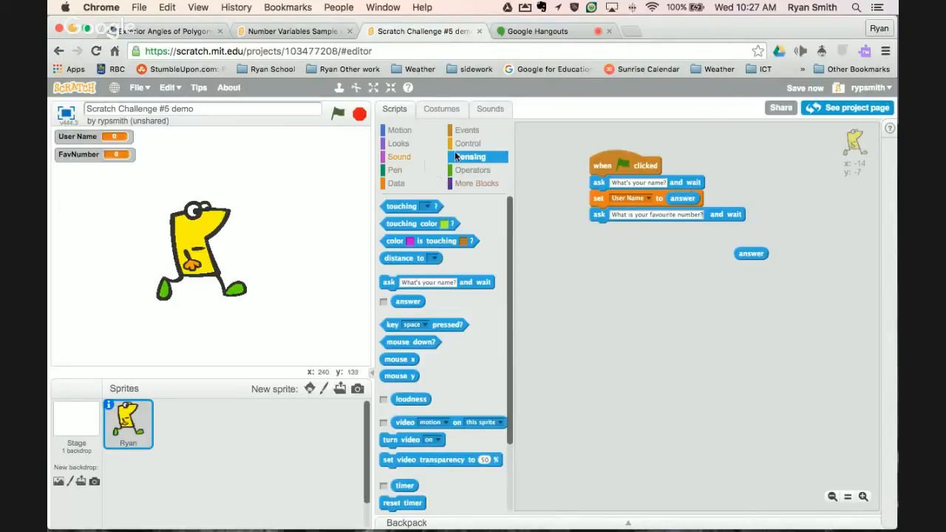
click(400, 183)
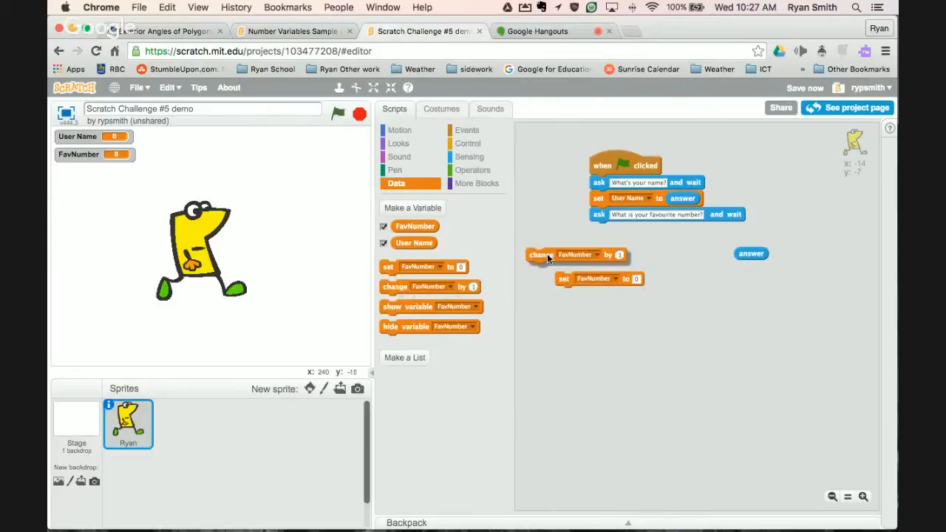
drag(532, 254, 565, 246)
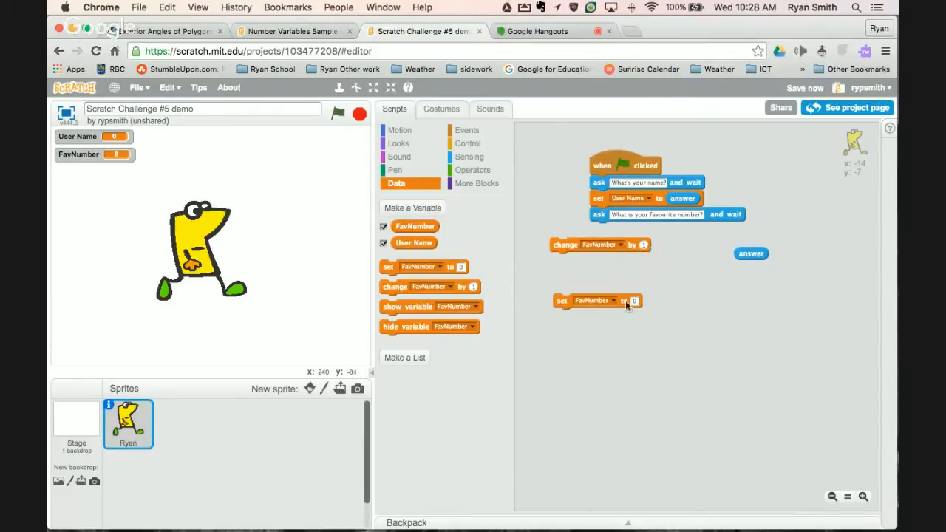
drag(751, 254, 633, 316)
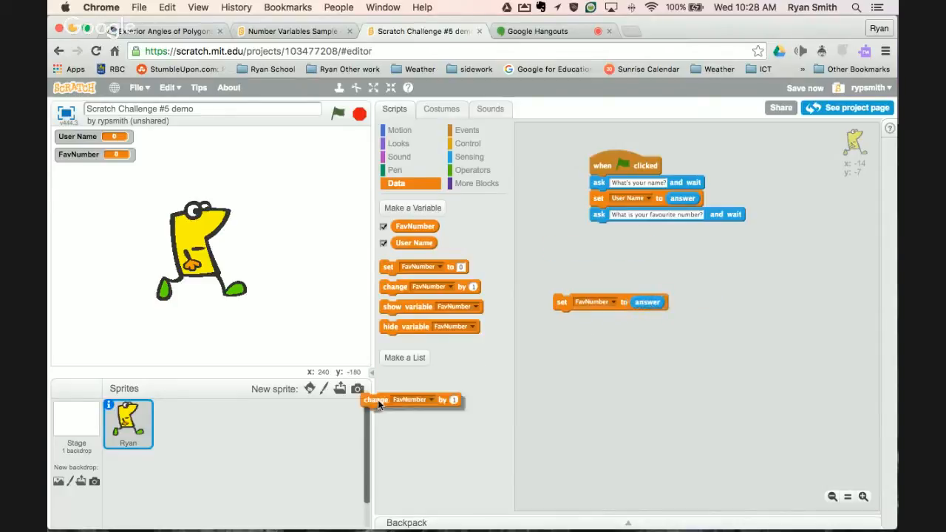
drag(609, 301, 641, 272)
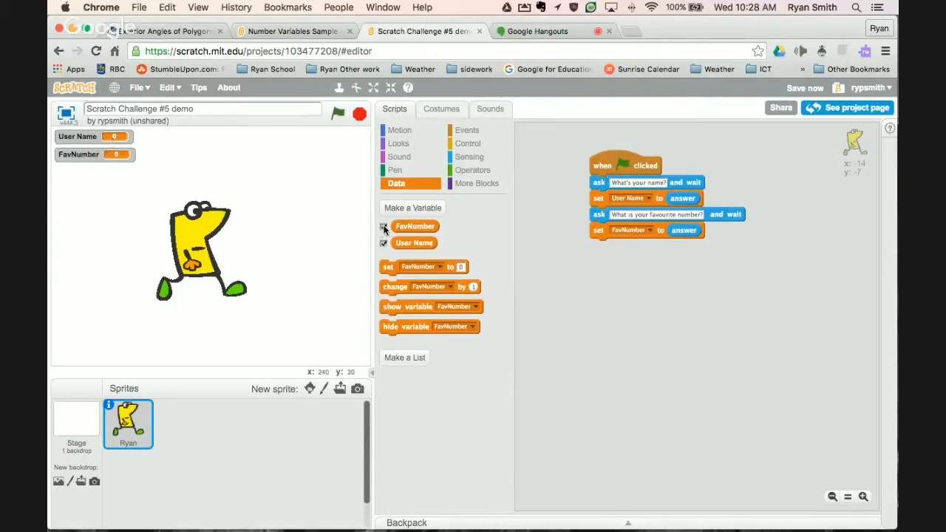
Step: Toggle the variable monitor checkbox, then run the script answering 'Ryan' and 5
click(385, 243)
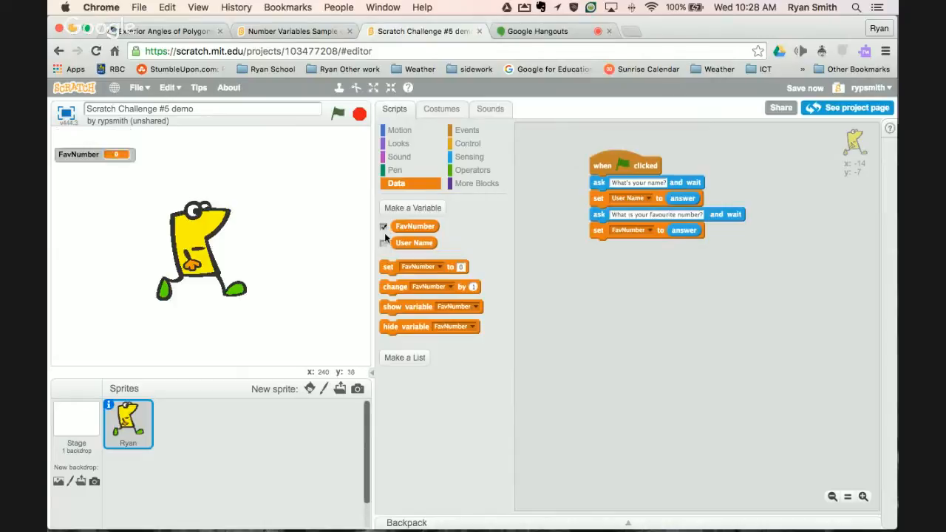
click(384, 243)
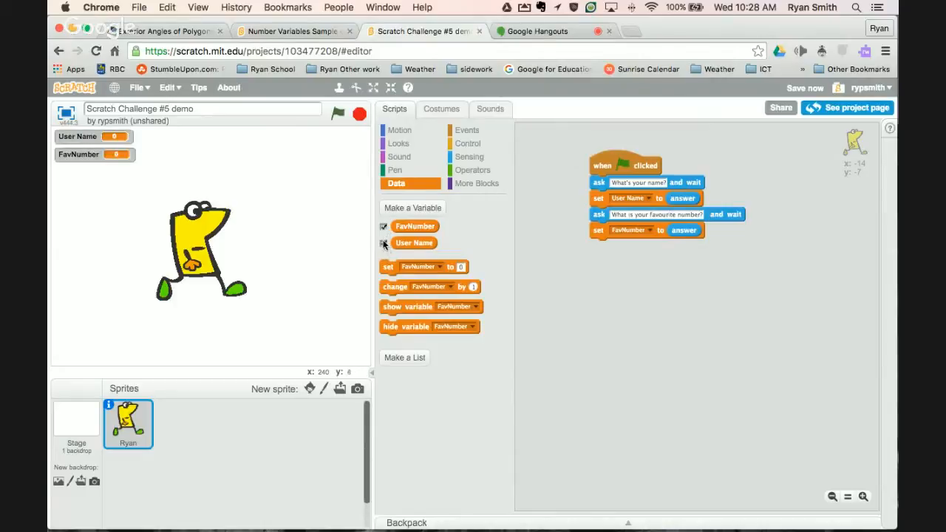
click(383, 243)
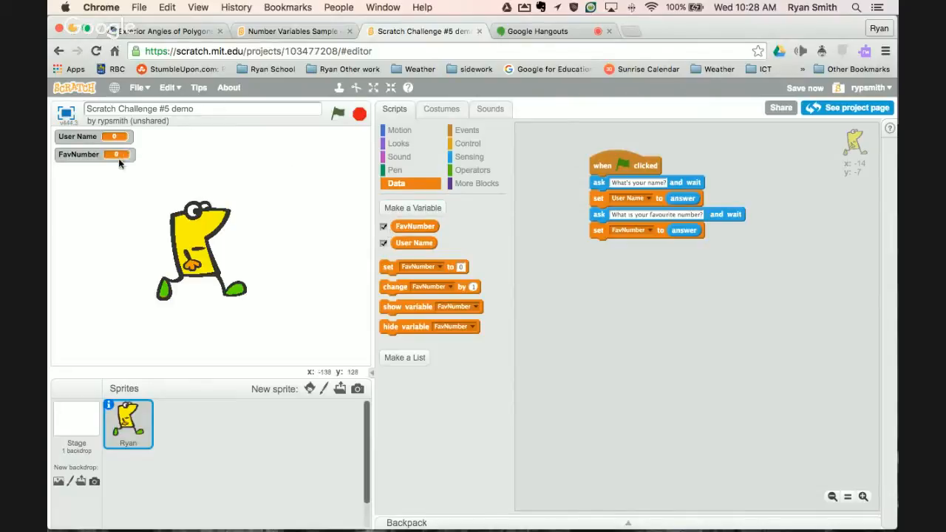
click(337, 114)
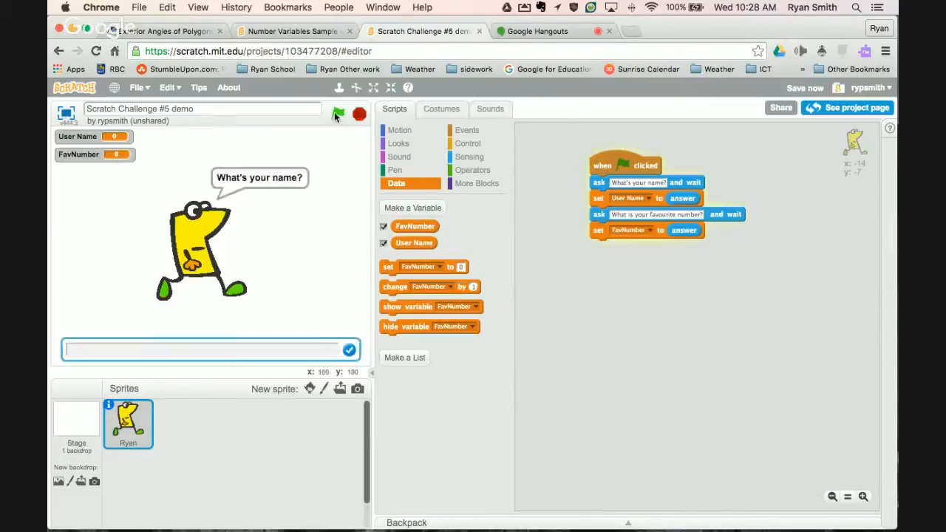
text(Ryan)
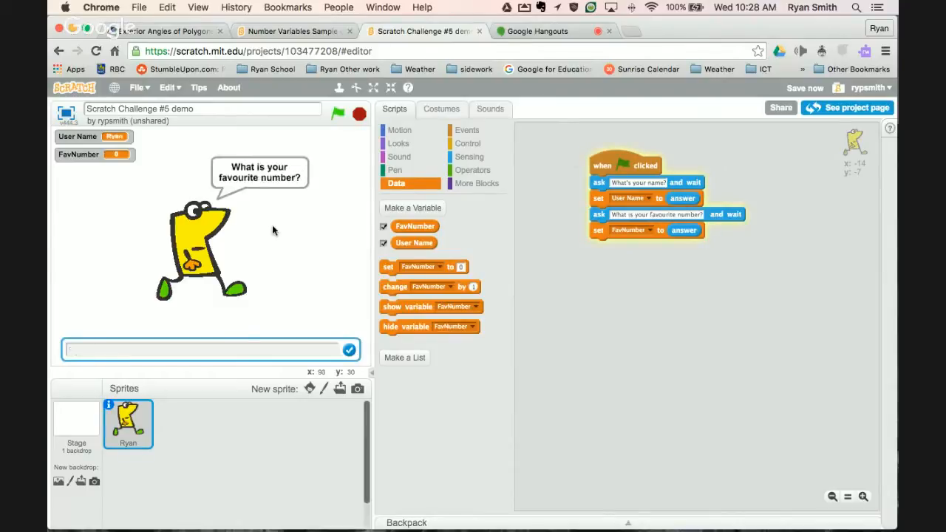
text(5)
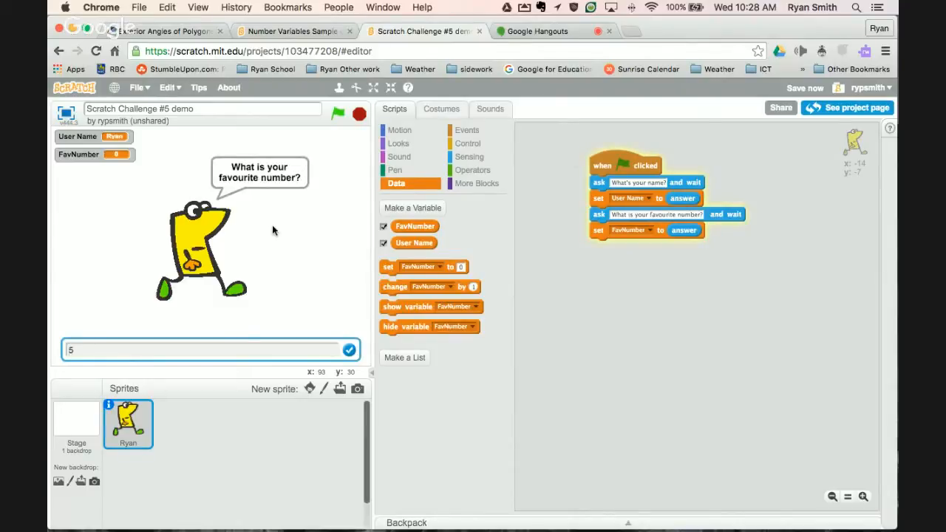
click(349, 348)
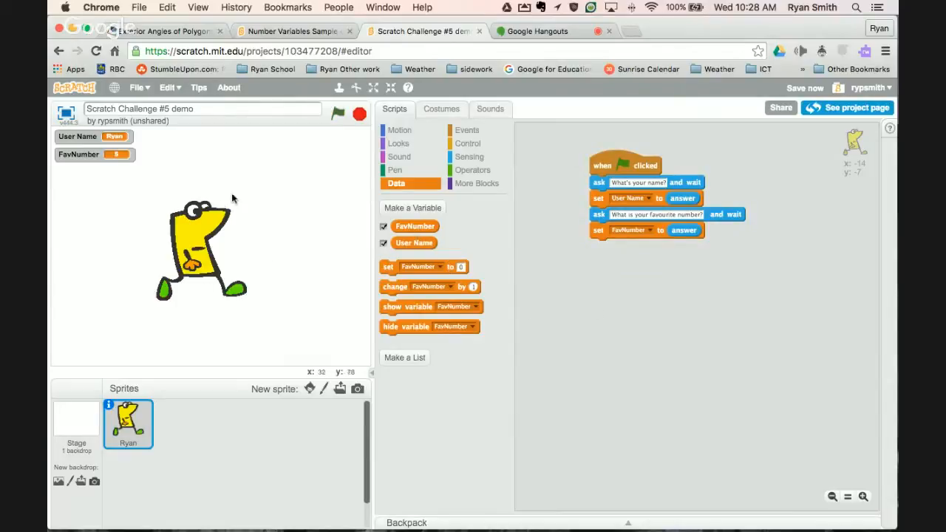
mouse_move(260, 199)
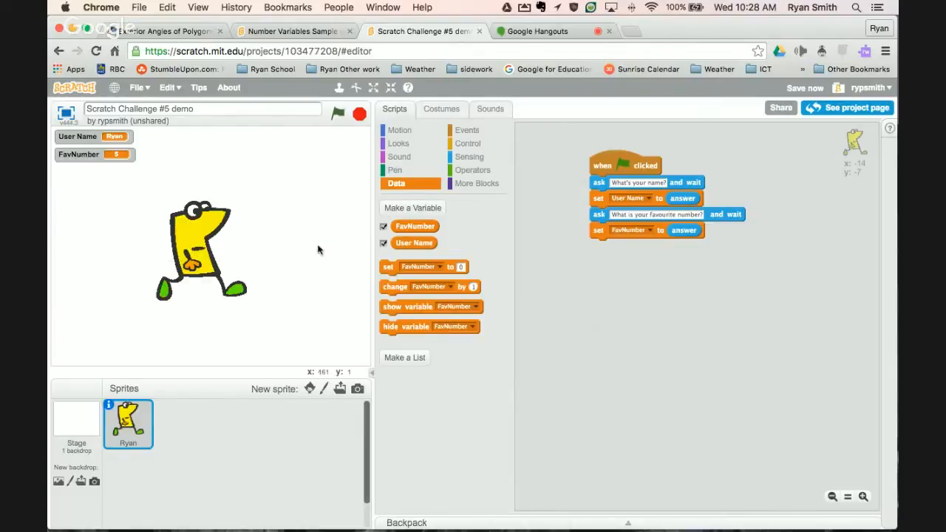
mouse_move(288, 285)
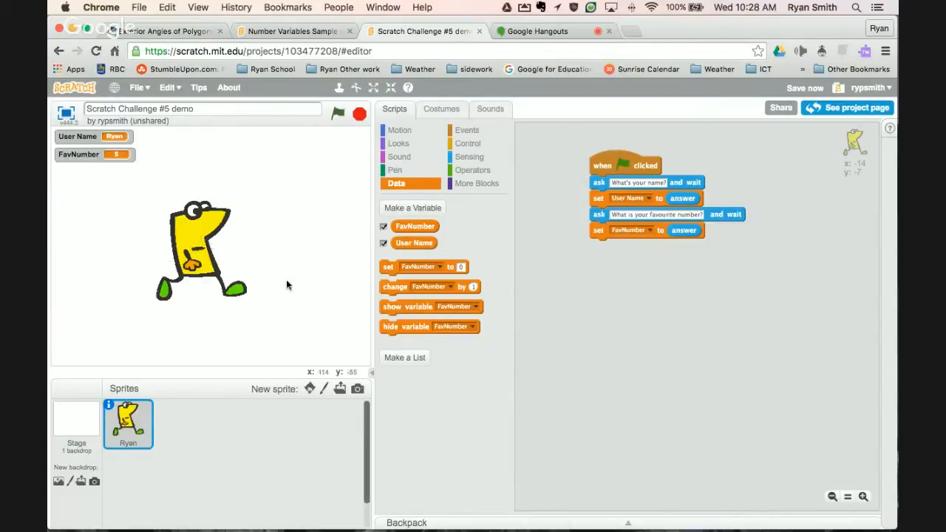
mouse_move(278, 213)
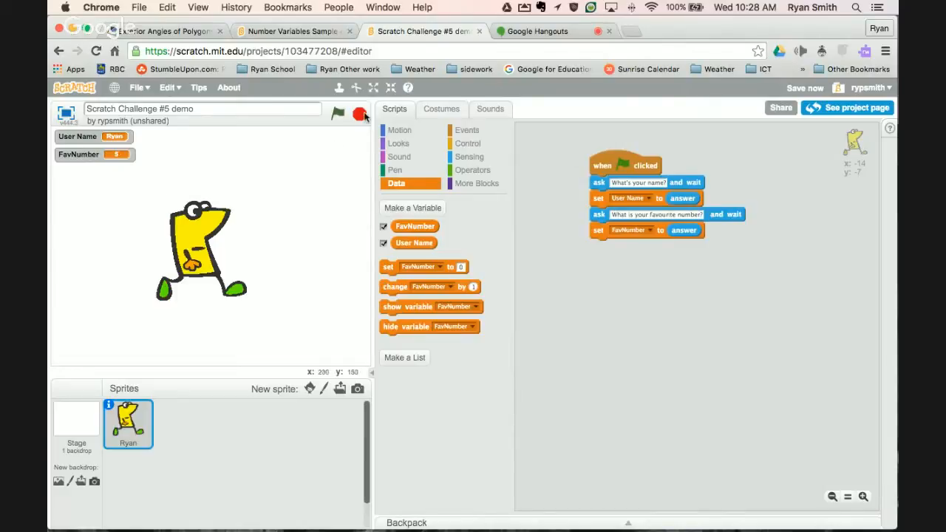
Step: Put 'set FavNumber to' blank first in the script so monitors start empty
click(339, 114)
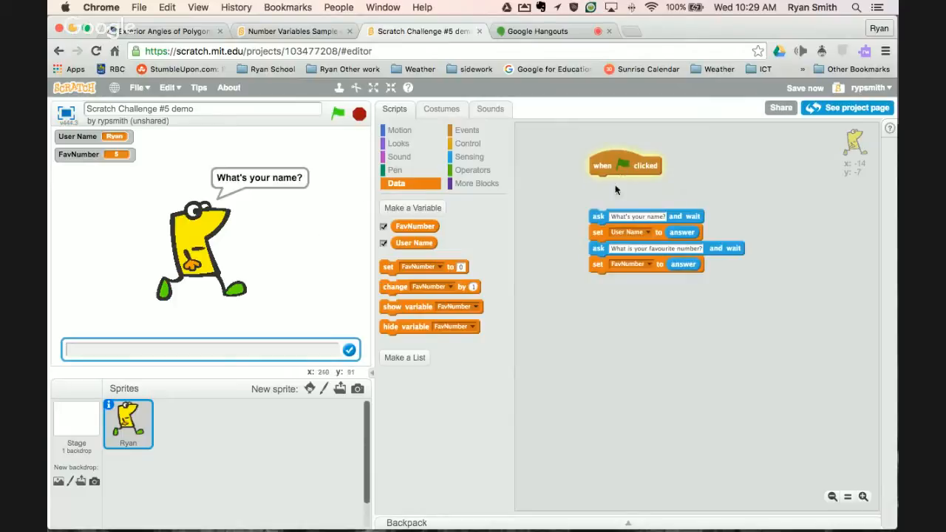
mouse_move(607, 197)
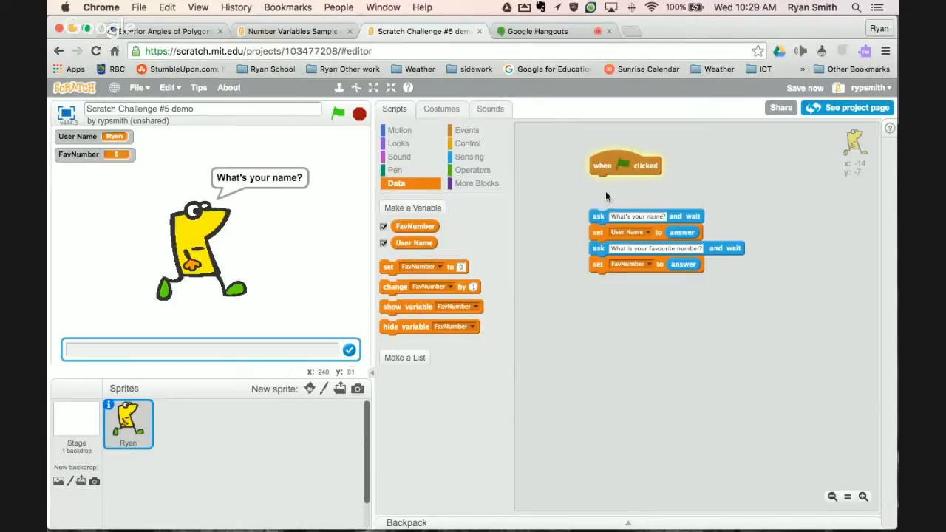
mouse_move(556, 202)
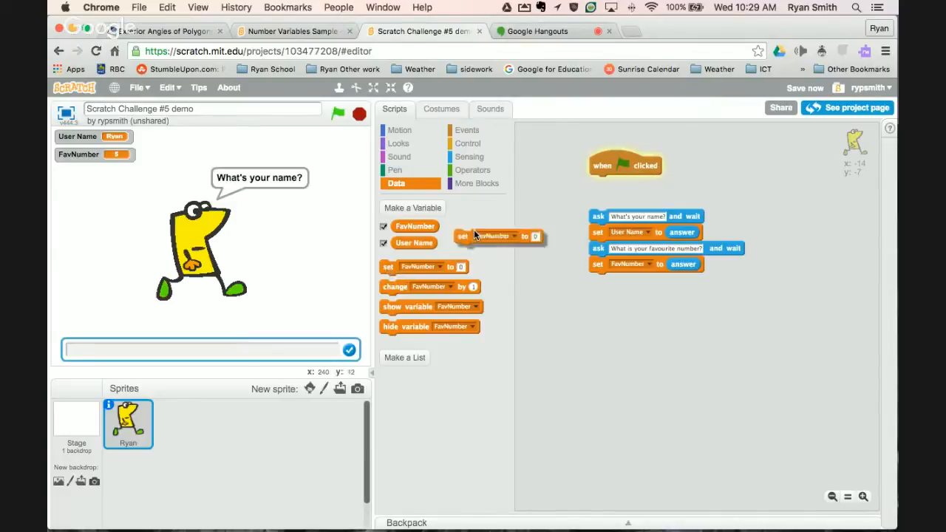
drag(500, 236, 633, 183)
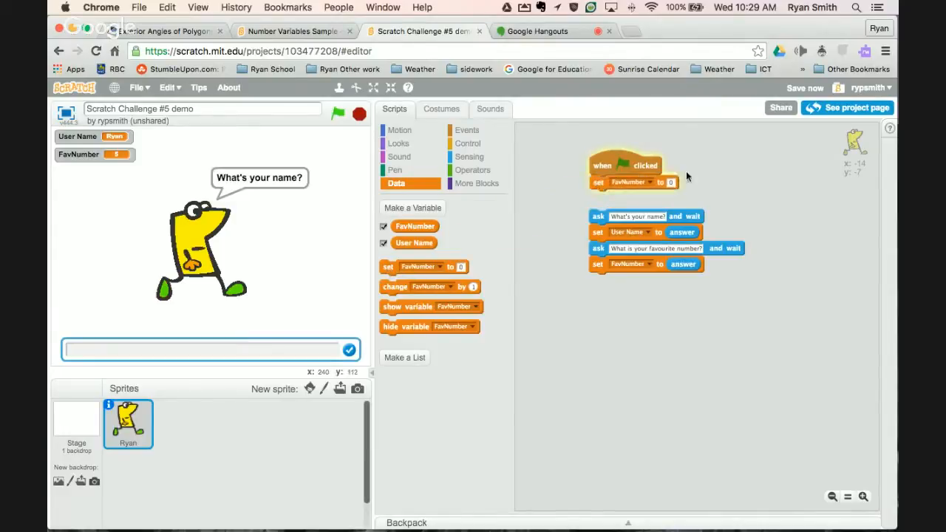
click(670, 183)
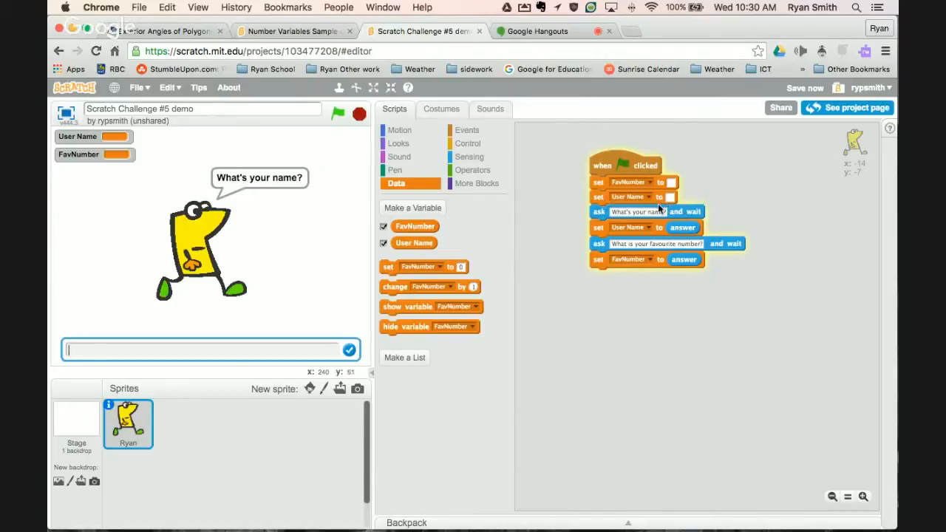
mouse_move(656, 257)
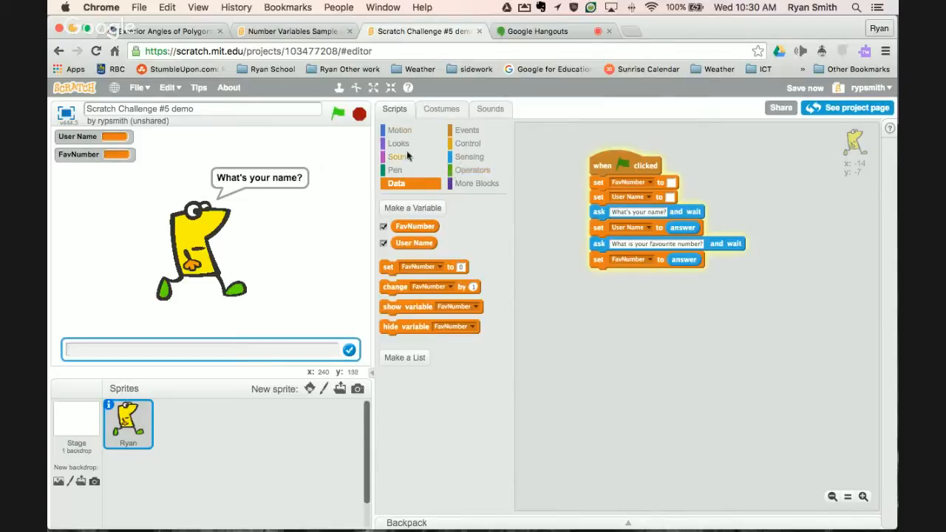
Step: End the script with 'say Hello for 2 secs' and place a 'length of' block below it
click(399, 143)
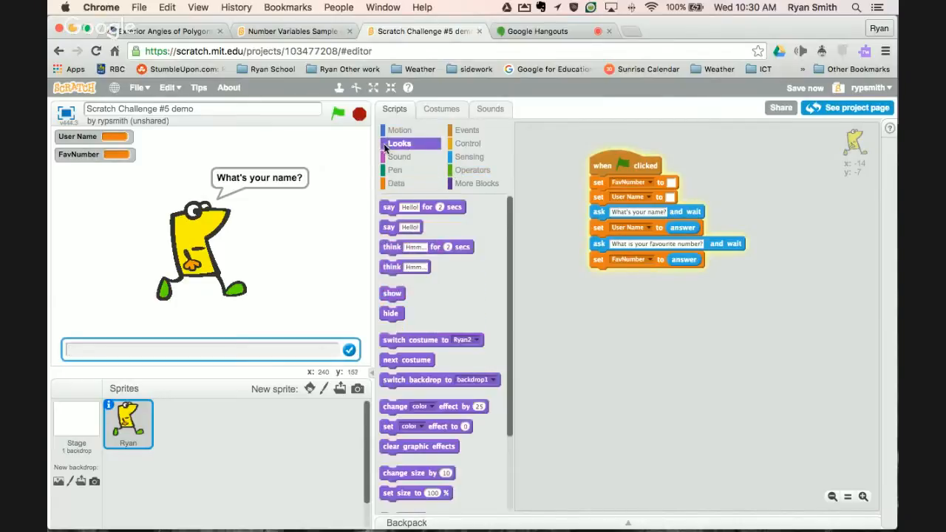
drag(423, 207, 637, 284)
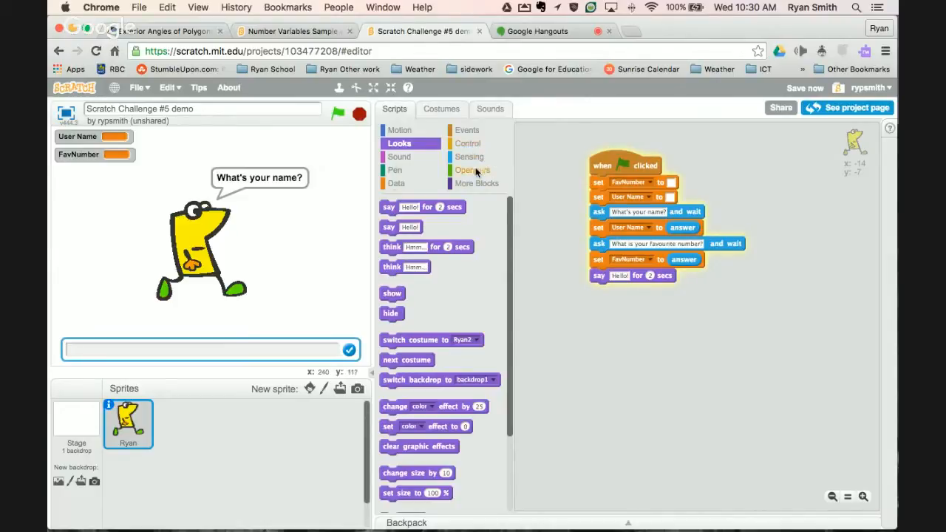
click(473, 170)
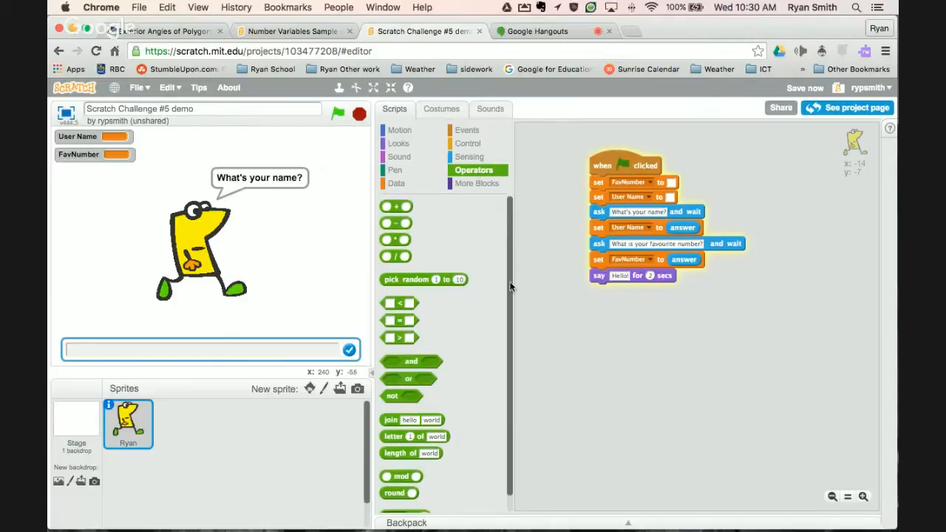
scroll(down, 3)
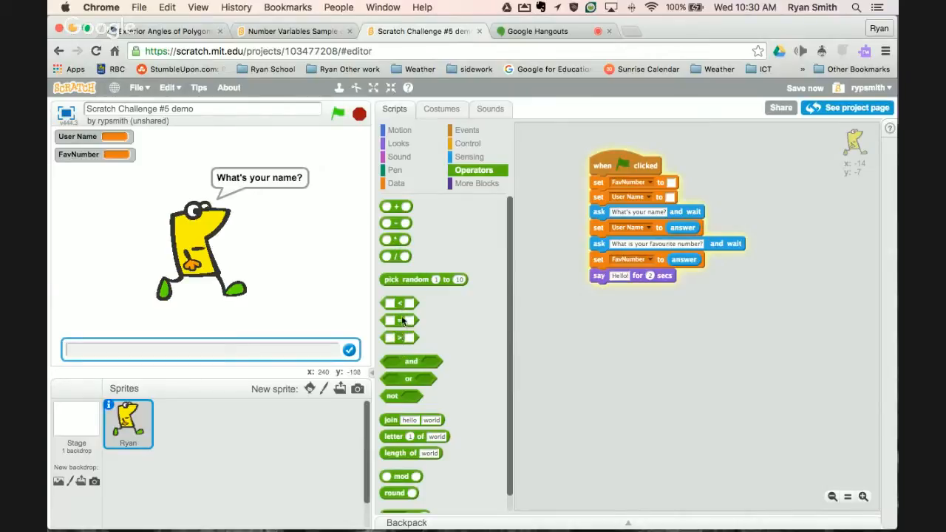
scroll(down, 3)
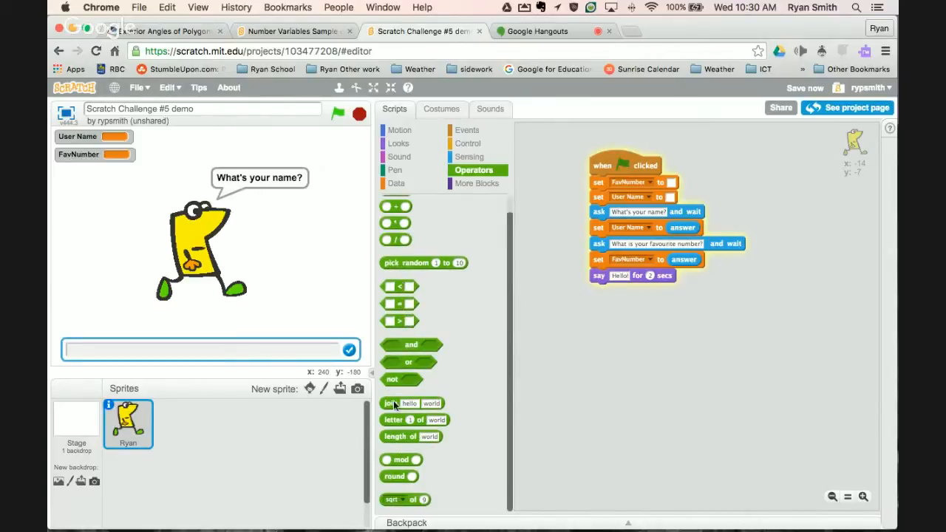
drag(411, 436, 580, 367)
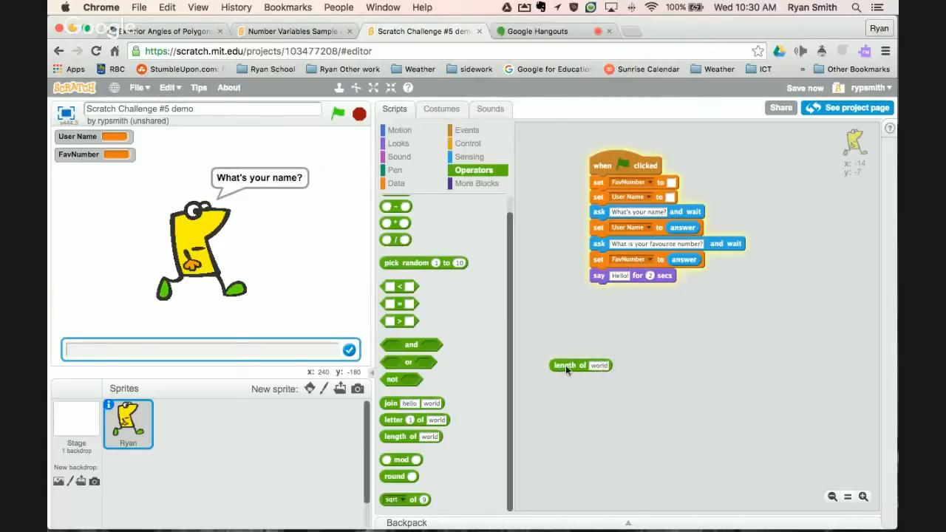
drag(580, 365, 618, 355)
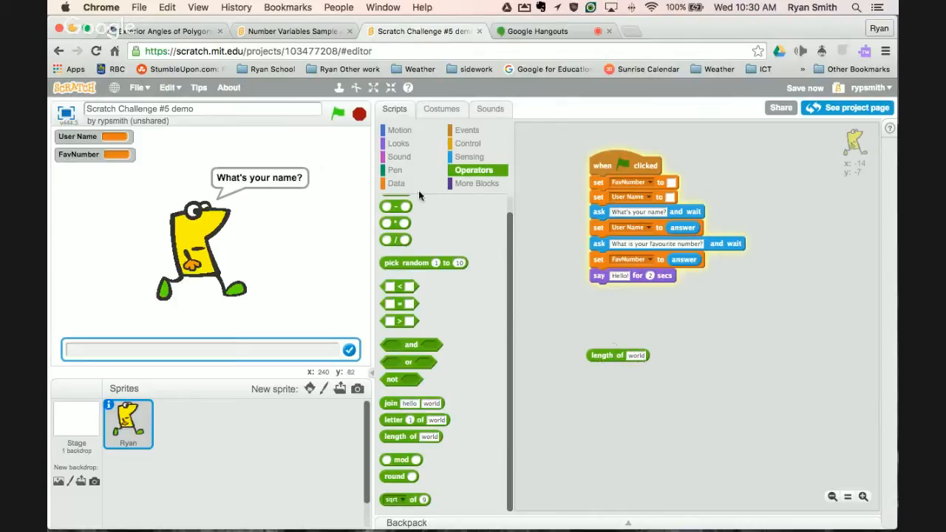
Step: Drop User Name into the 'length of' block and answer the name question with 'Lin'
click(397, 183)
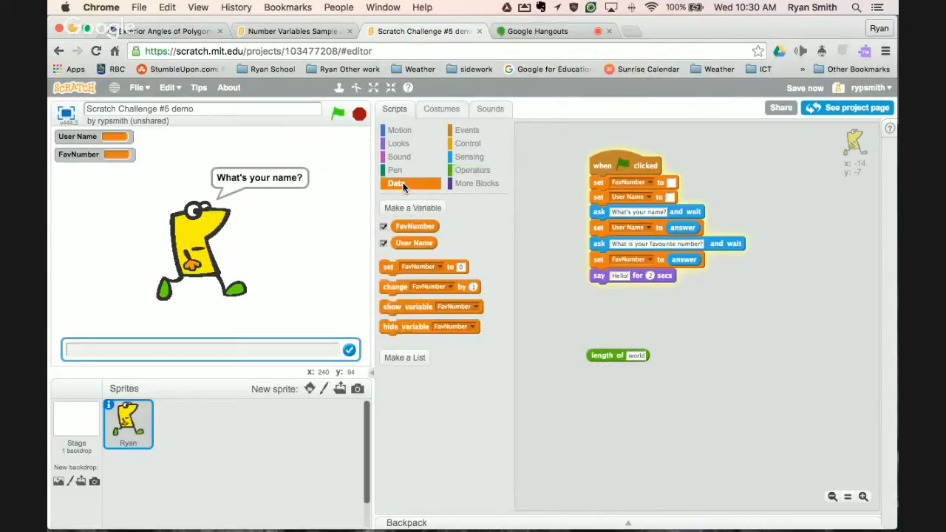
drag(414, 242, 668, 362)
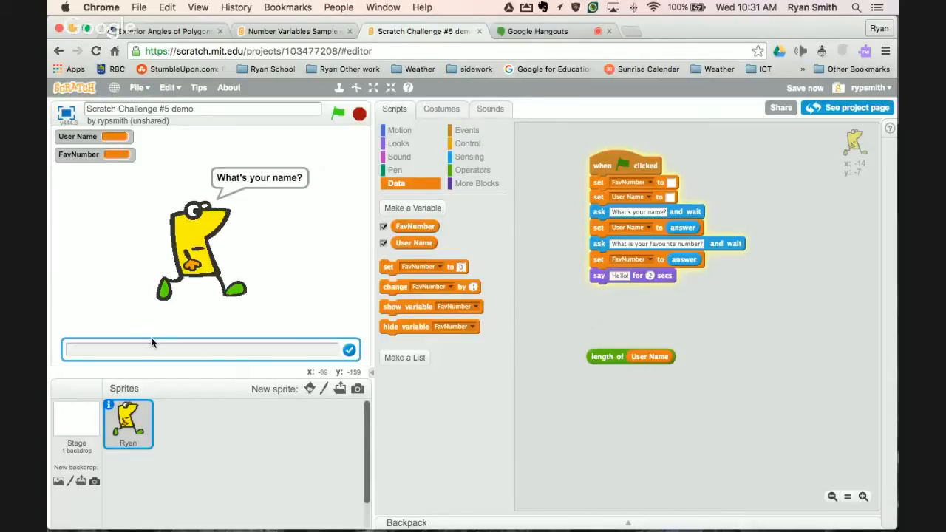
click(66, 349)
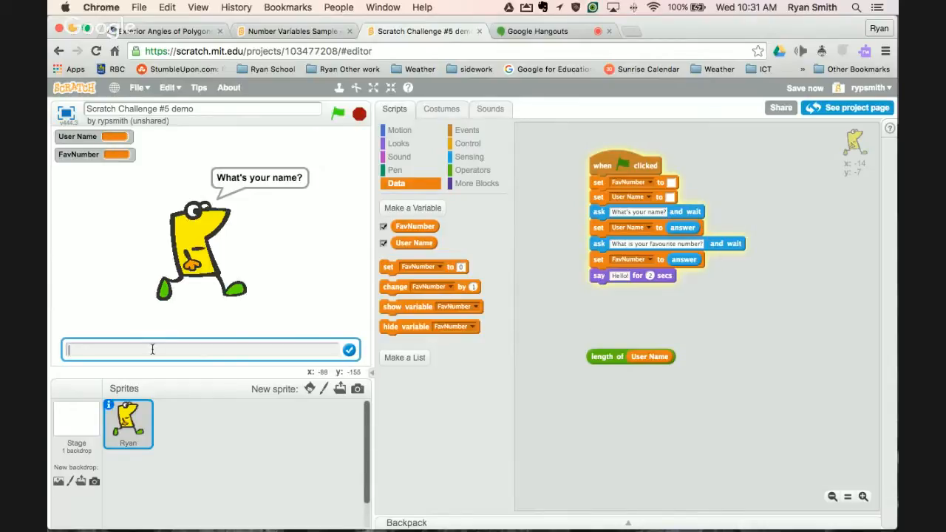
text(Lin)
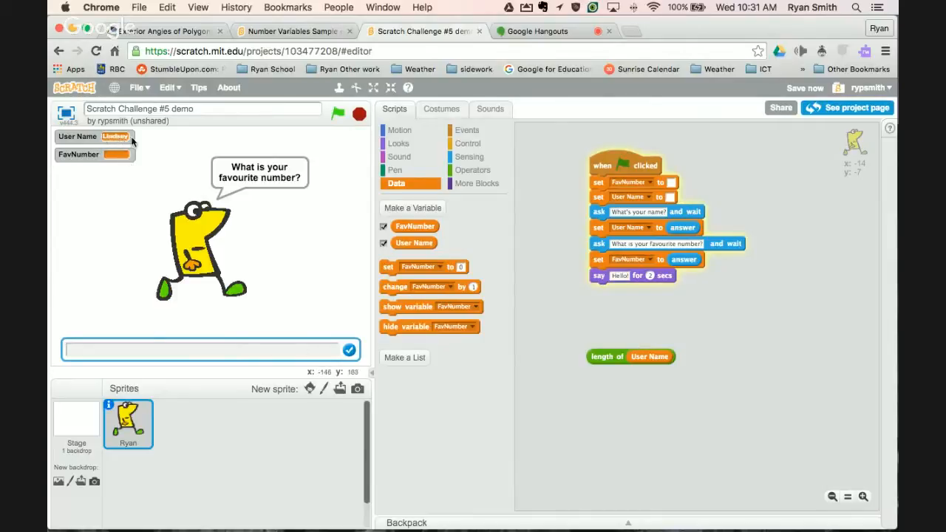
mouse_move(574, 340)
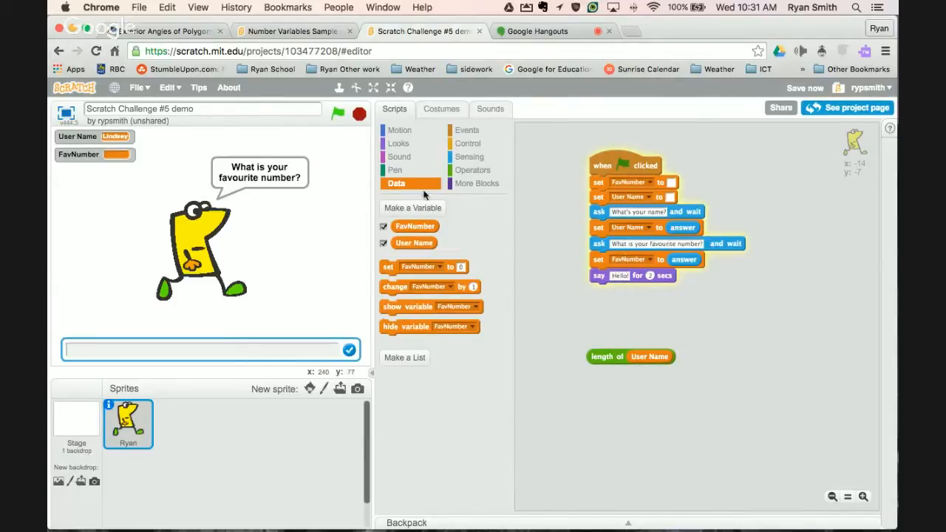
Step: Join 'There are', length of User Name and 'letters in your name' into the say block
click(473, 170)
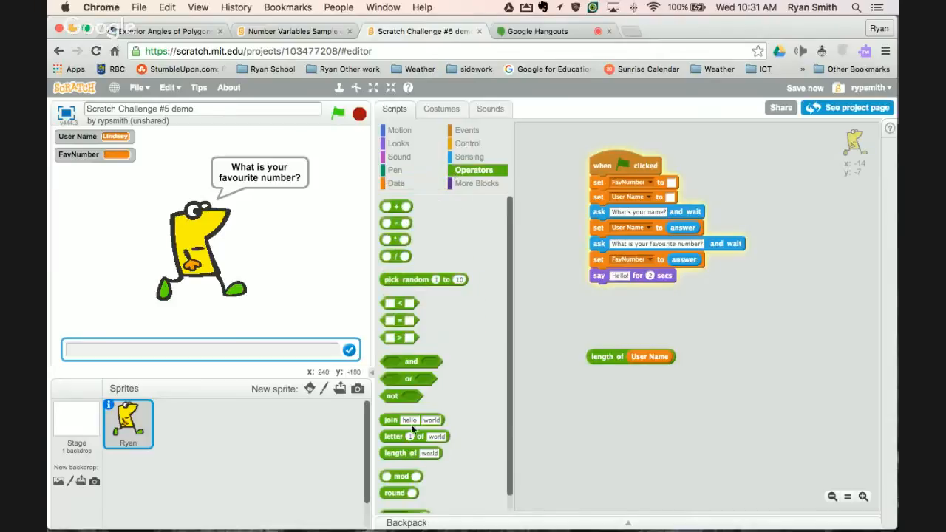
drag(411, 420, 603, 327)
text(letters in your name.)
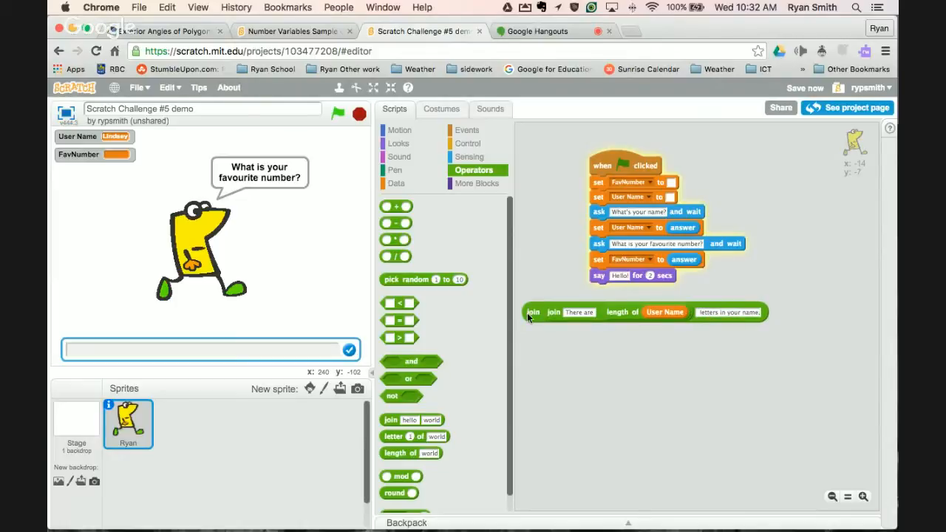
drag(532, 310, 620, 281)
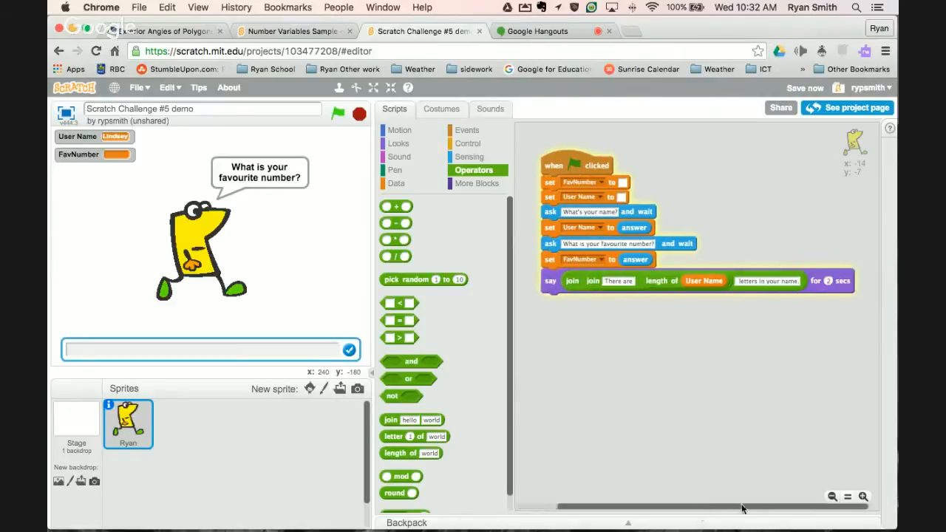
Step: Stop and rerun the project, answering 45 for the favourite number
click(361, 113)
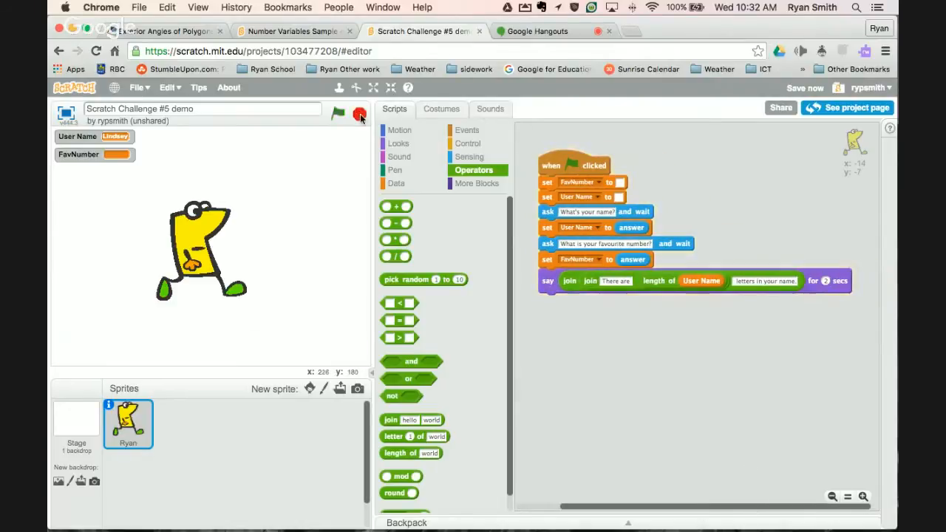
click(337, 112)
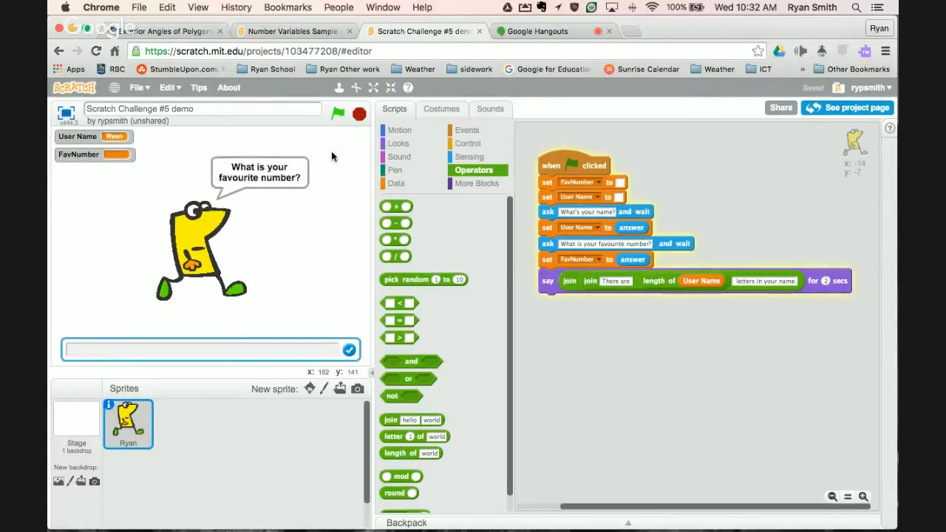
text(45)
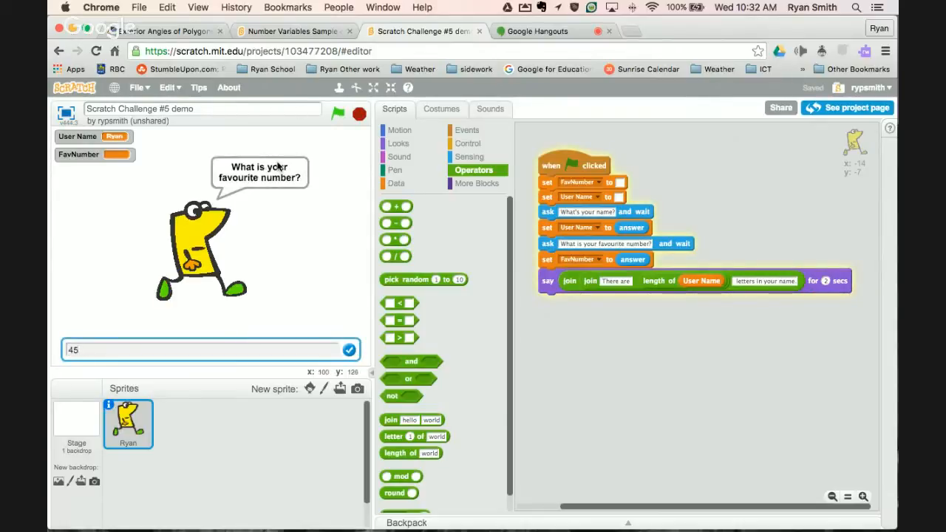
click(348, 349)
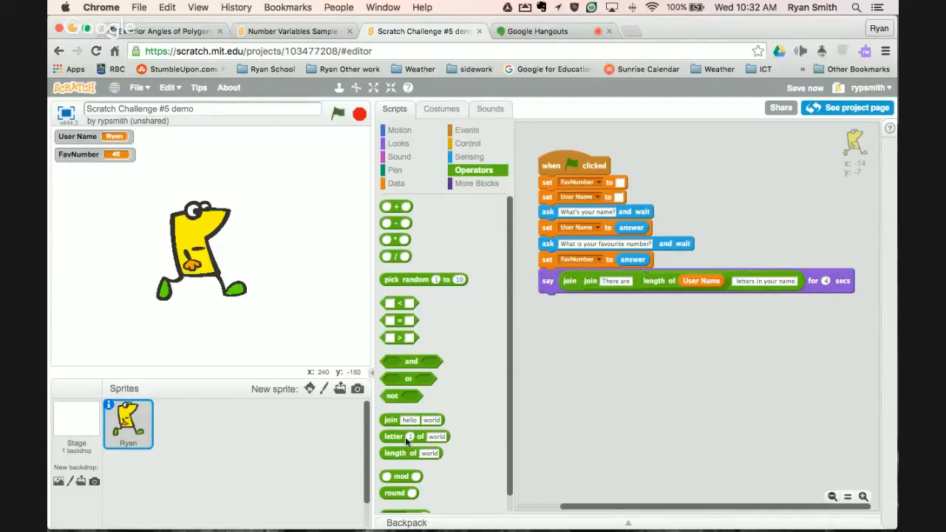
Step: Build 'The third letter of your name is' joined with letter 3 of User Name for a say block
drag(412, 436, 613, 366)
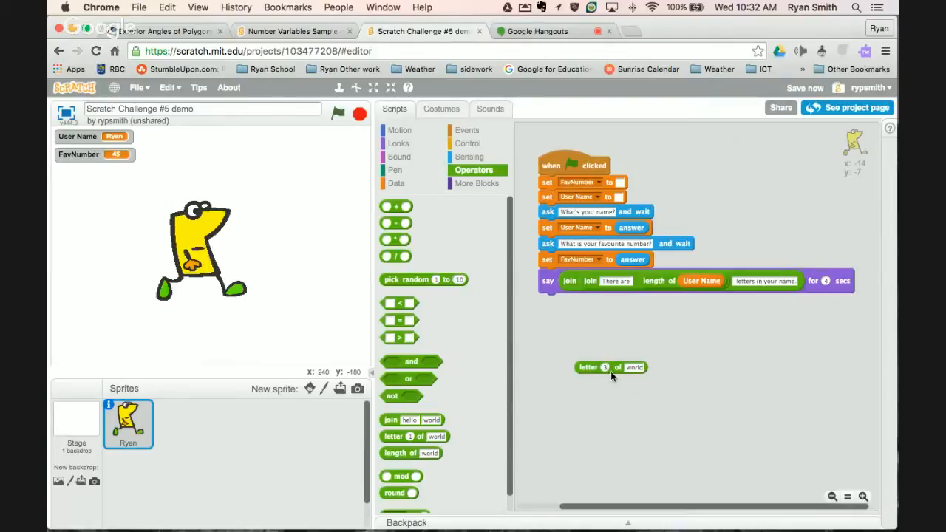
click(605, 366)
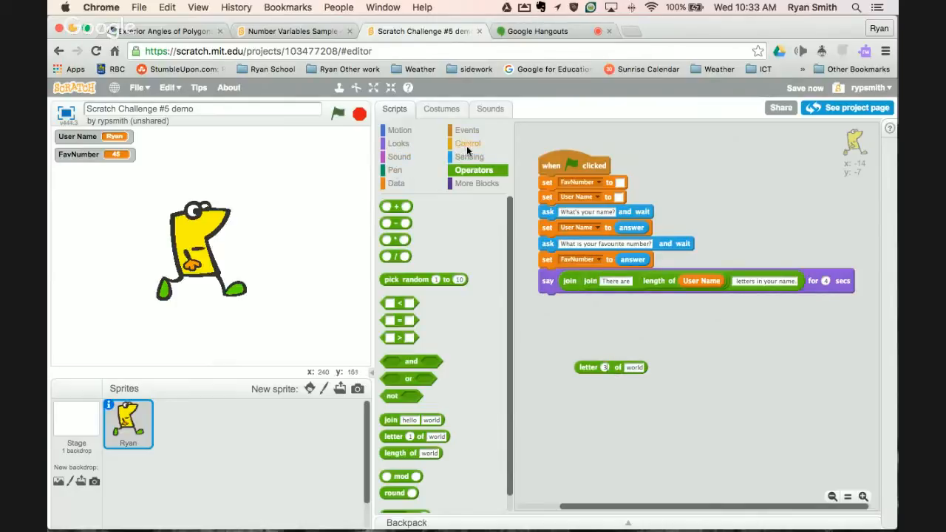
click(396, 184)
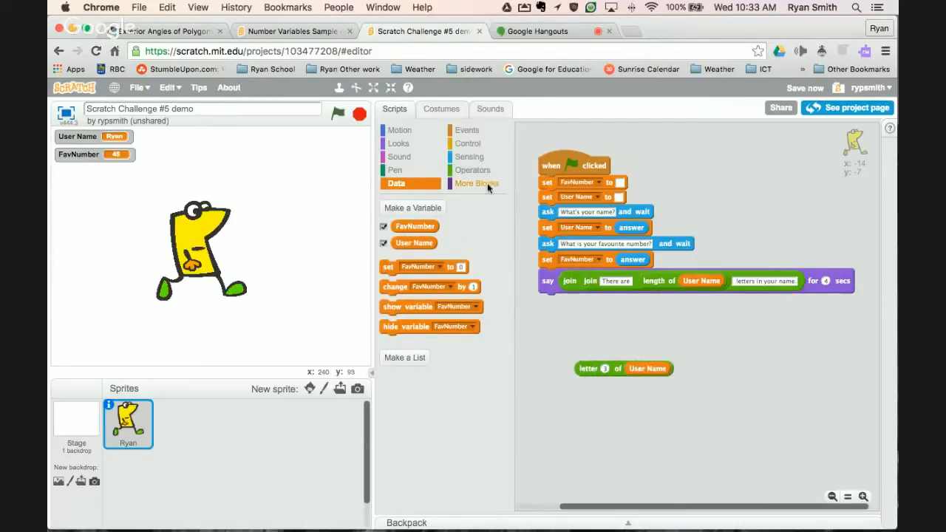
click(474, 170)
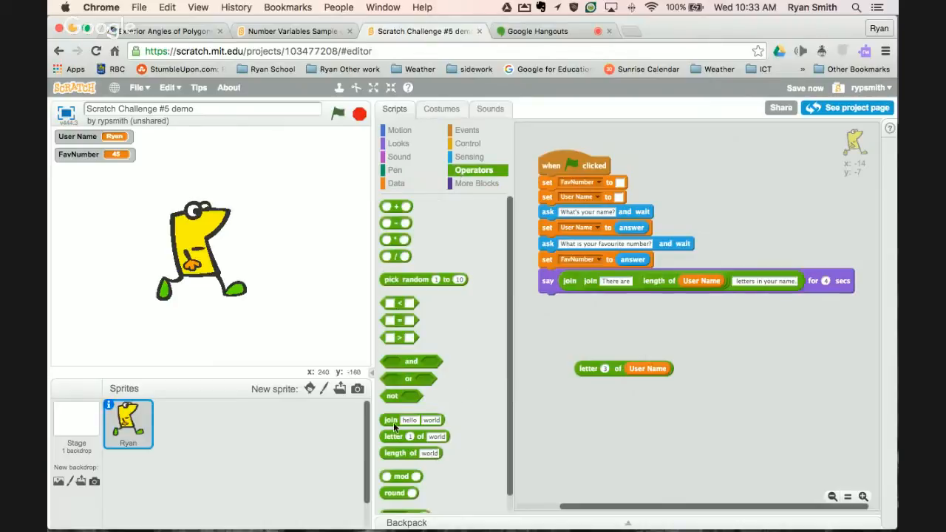
drag(411, 420, 563, 332)
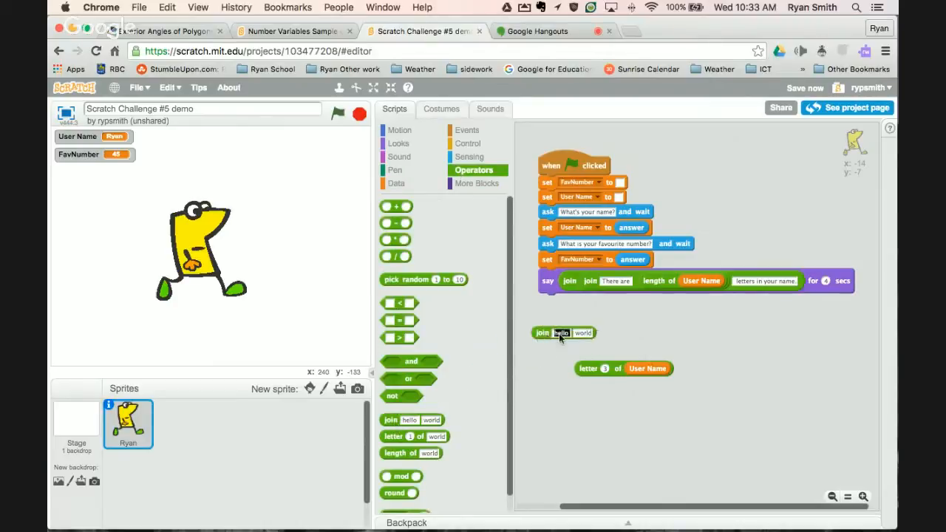
text(The third letter of your name is:)
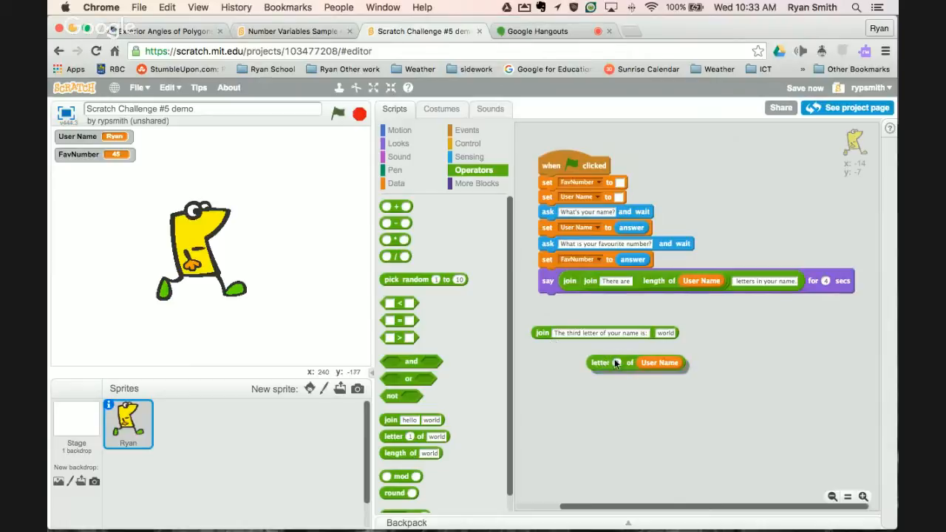
drag(638, 363, 665, 334)
text(3)
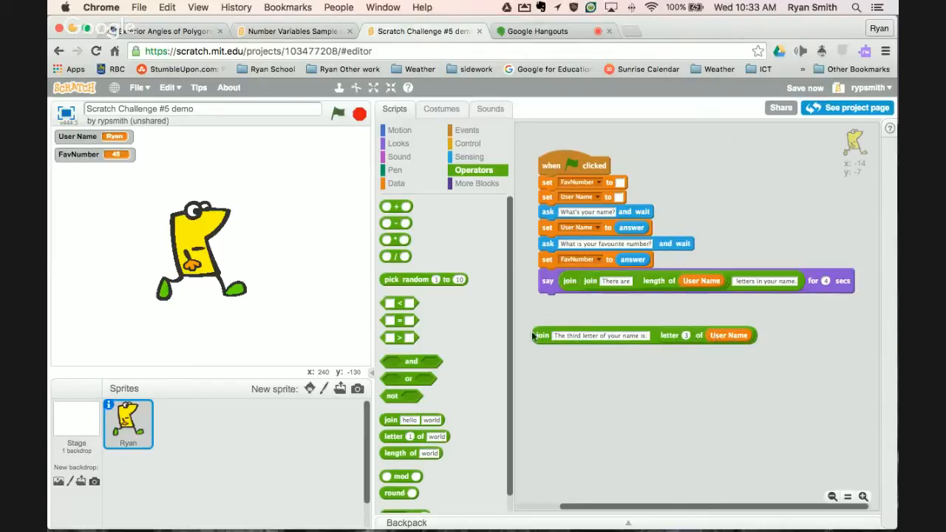
click(398, 142)
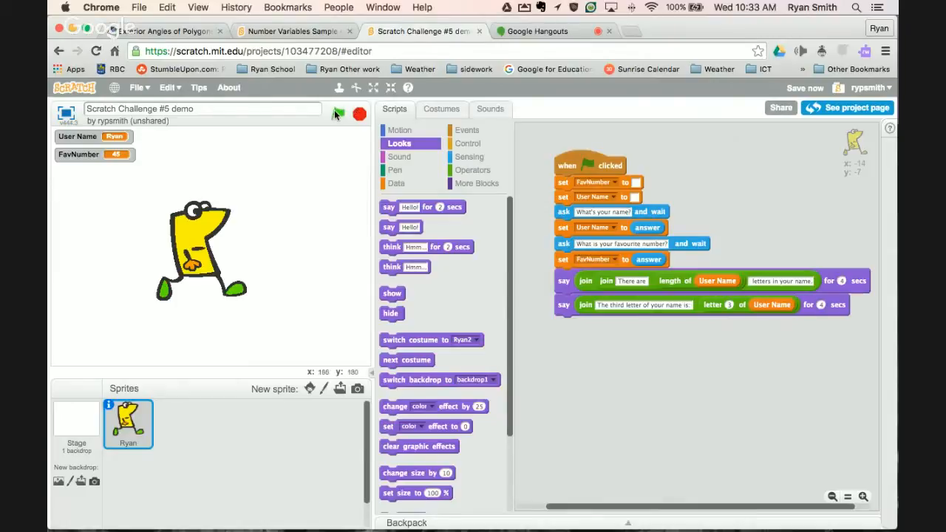
Step: Run the project and answer the name question with 'steven'
click(338, 112)
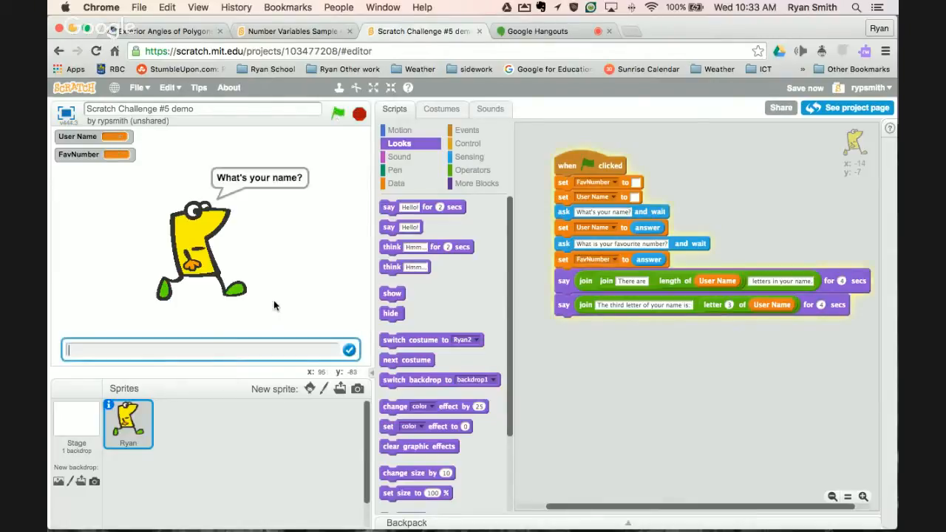
text(s)
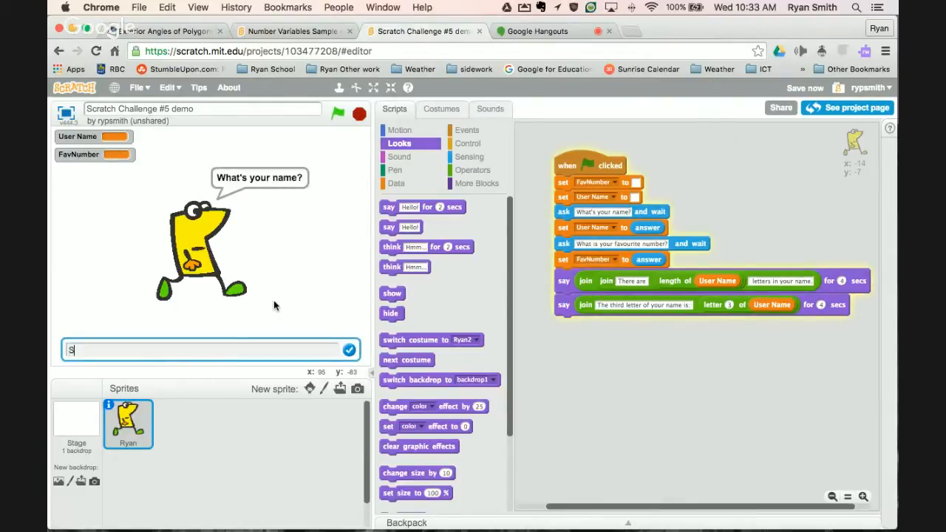
text(teven)
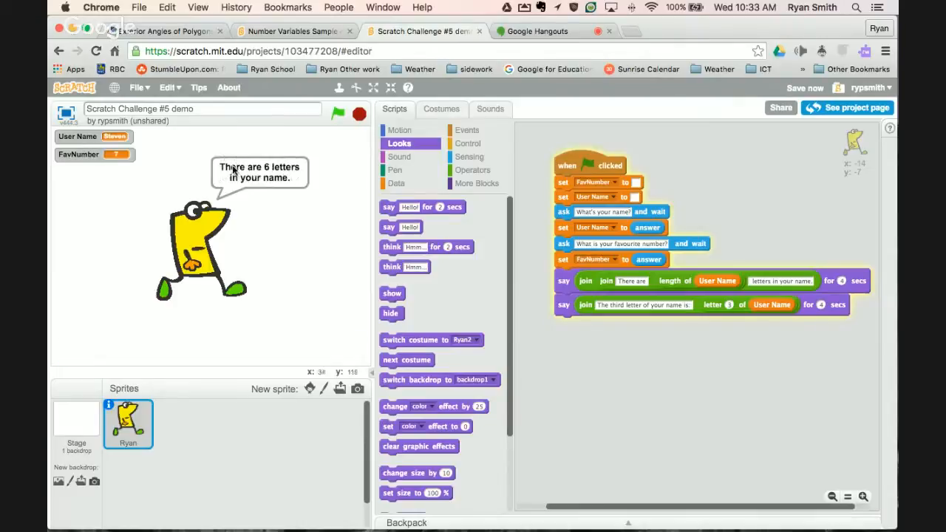
mouse_move(127, 151)
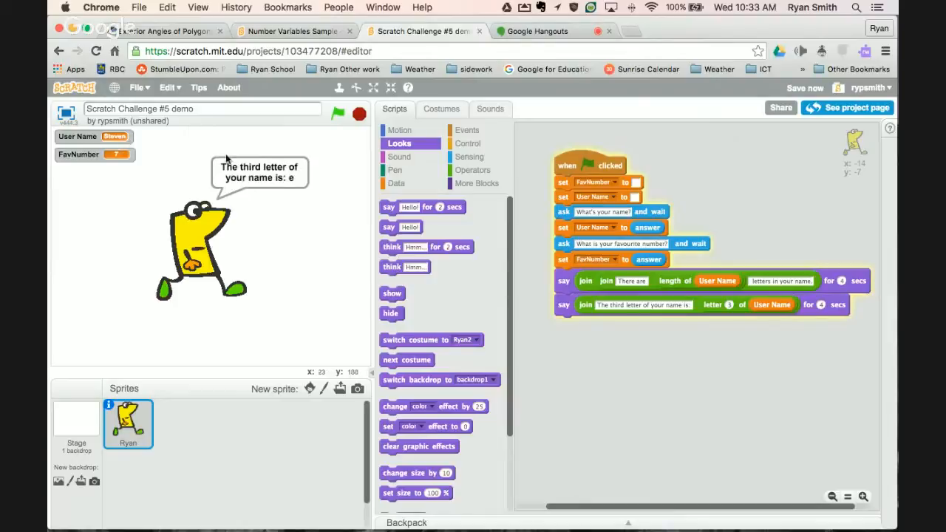
mouse_move(273, 184)
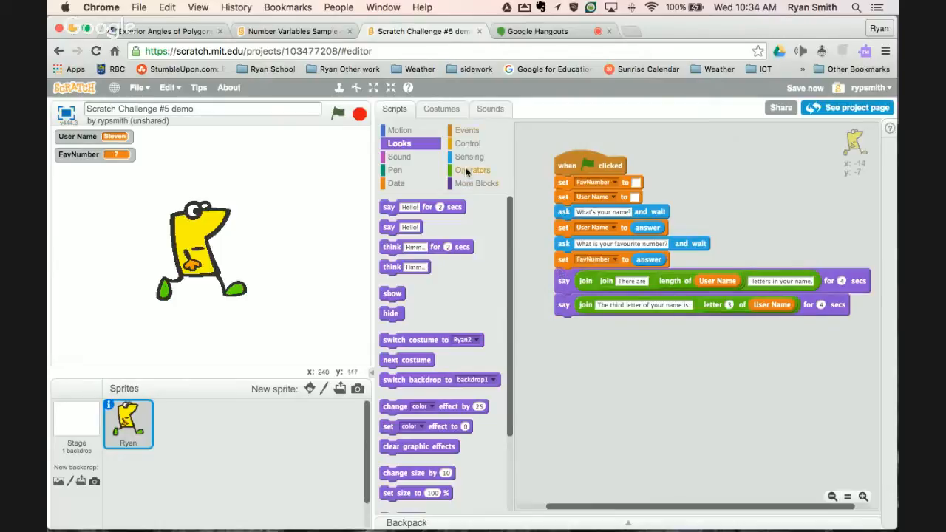
Step: Build a length of User Name + FavNumber reporter from operator and variable blocks
click(472, 170)
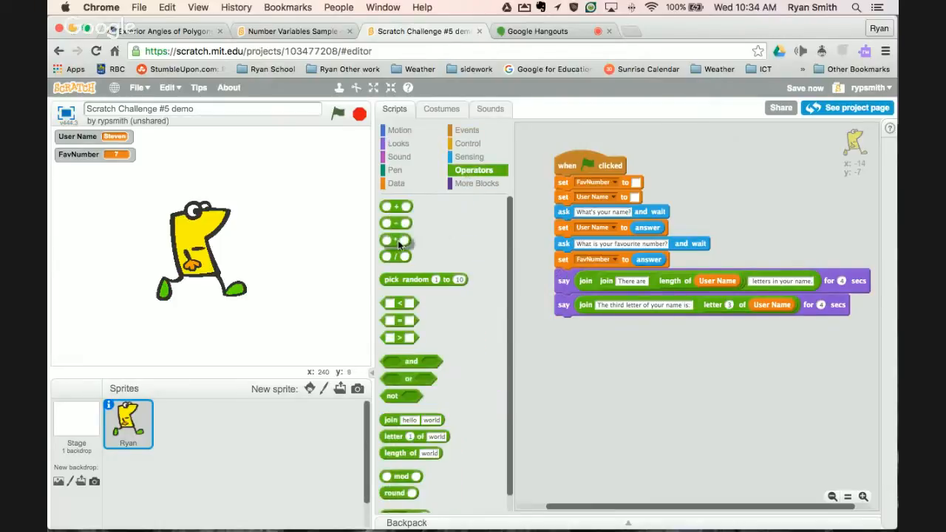
drag(396, 240, 605, 377)
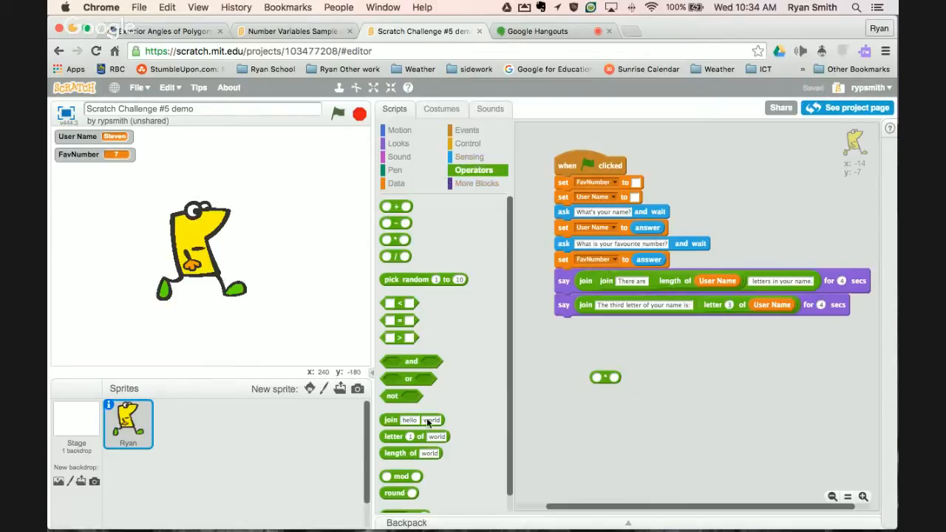
drag(411, 453, 622, 346)
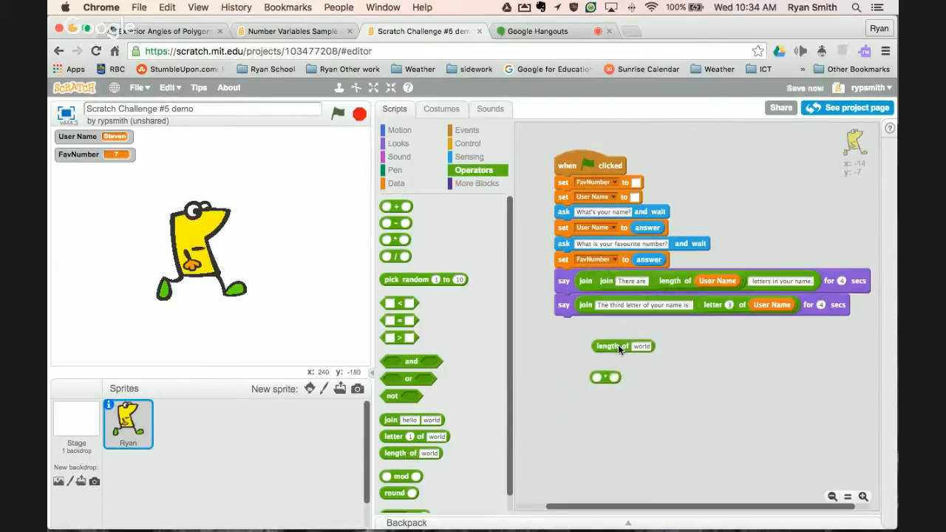
mouse_move(352, 231)
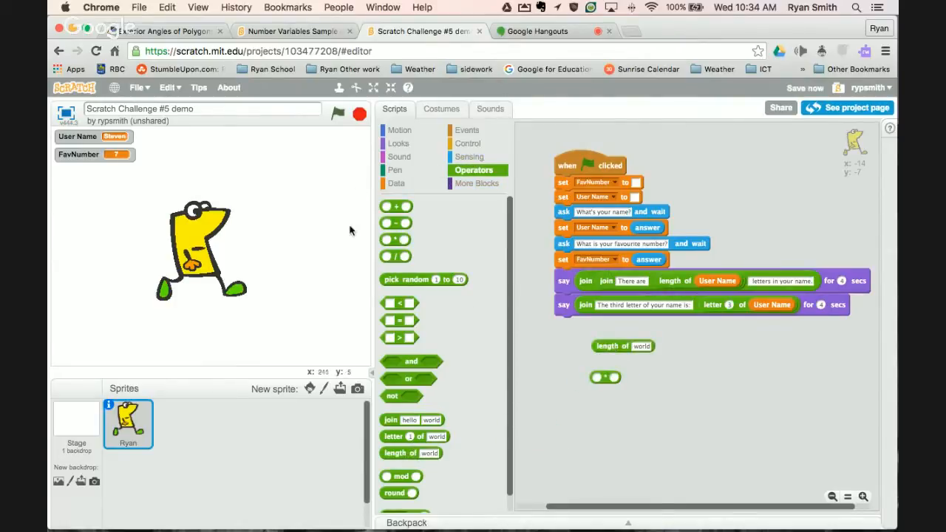
mouse_move(398, 192)
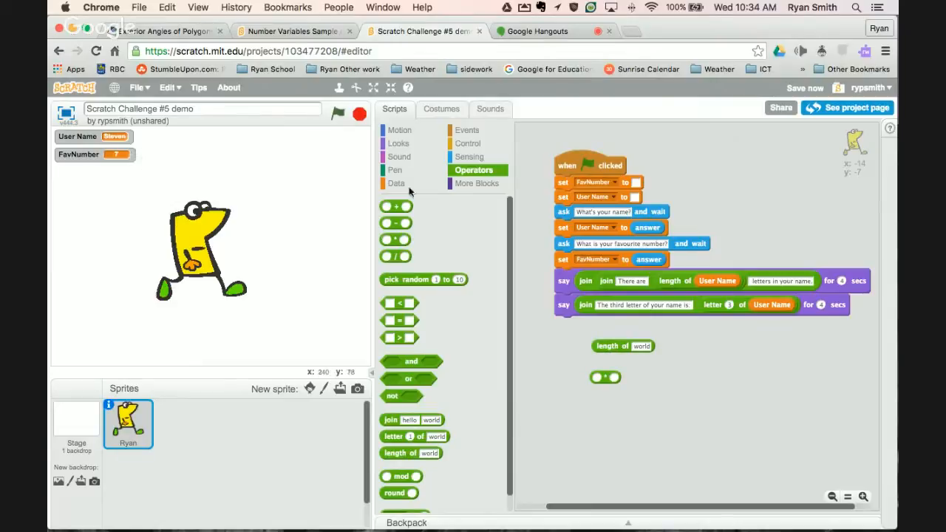
click(396, 183)
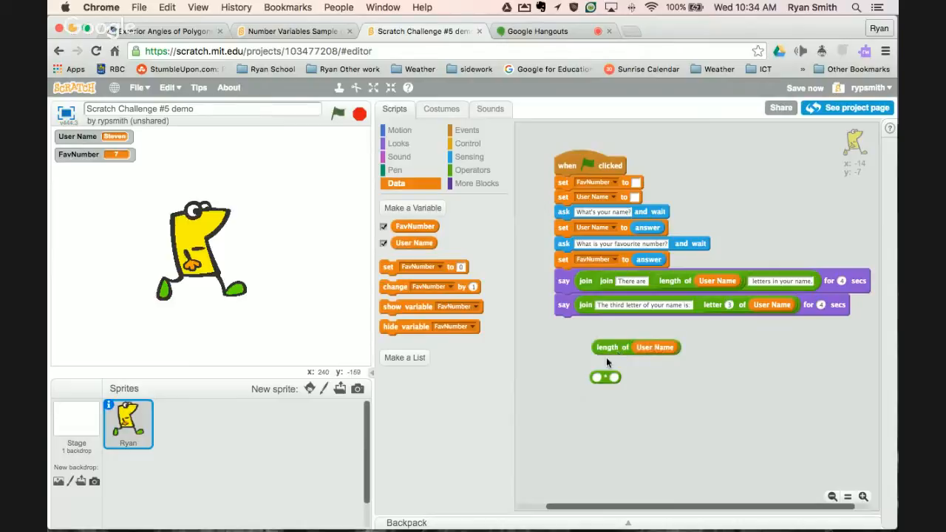
mouse_move(469, 156)
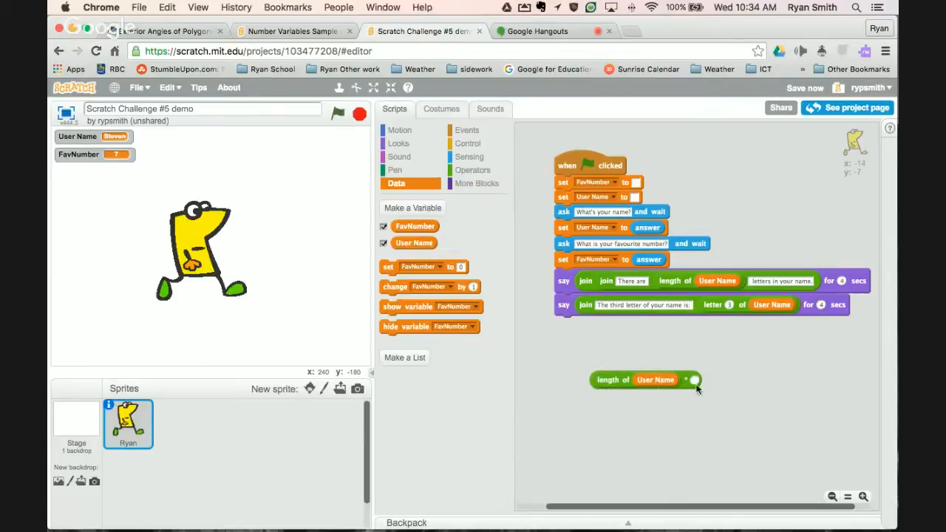
drag(416, 226, 733, 395)
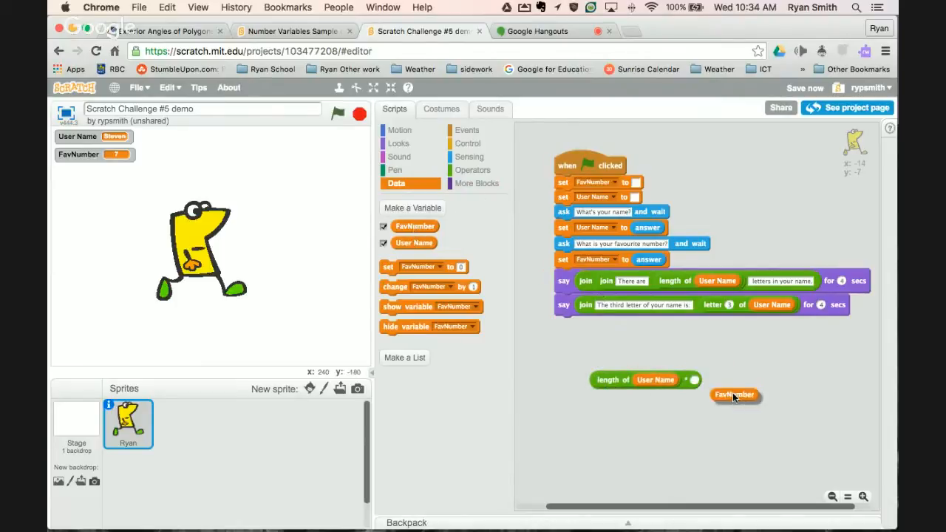
drag(736, 395, 692, 378)
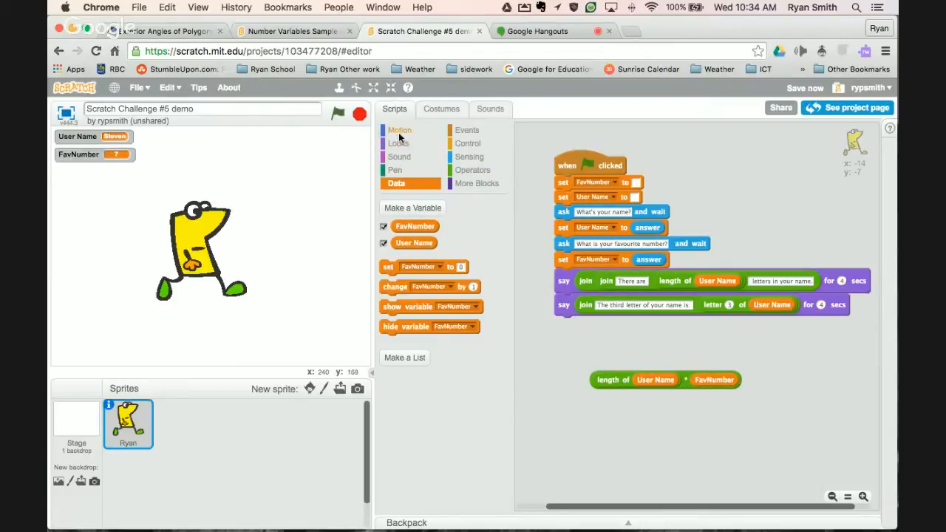
Step: Put the sum into a say for 2 secs block attached after the questions
click(400, 141)
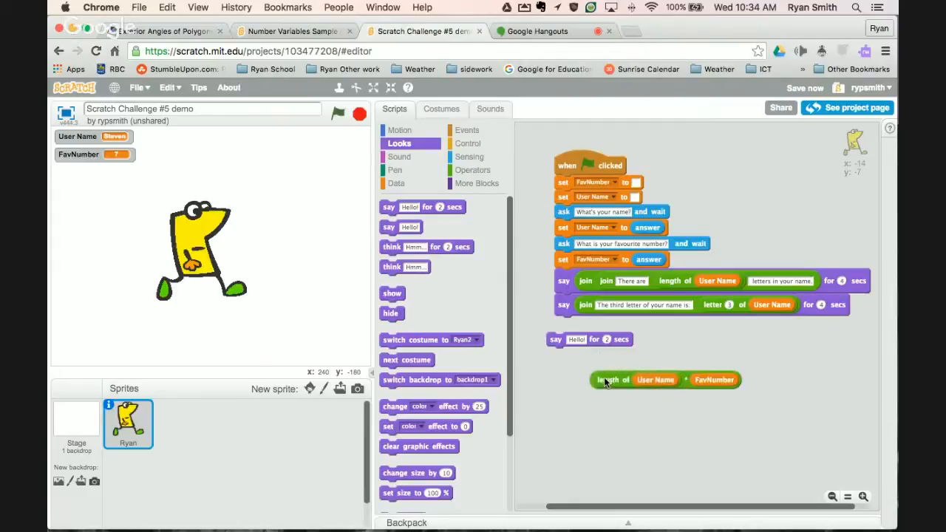
drag(606, 380, 673, 355)
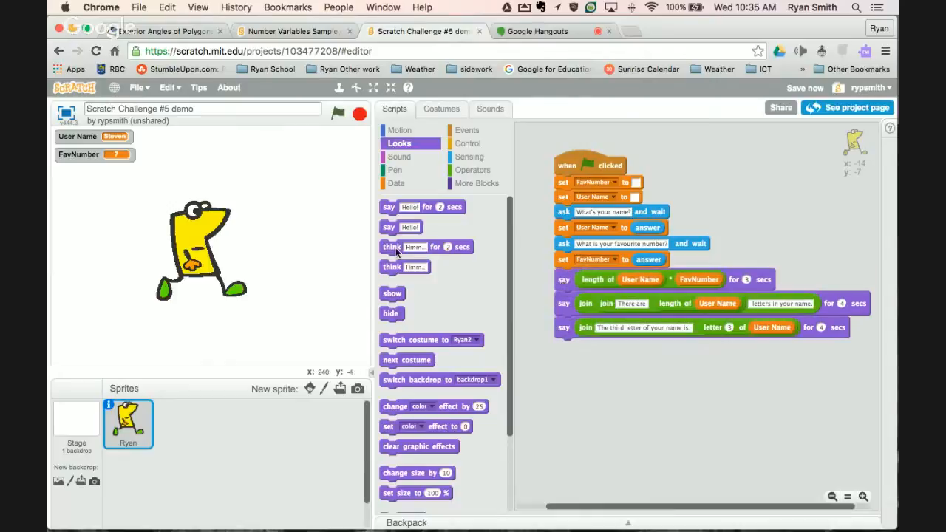
Step: Run the script and answer 5 as the favourite number
click(337, 114)
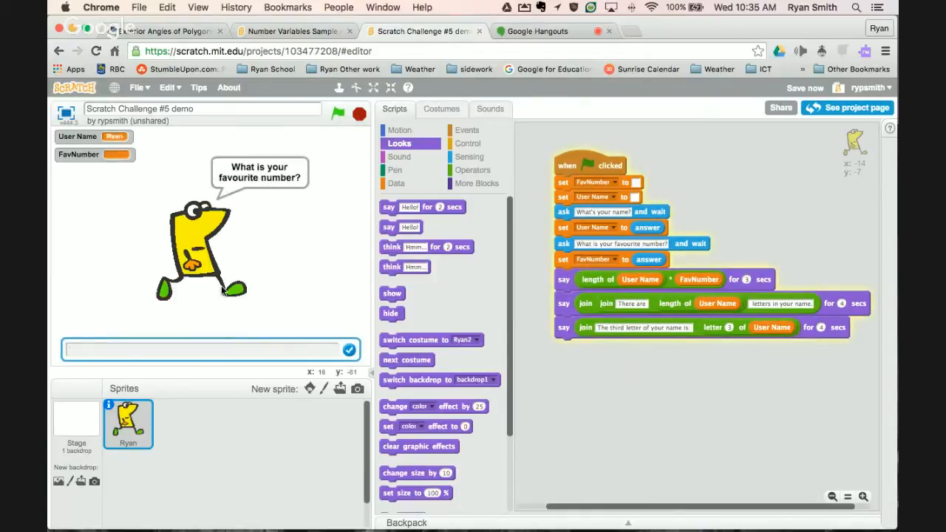
click(210, 349)
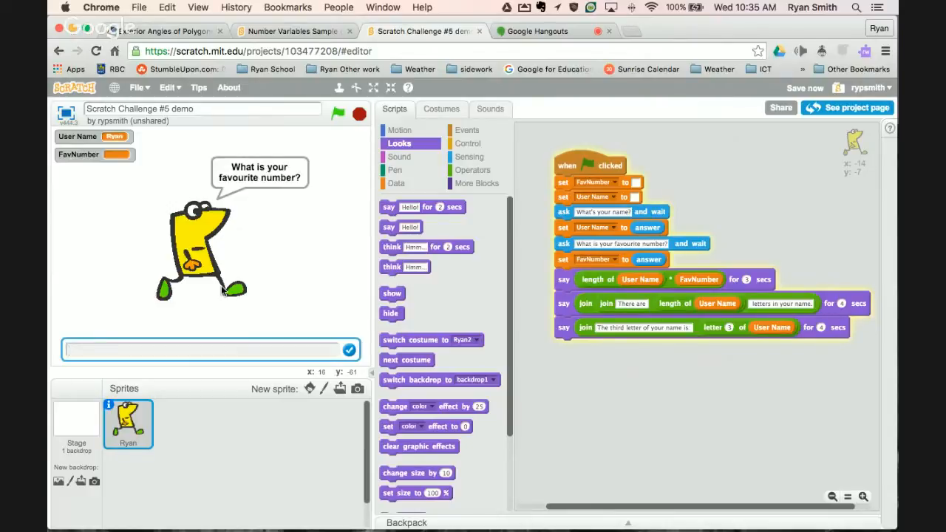
text(5)
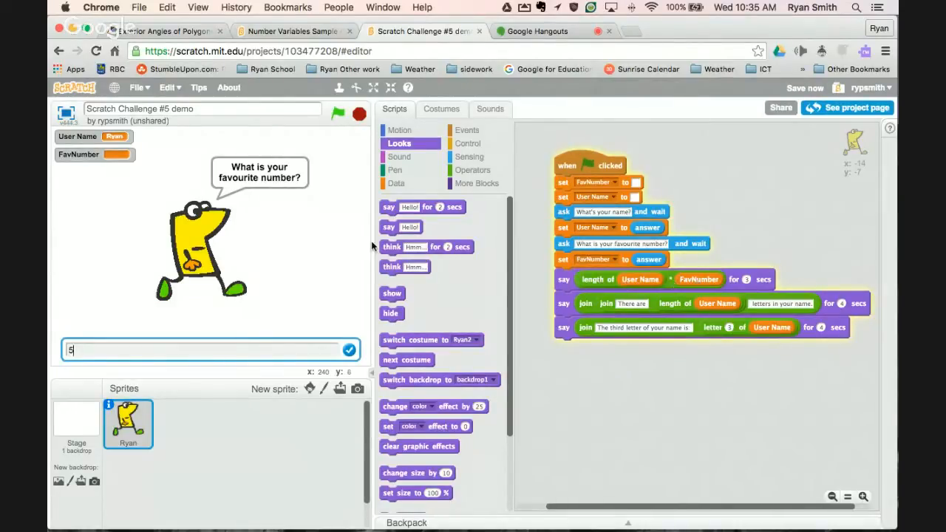
click(349, 349)
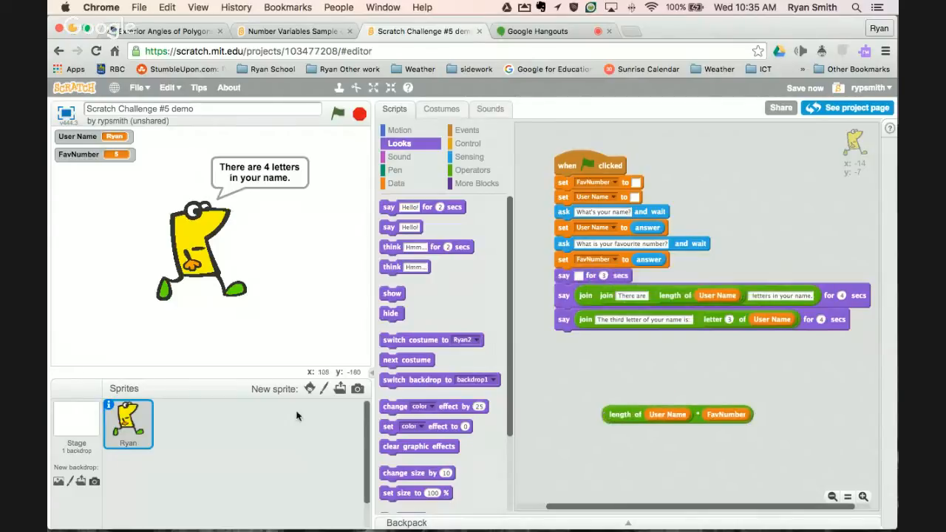
mouse_move(461, 272)
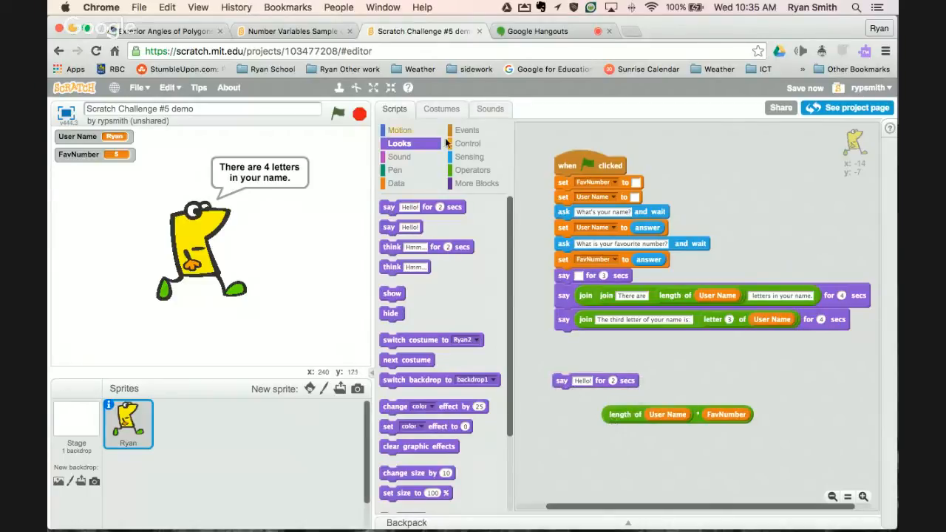
Step: Add a join block and start its first slot with 'The number of le...'
click(473, 170)
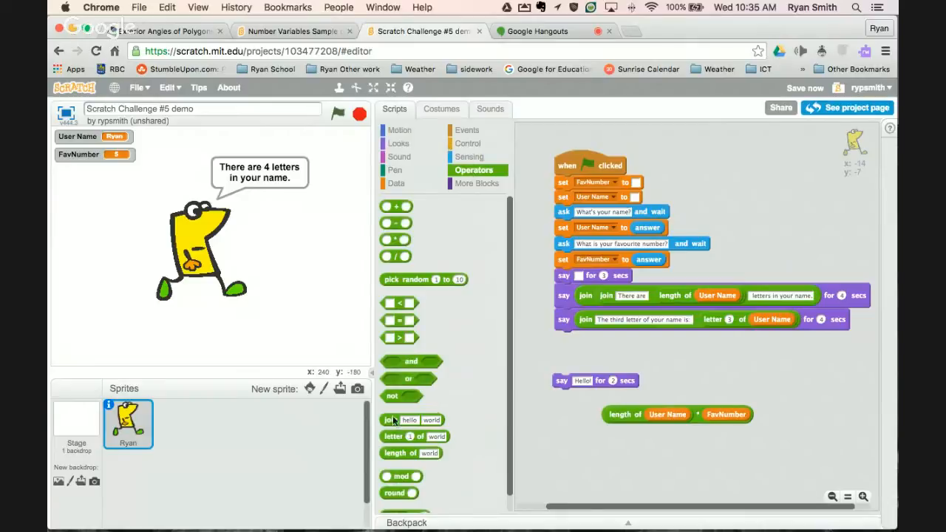
drag(411, 419, 662, 352)
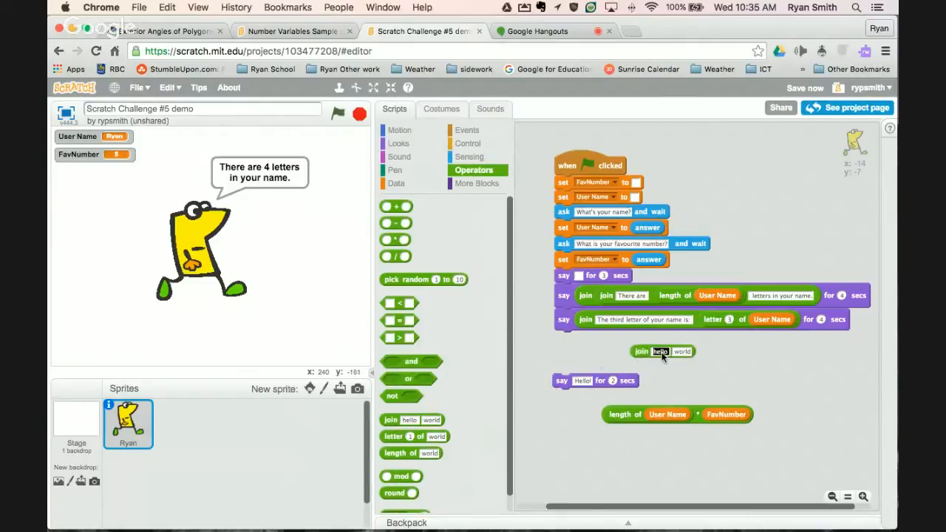
text(y)
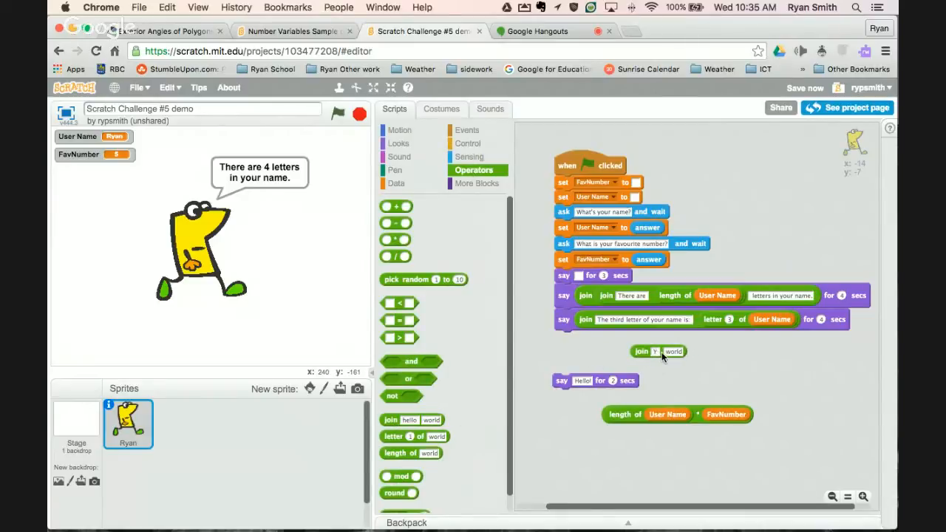
text(The)
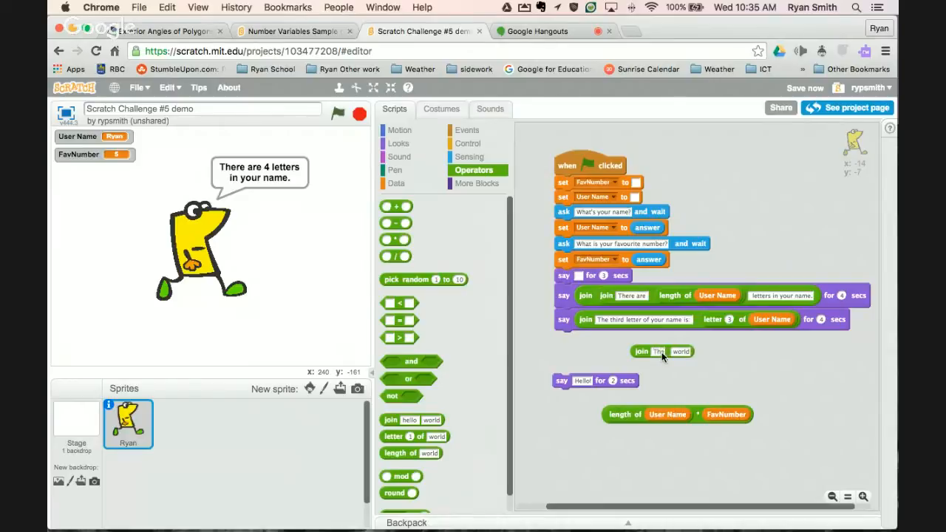
text(The number of letters in your name times your favourite number is:)
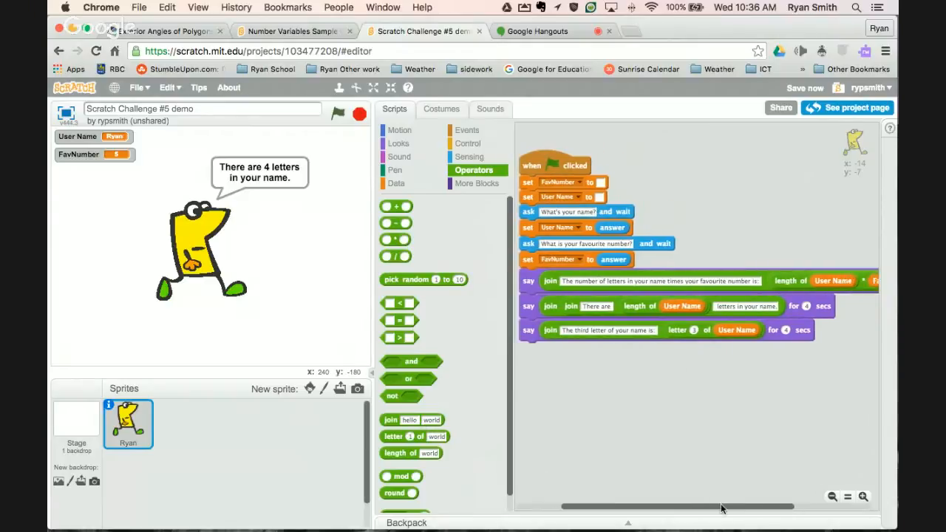
Step: Test-run the joined saying, answering Lindse as the name and 3 as the number
click(338, 112)
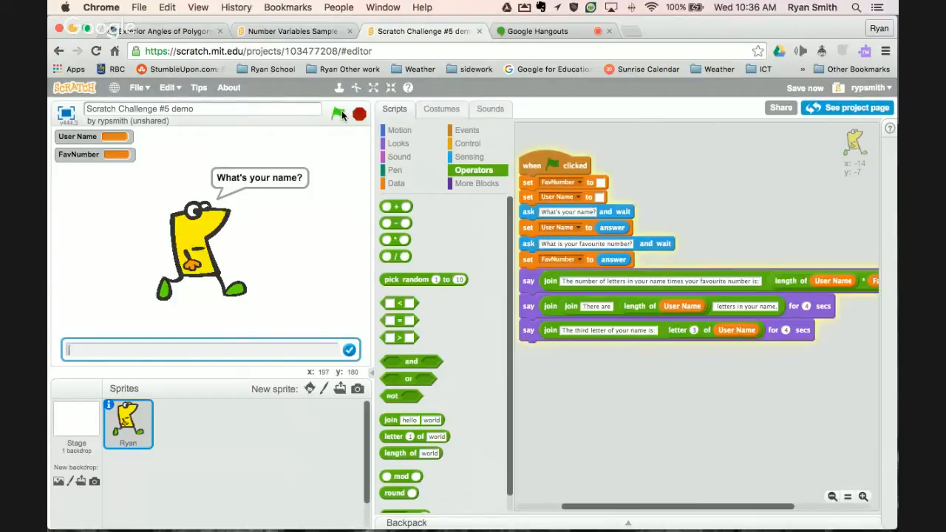
text(Lindse)
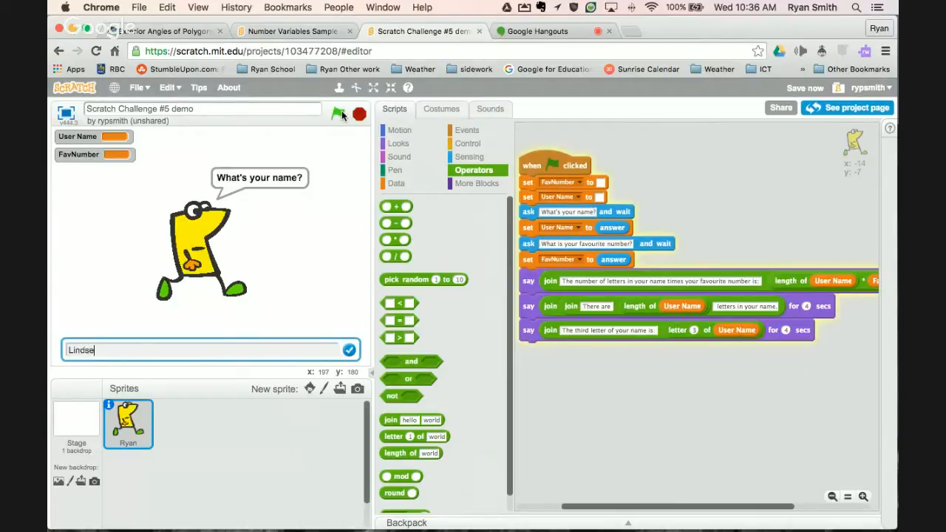
click(349, 349)
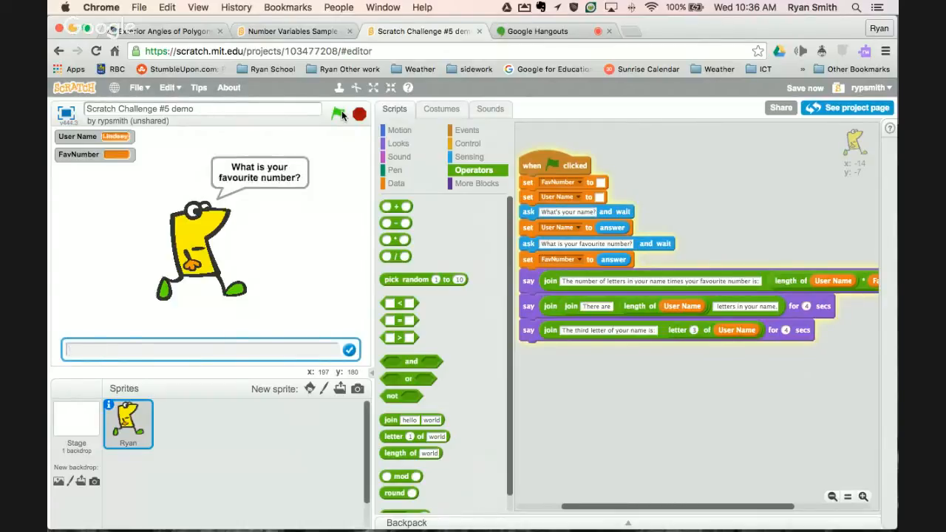
text(3)
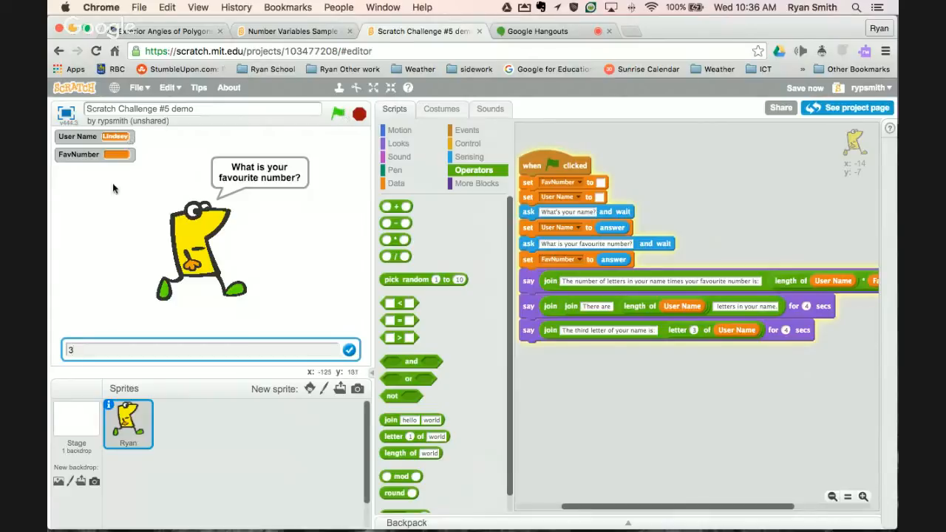
mouse_move(147, 313)
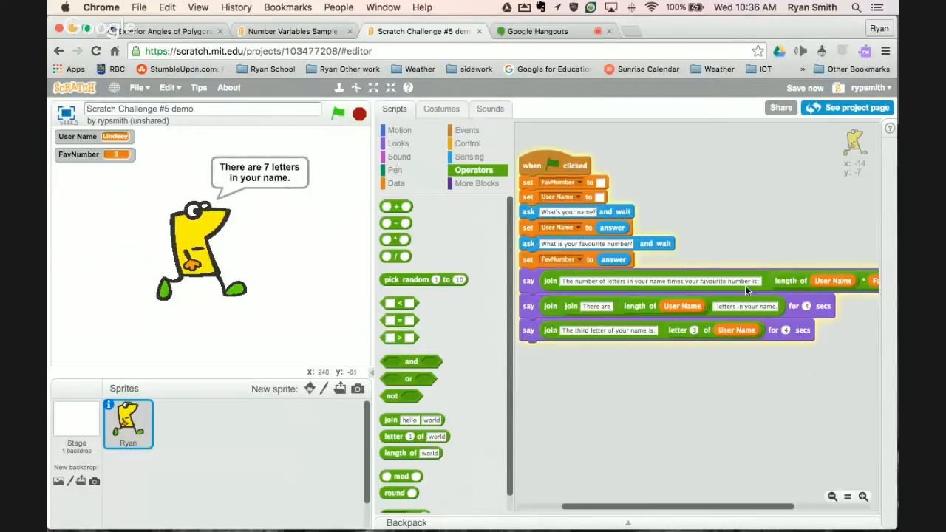
mouse_move(106, 163)
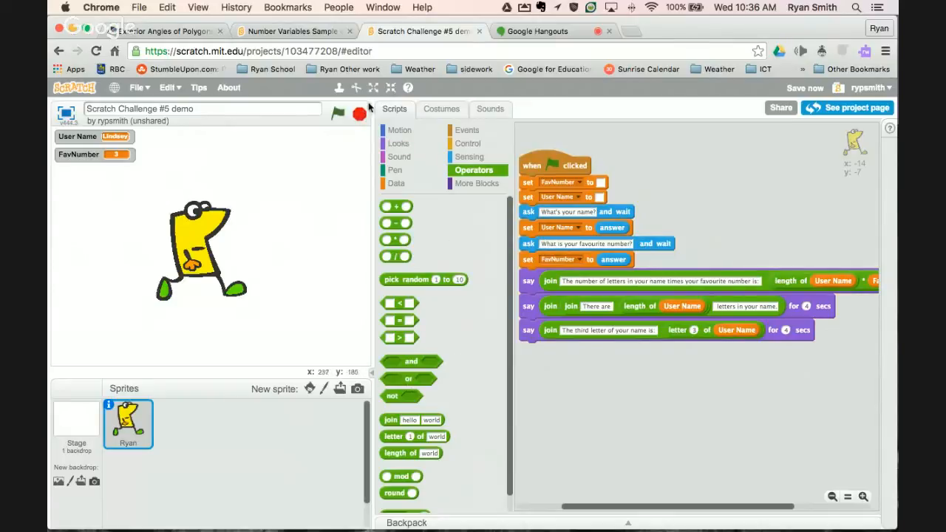
Step: Create a variable named Lives
click(397, 170)
text(Lives)
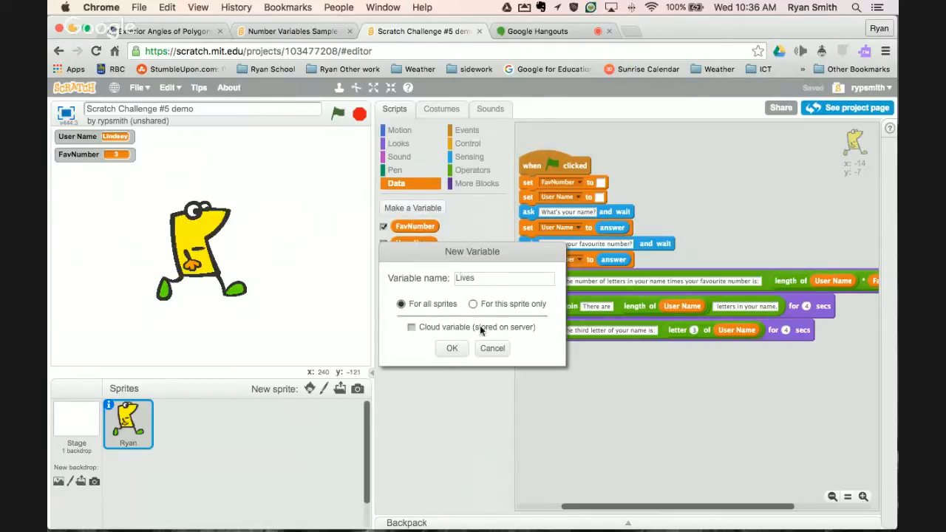
click(453, 349)
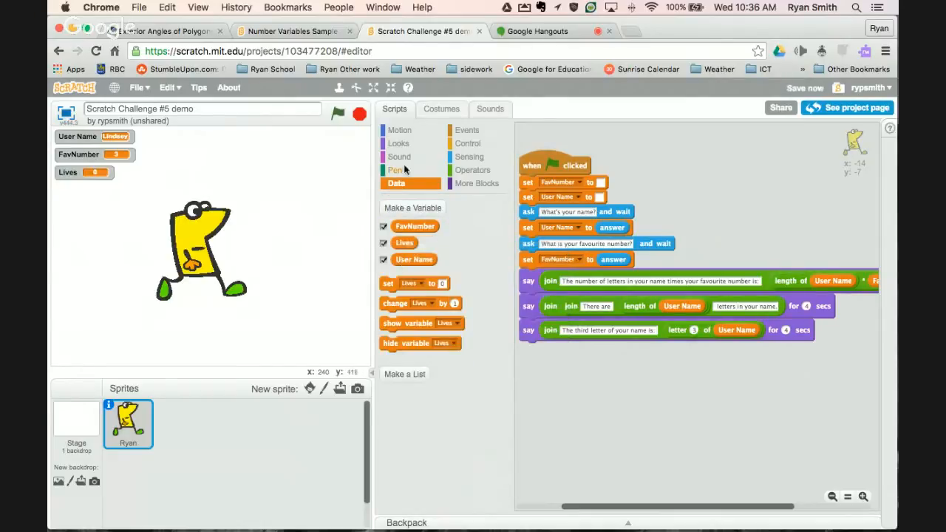
click(467, 143)
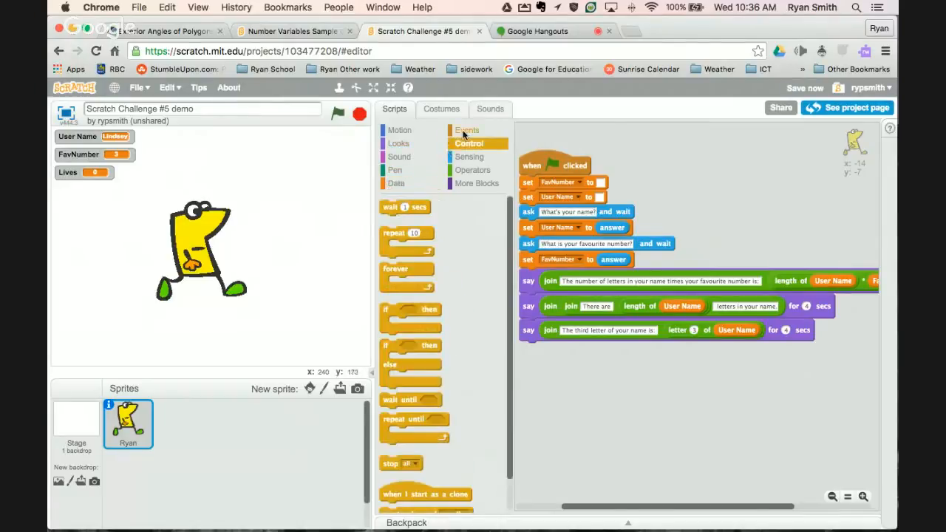
click(467, 130)
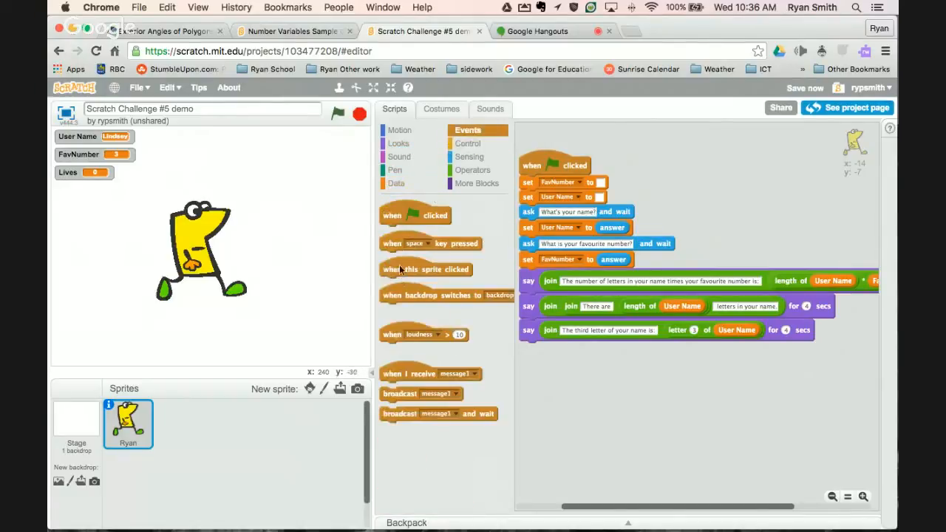
Step: Add a when-this-sprite-clicked script that changes Lives by -1
drag(425, 269, 627, 402)
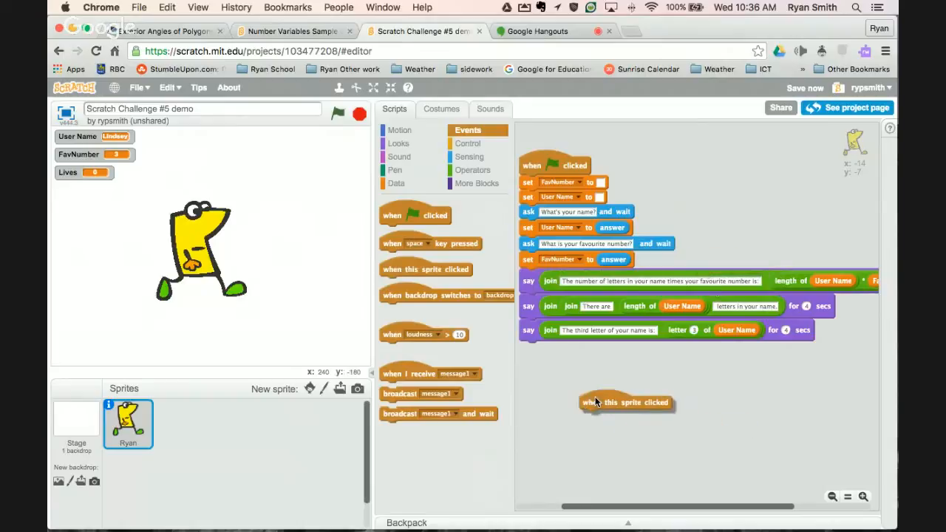
drag(626, 402, 595, 377)
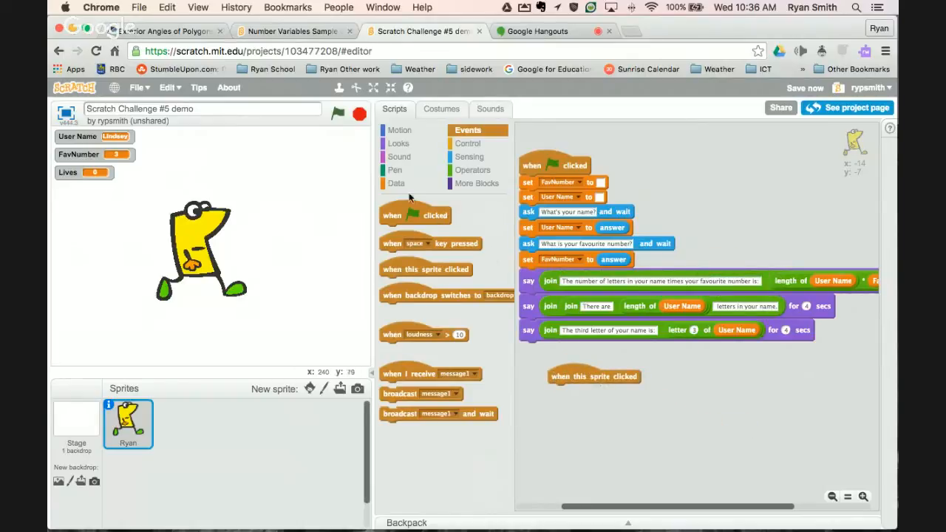
click(396, 184)
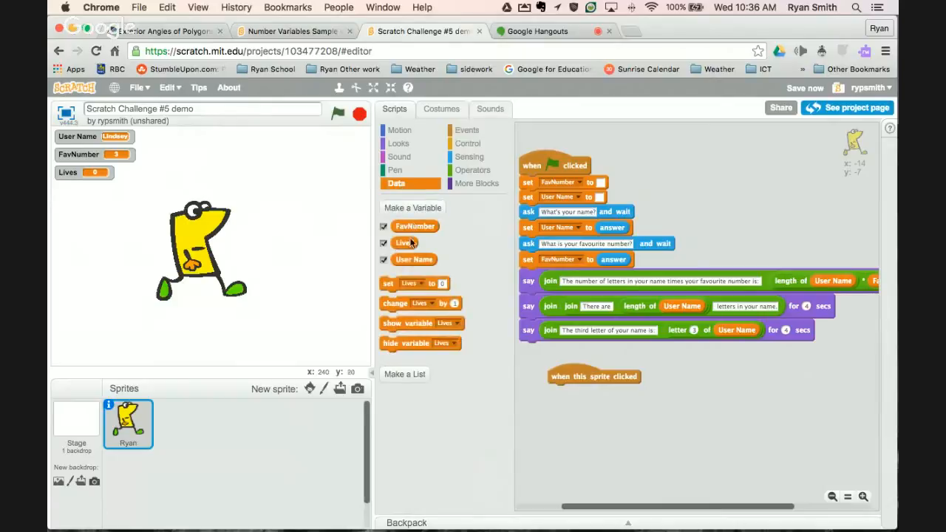
drag(420, 305, 591, 400)
text(-1)
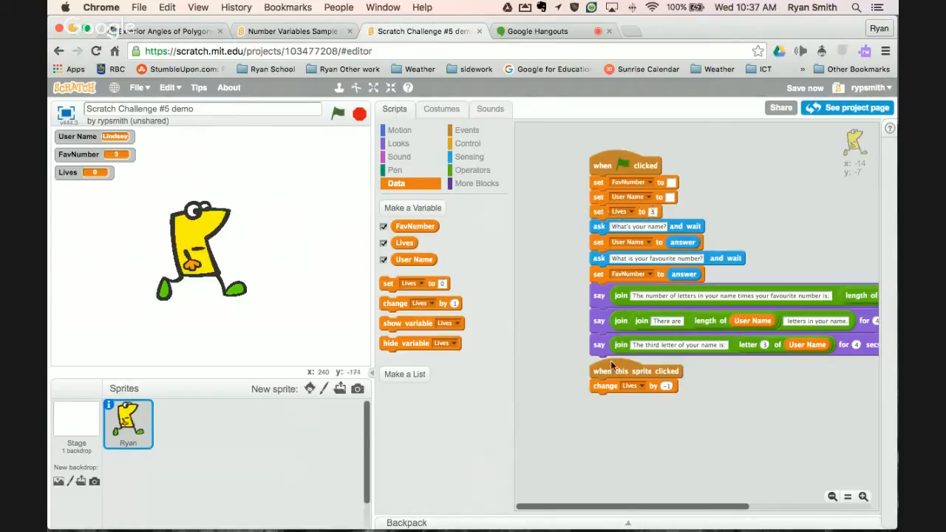
mouse_move(677, 379)
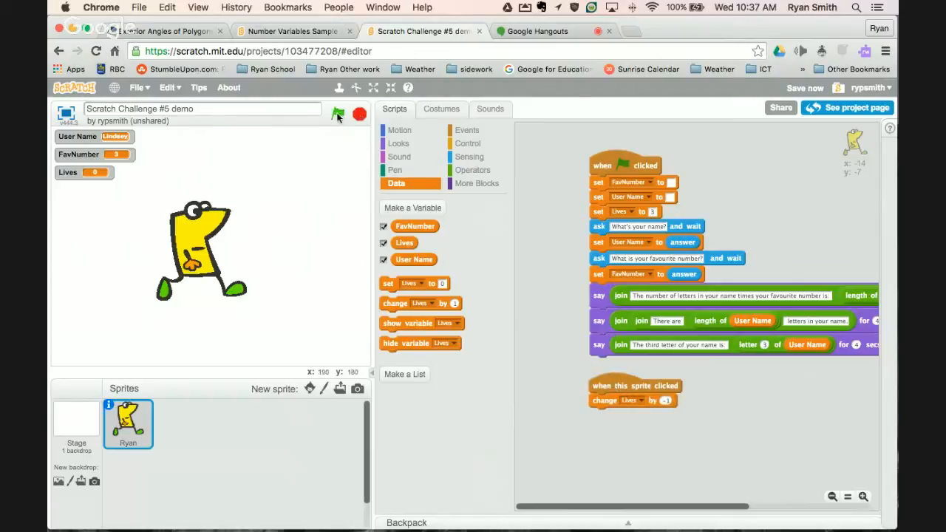
Step: Run the project and click the sprite so Lives drops to a negative value
click(338, 114)
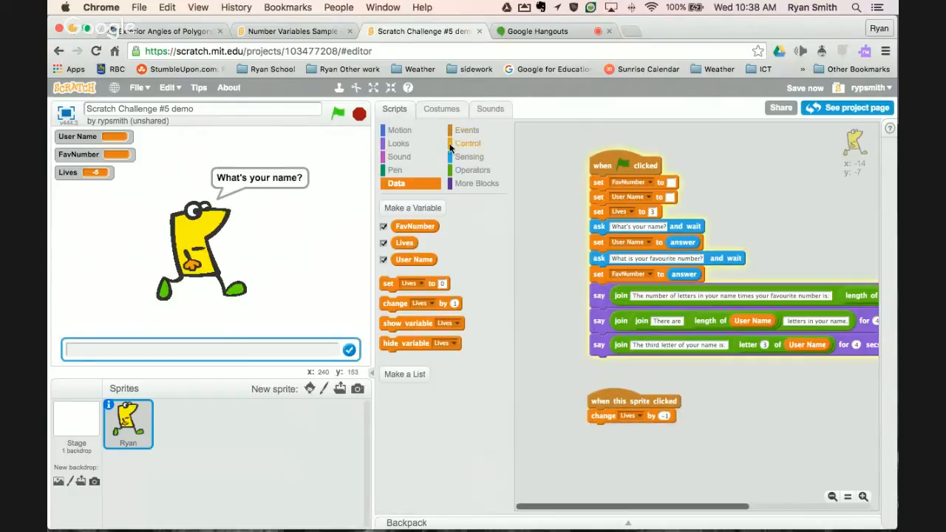
click(467, 144)
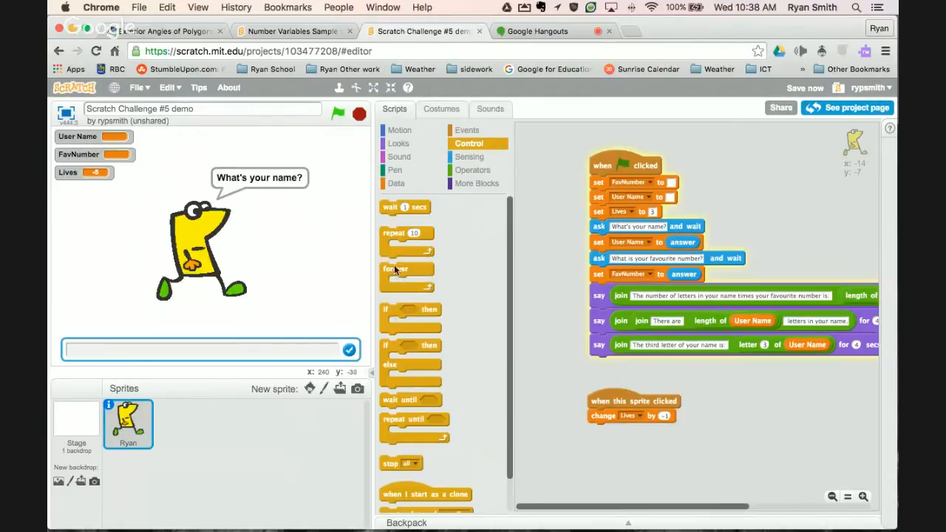
Step: Add a forever loop checking if Lives = 0 with a glide to x 200 inside
drag(407, 273, 617, 369)
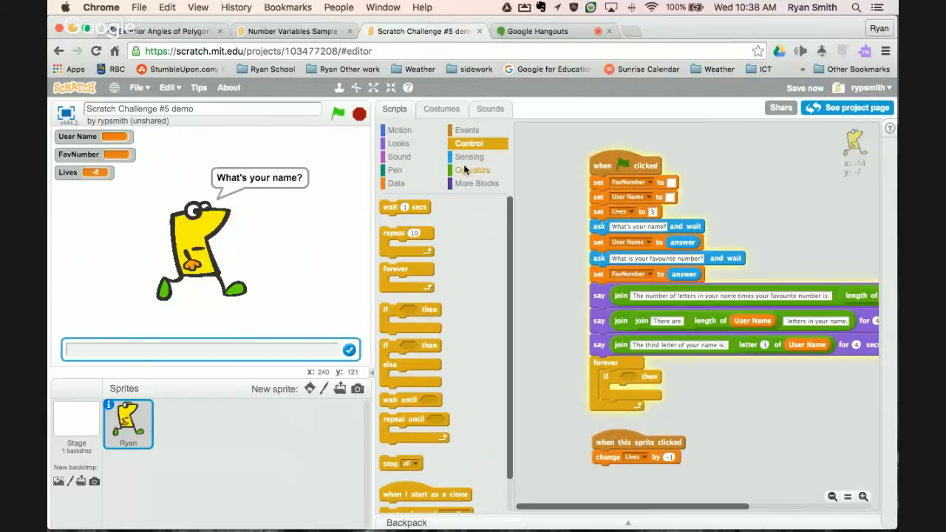
click(476, 170)
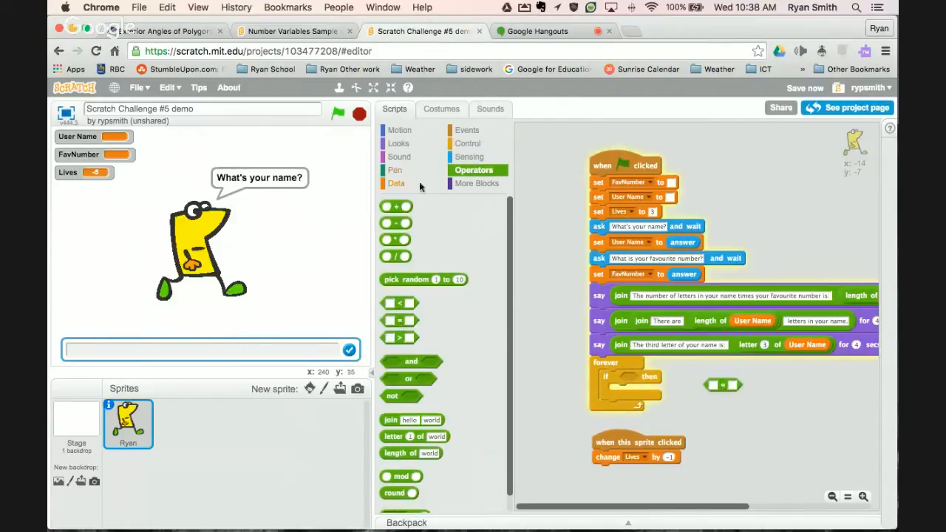
click(397, 183)
text(0)
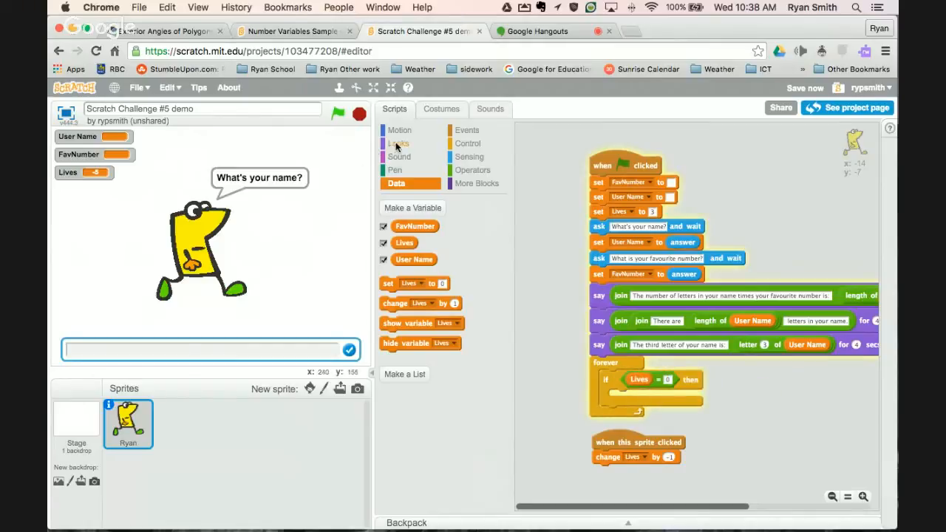
click(399, 130)
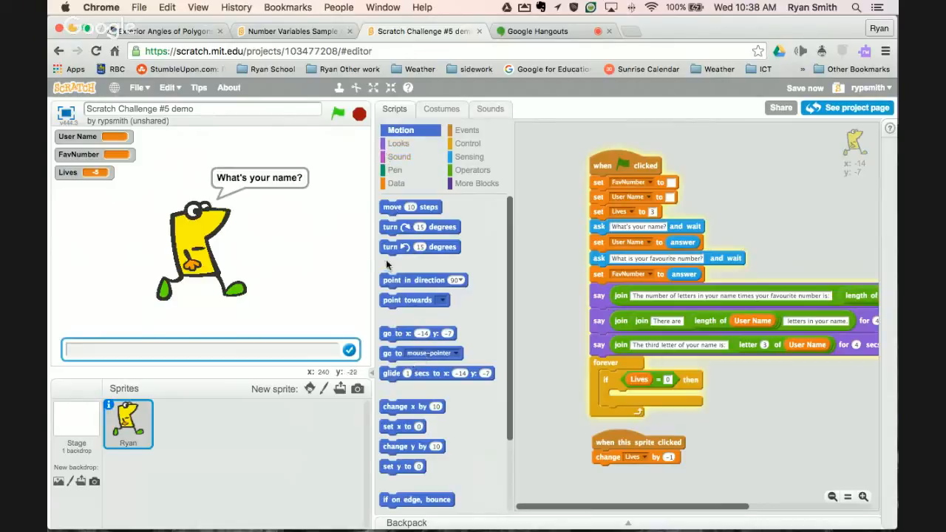
scroll(down, 3)
text(200)
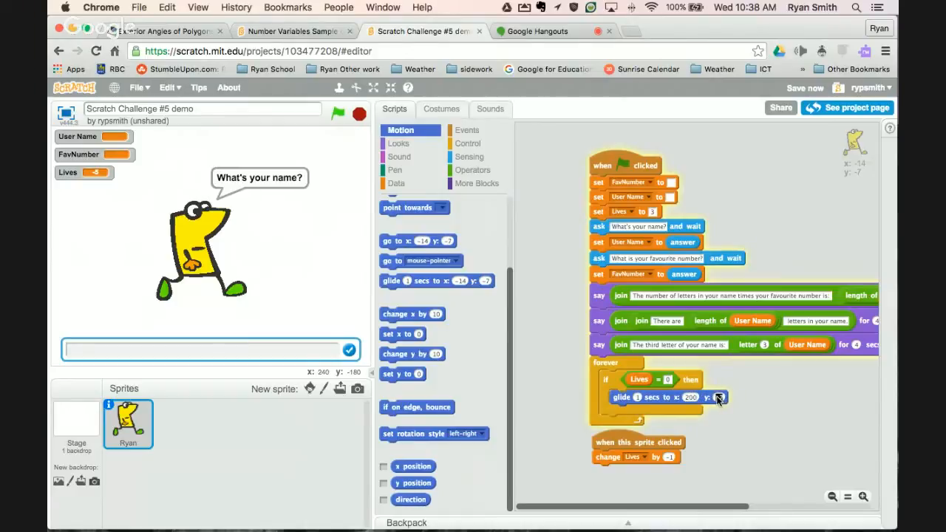
Step: Move the forever loop under change Lives by -1 and rerun so the sprite glides right
click(359, 114)
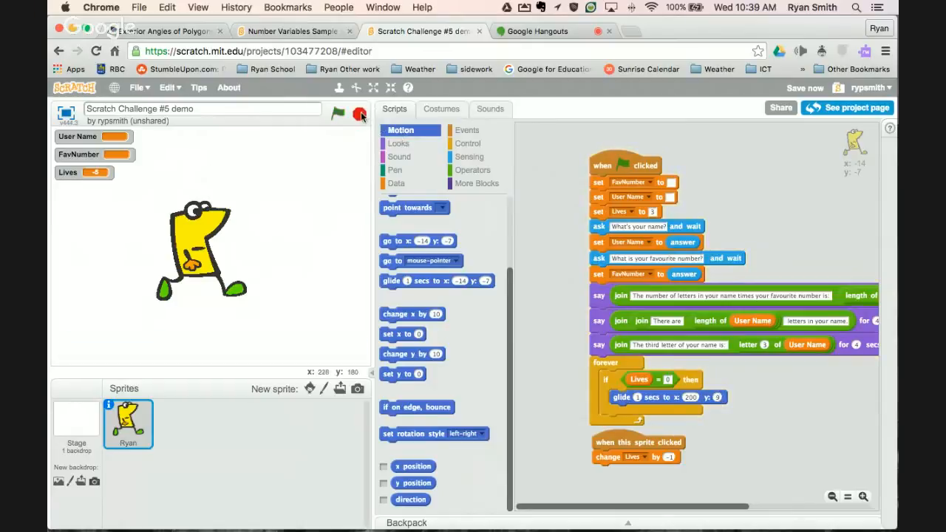
click(340, 113)
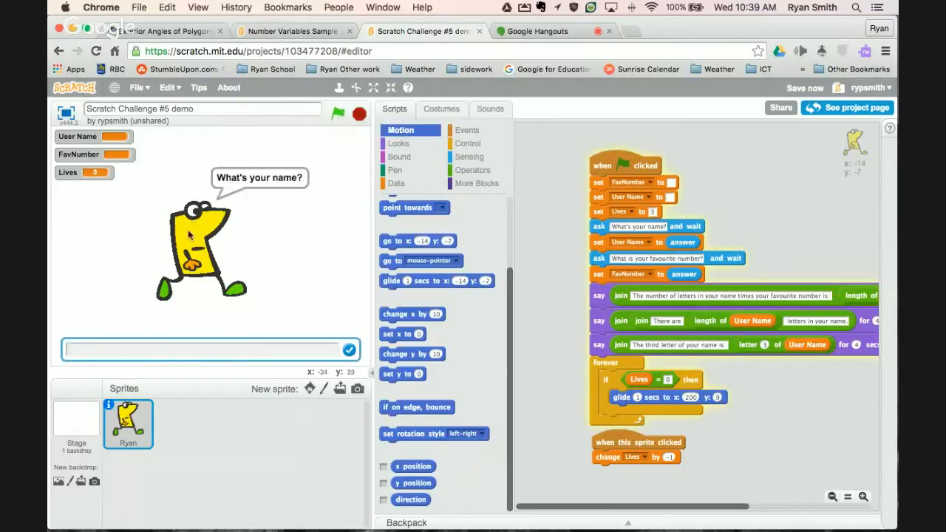
mouse_move(191, 234)
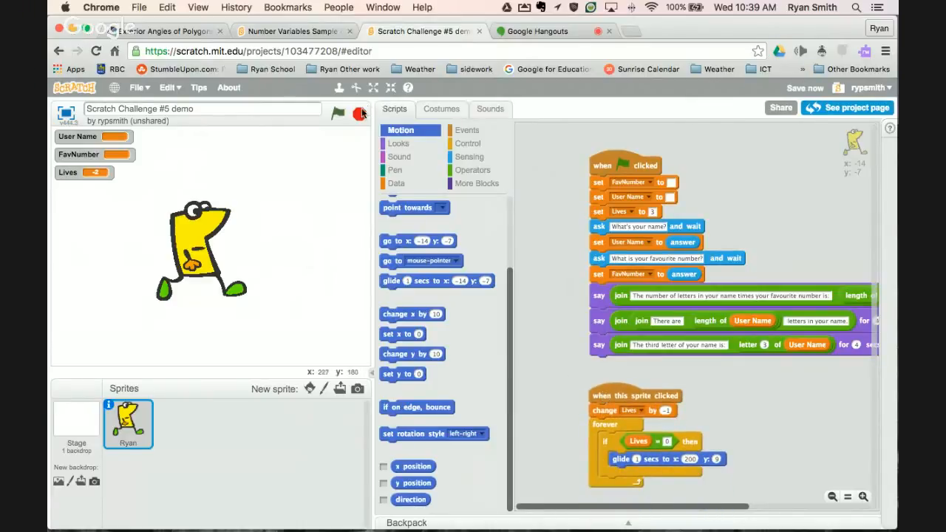
click(337, 113)
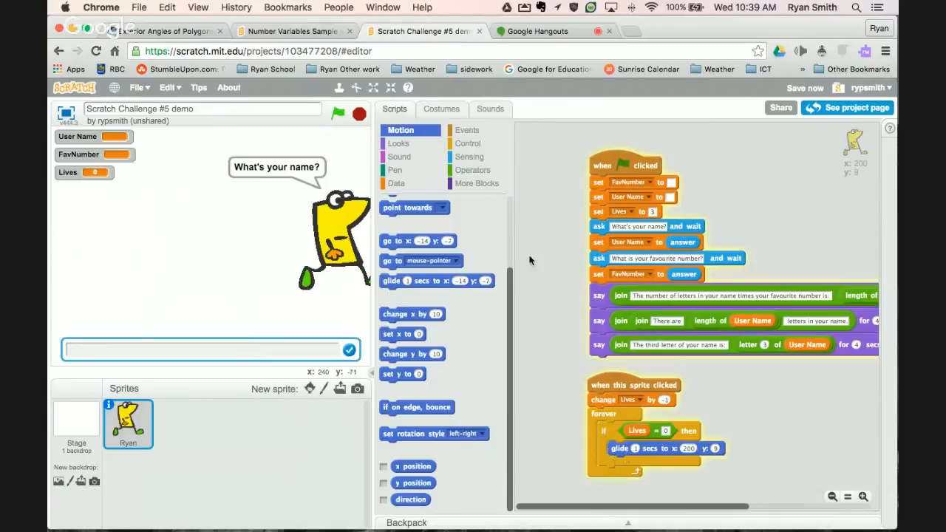
Step: Reset the sprite to x 0, y 0 after setting Lives and make the glide take 1 second
click(337, 114)
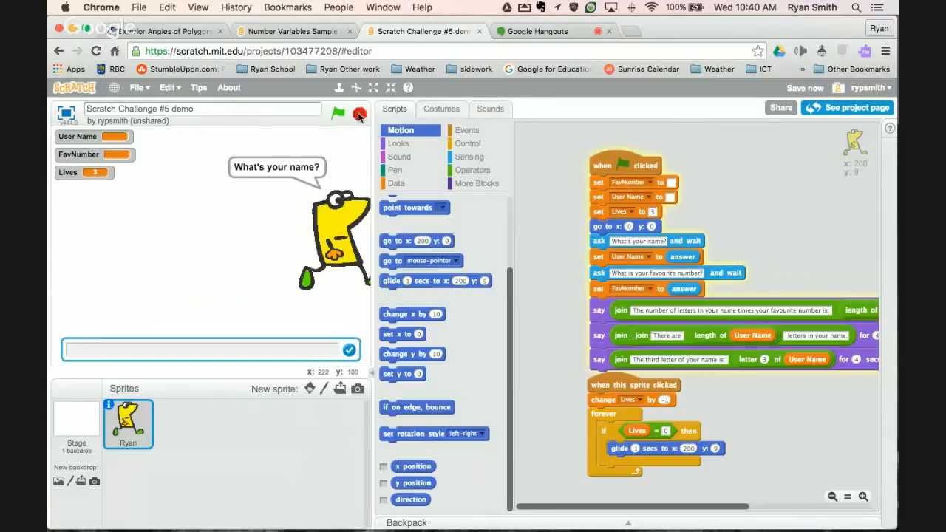
click(337, 112)
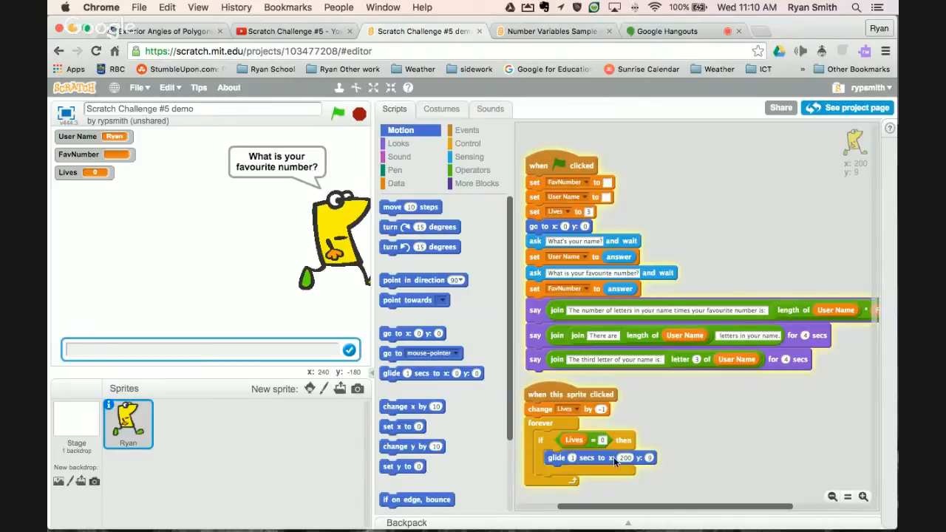
mouse_move(298, 215)
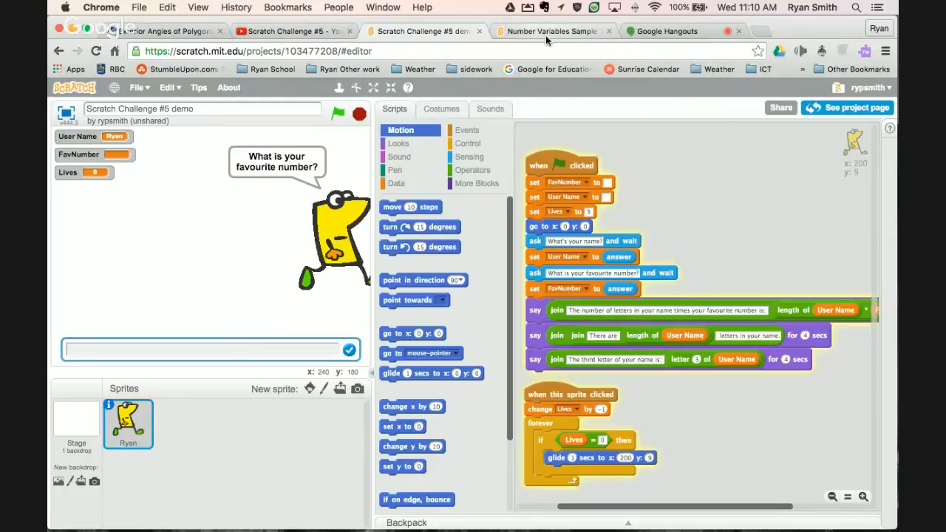
Step: Run the Number Variables Sample project and answer its name question with 'Ryan'
click(550, 31)
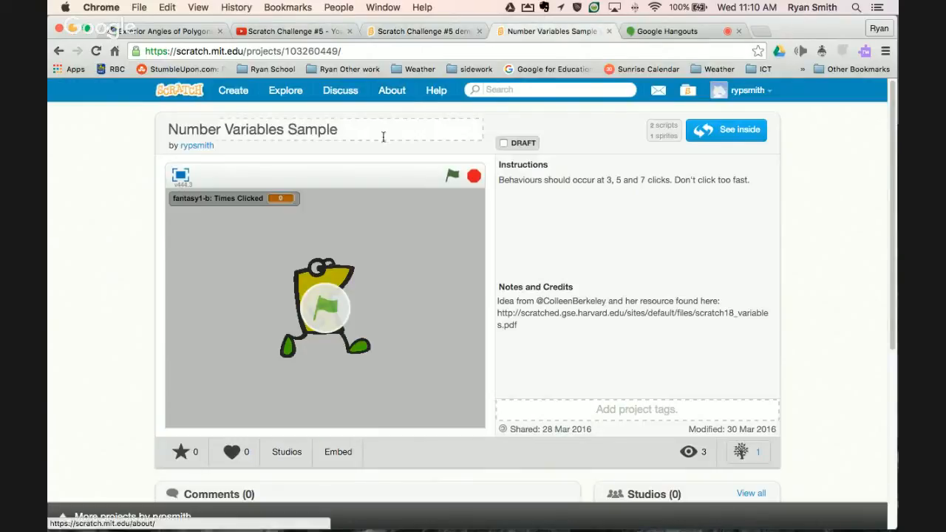
mouse_move(321, 313)
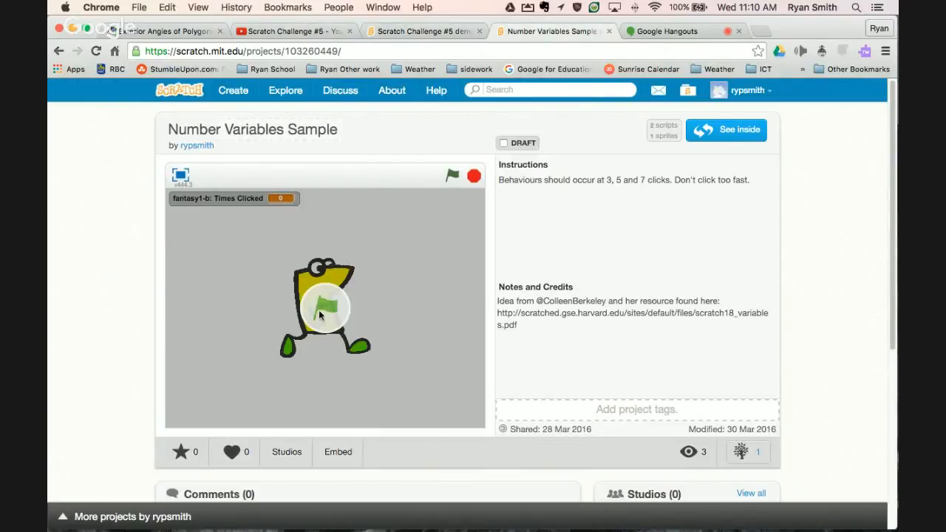
mouse_move(367, 293)
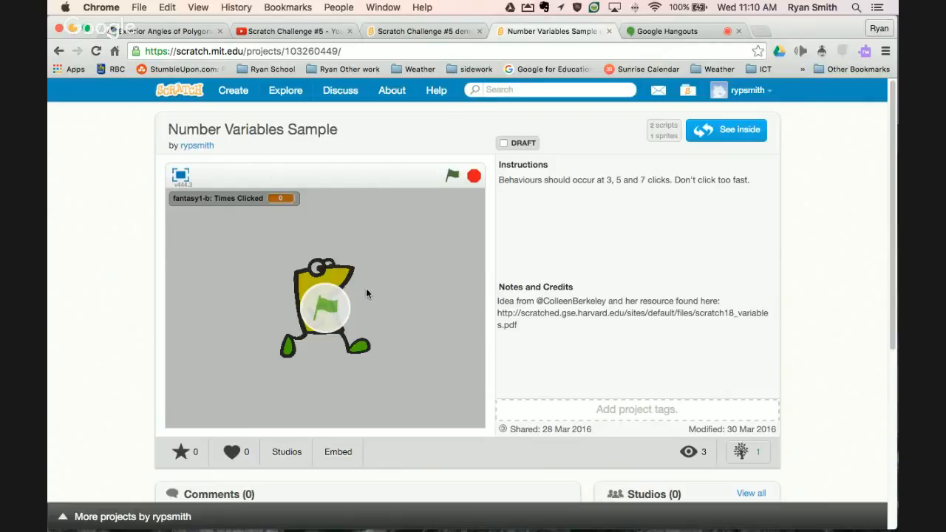
click(452, 175)
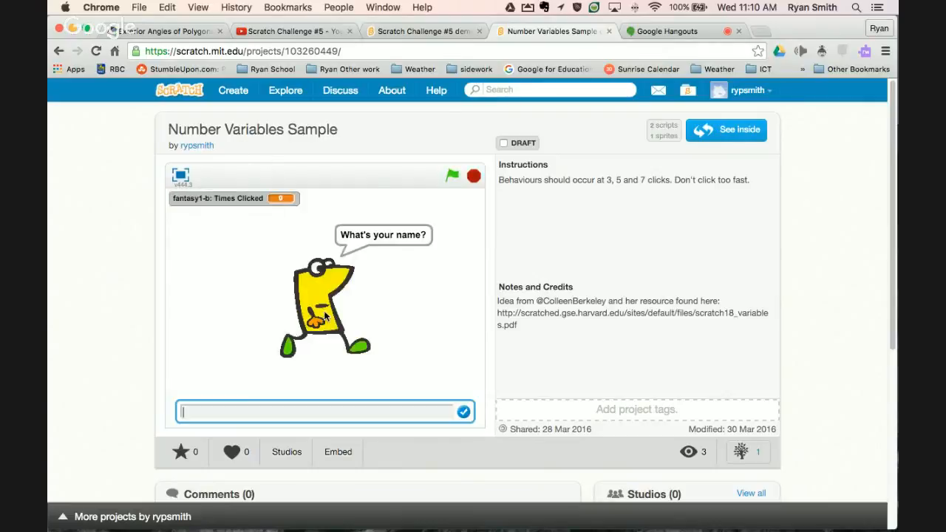
text(Ryan)
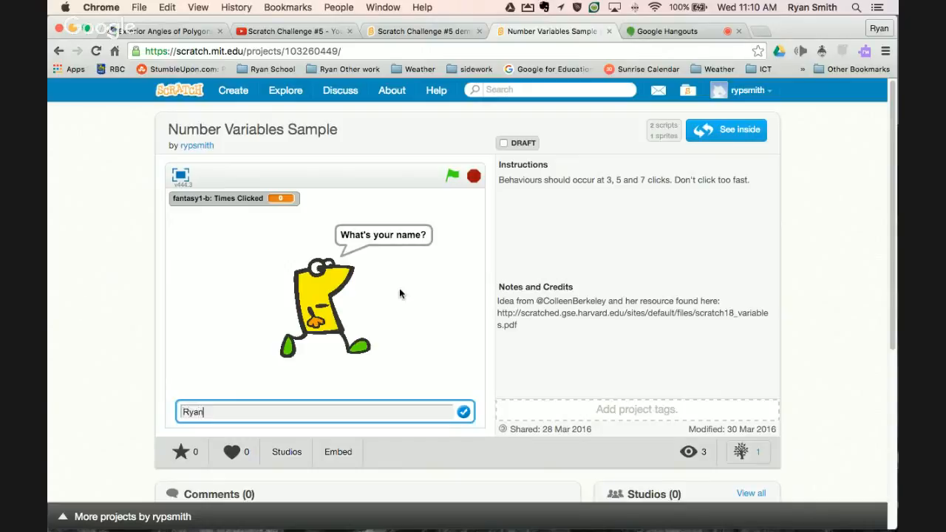
click(464, 411)
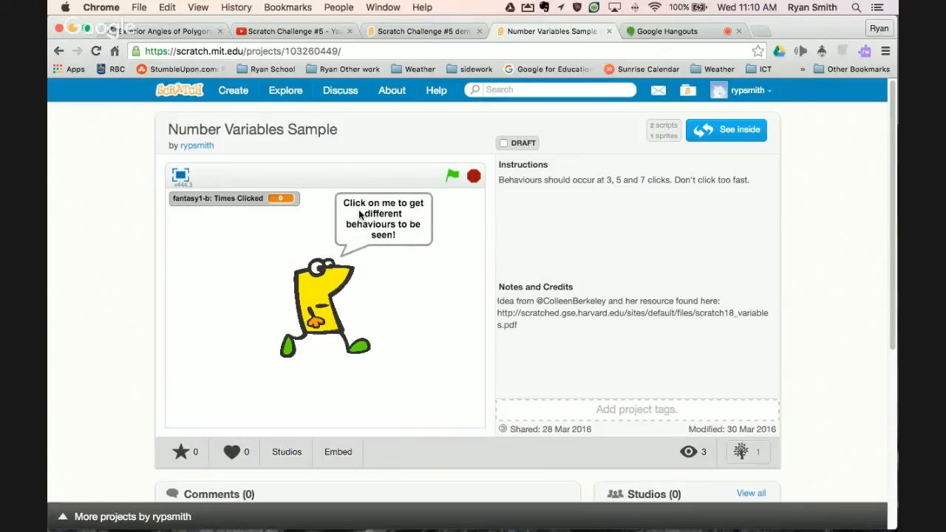
mouse_move(379, 239)
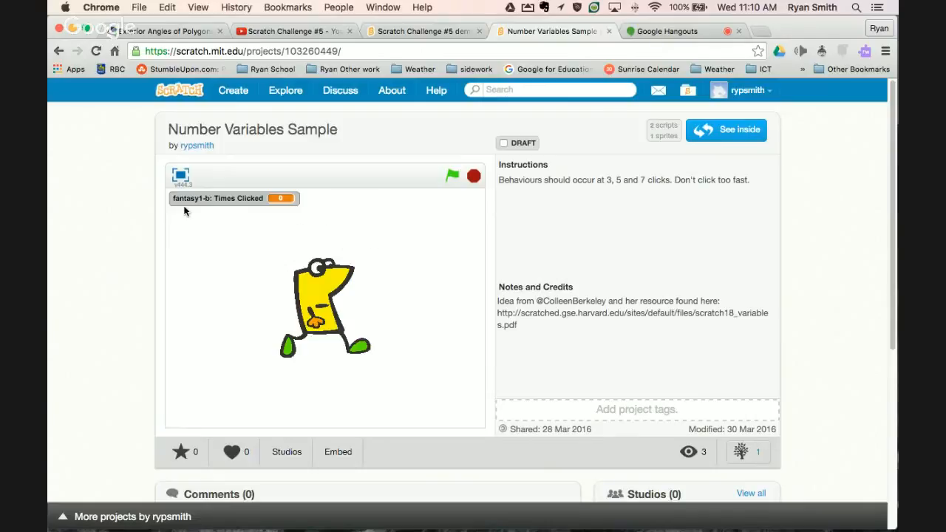
mouse_move(206, 204)
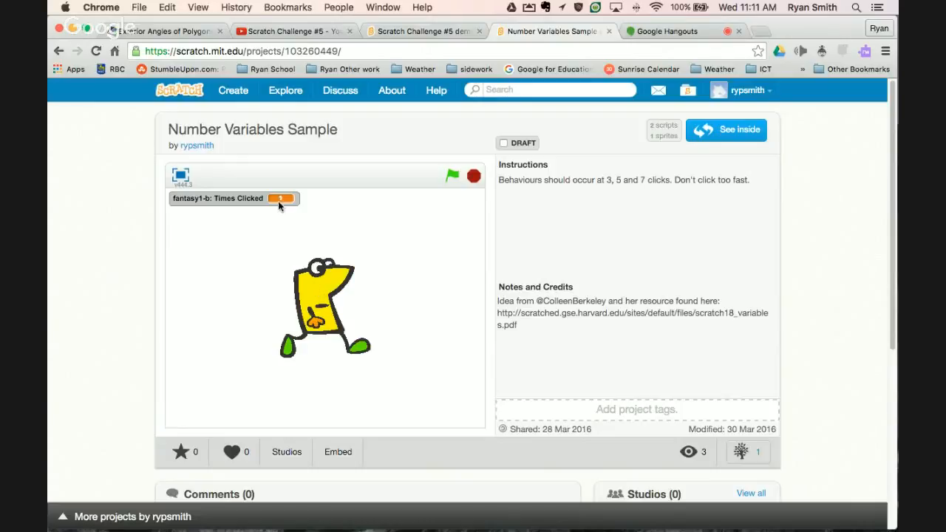
Step: Click the sprite repeatedly so it says WOW and changes colour, reaching 16 clicks, then stop
click(322, 296)
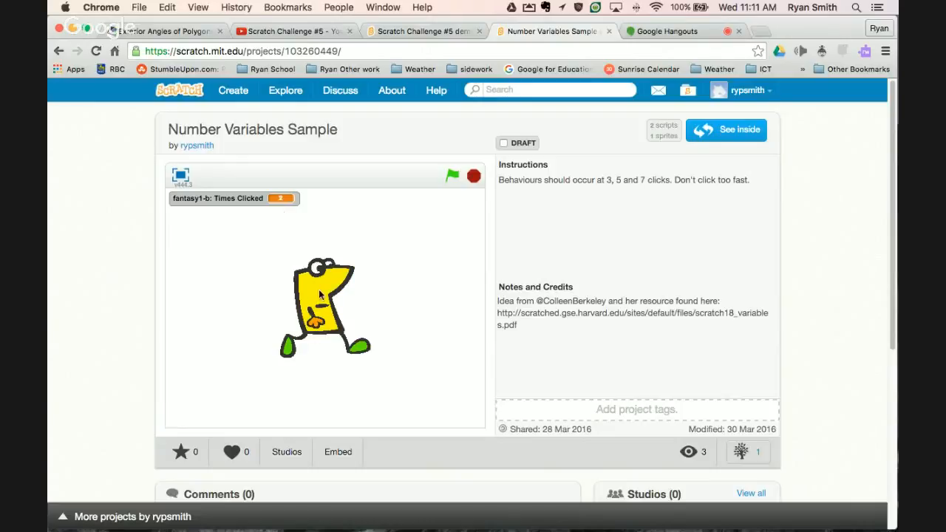
click(322, 296)
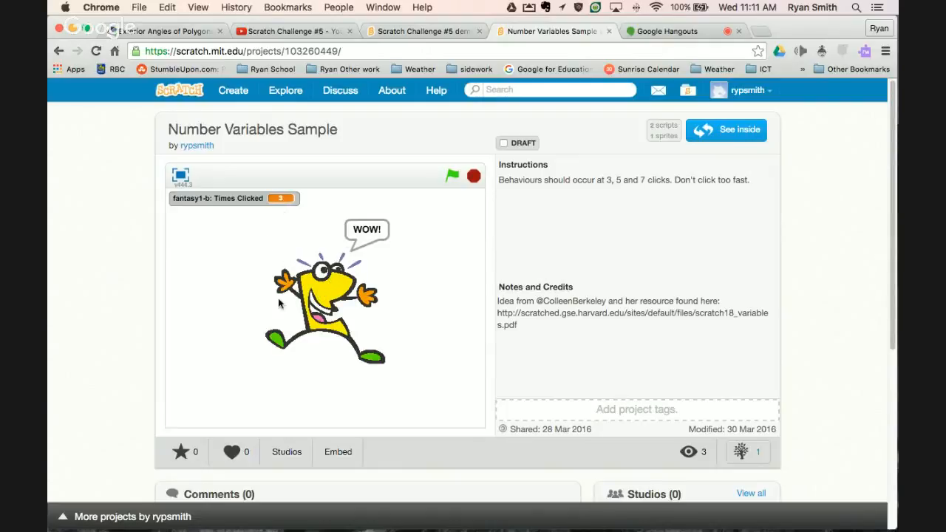
mouse_move(377, 242)
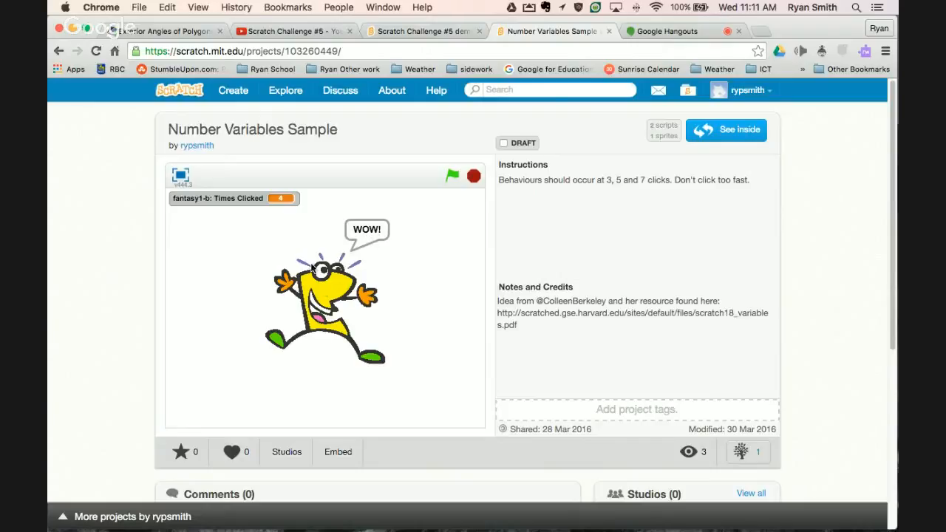
click(325, 311)
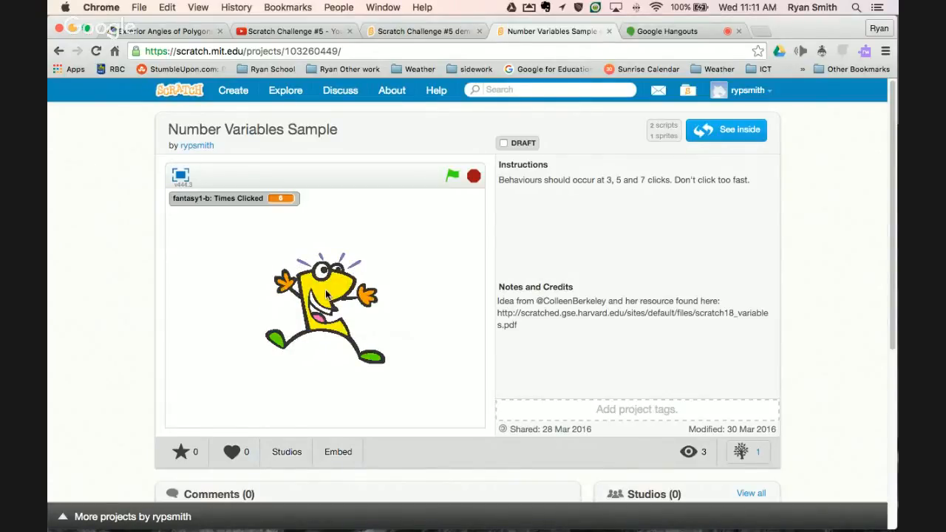
click(318, 296)
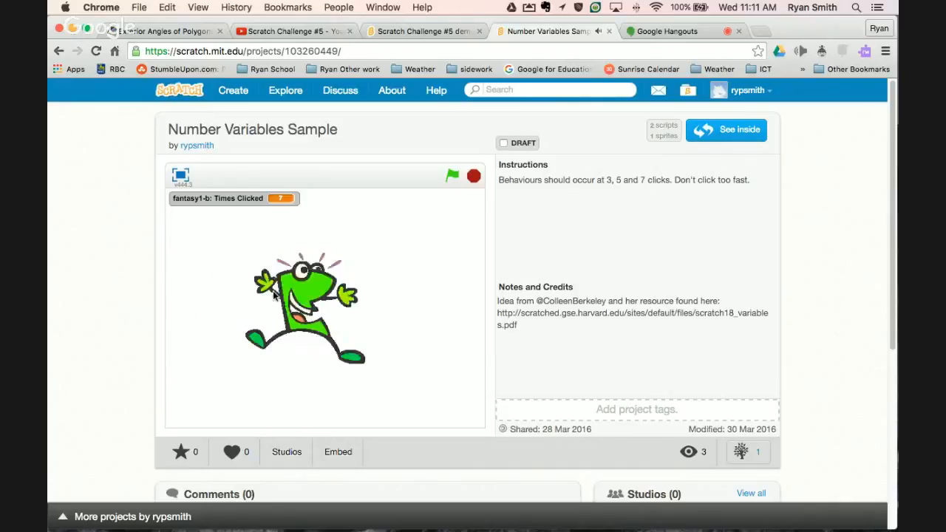
click(310, 303)
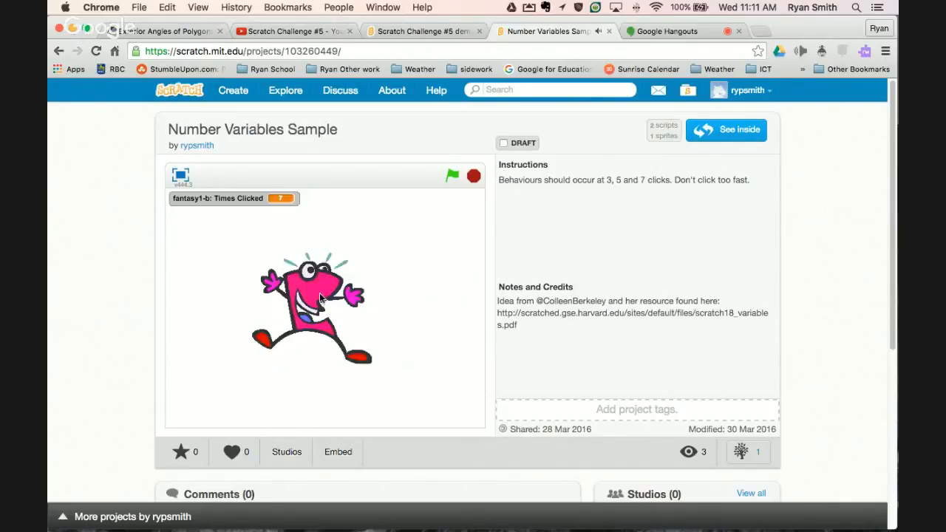
click(310, 304)
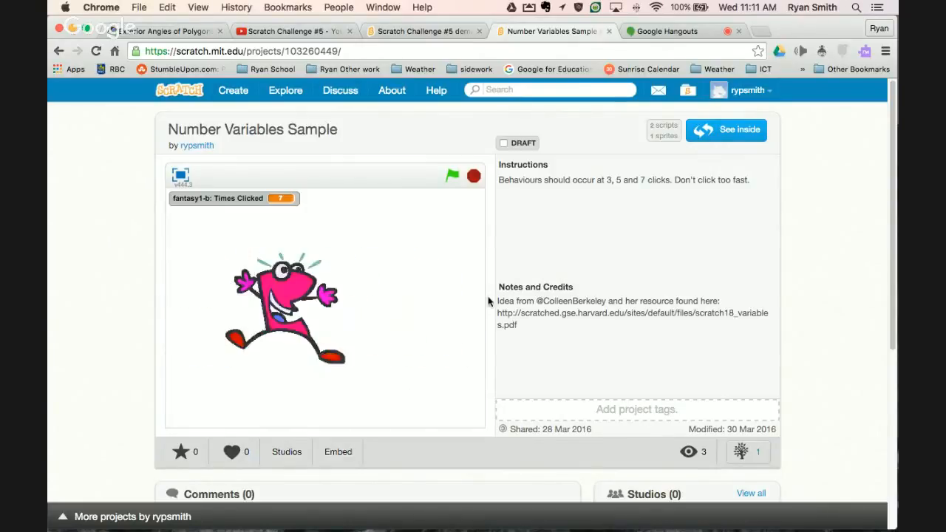
click(284, 303)
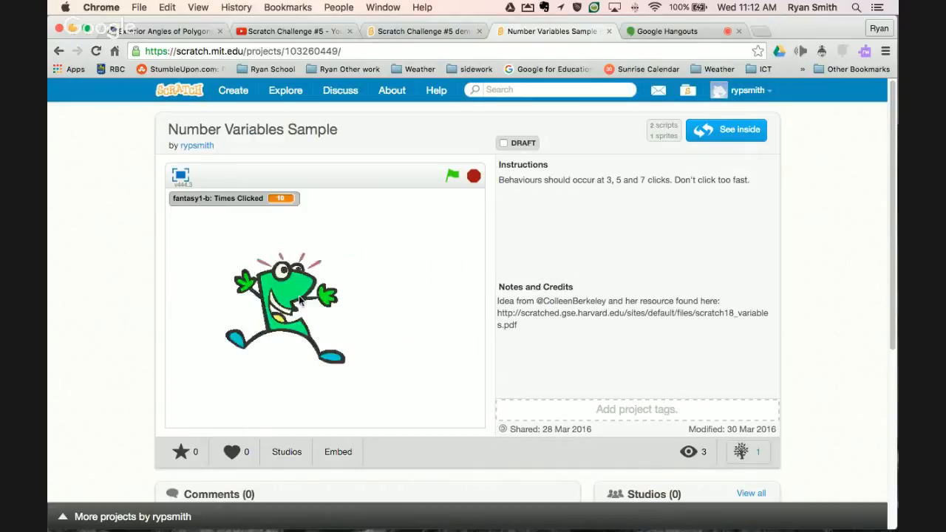
click(473, 176)
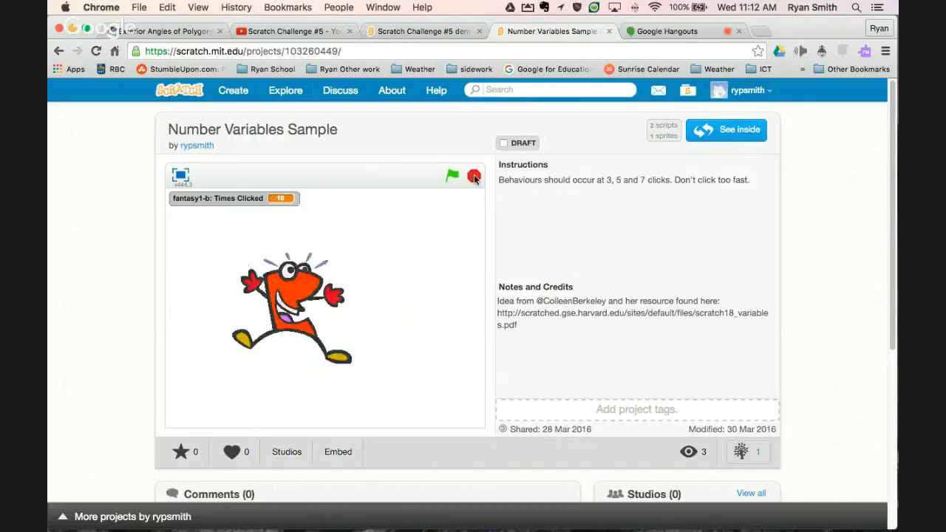